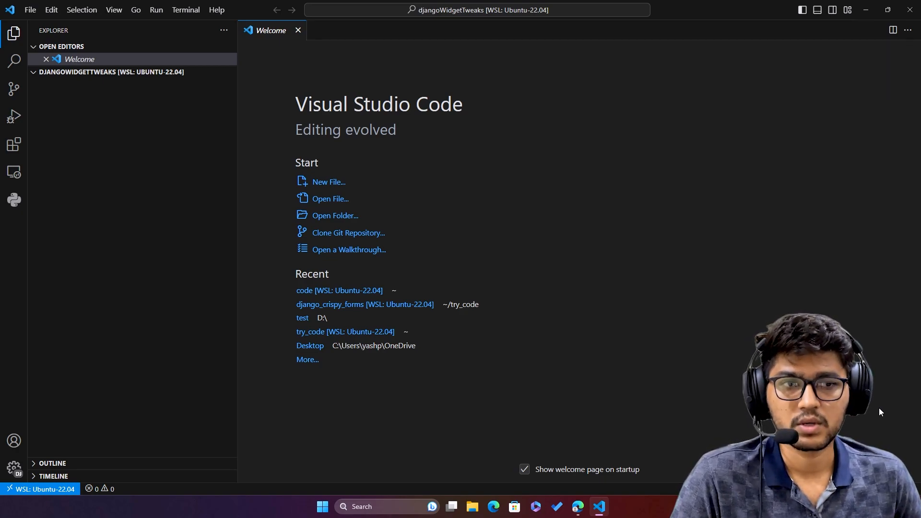
{"action": "mouse_move", "coordinate": [68, 66]}
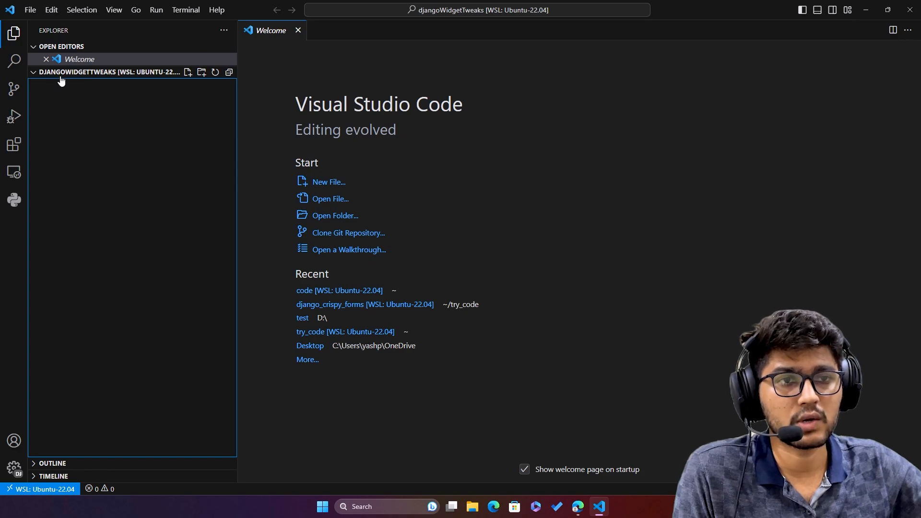
{"action": "mouse_move", "coordinate": [82, 76]}
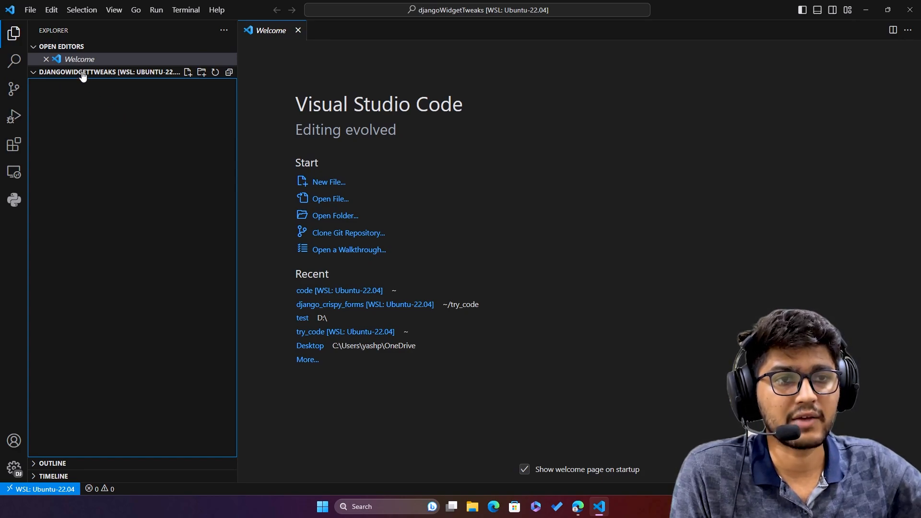
{"action": "mouse_move", "coordinate": [215, 319]}
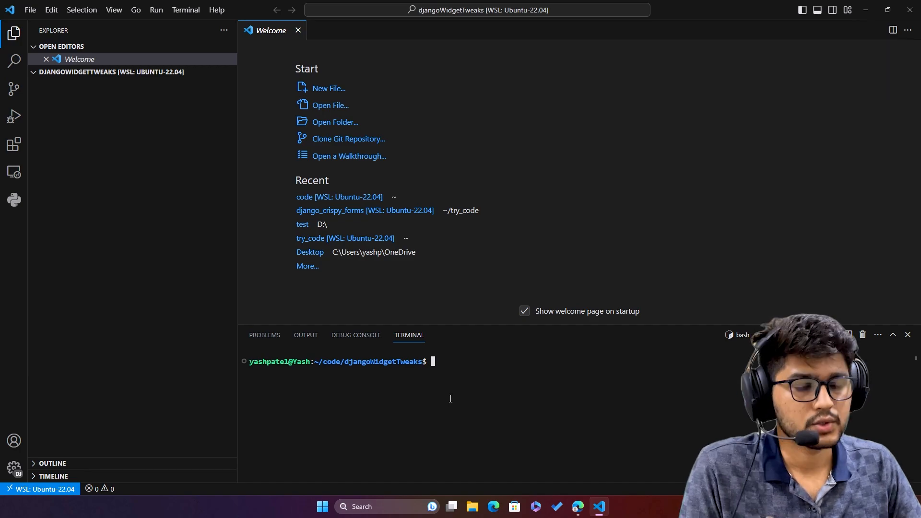
- Create the env virtual environment with virtualenv
{"action": "type", "text": "vi"}
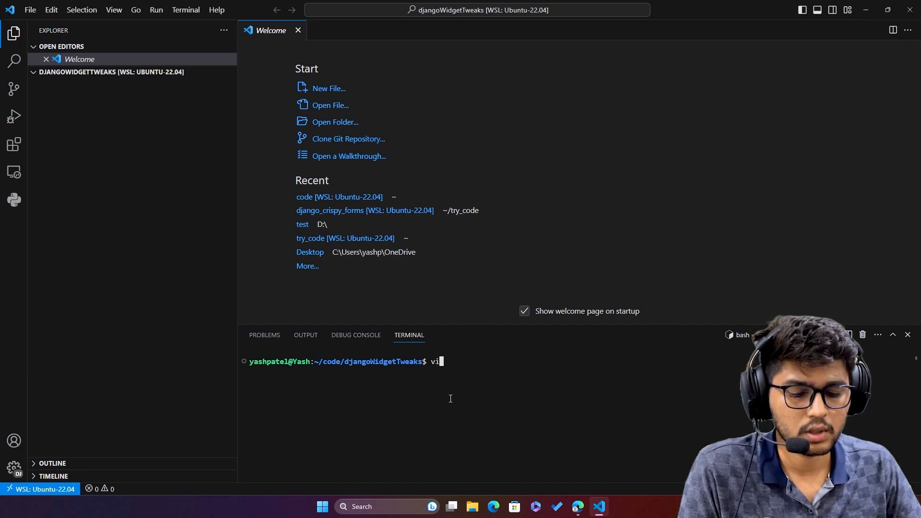
{"action": "type", "text": "rtualenv"}
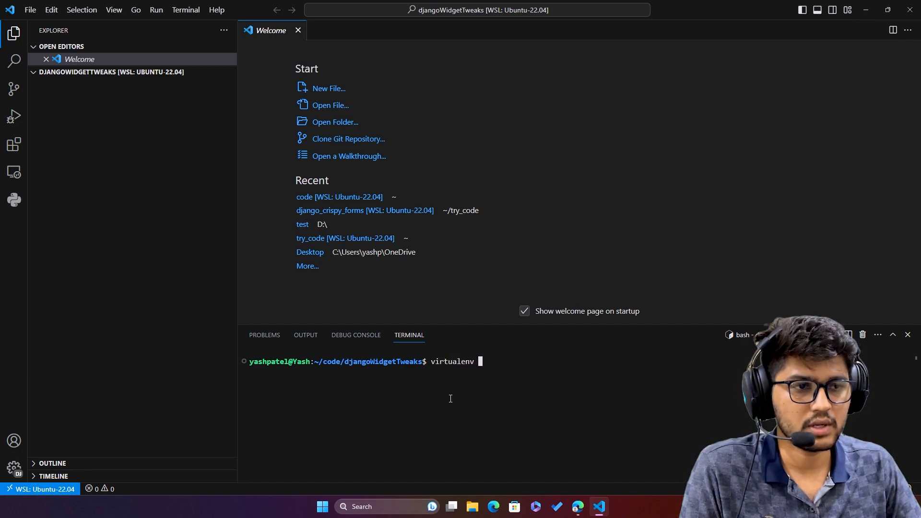
{"action": "key", "text": "Return"}
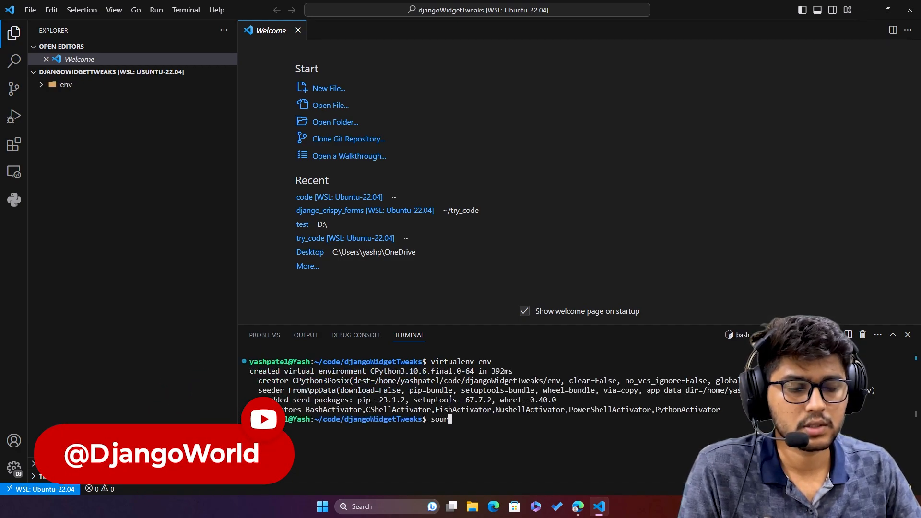
- Activate env and start installing Django with pip install django
{"action": "type", "text": "ce"}
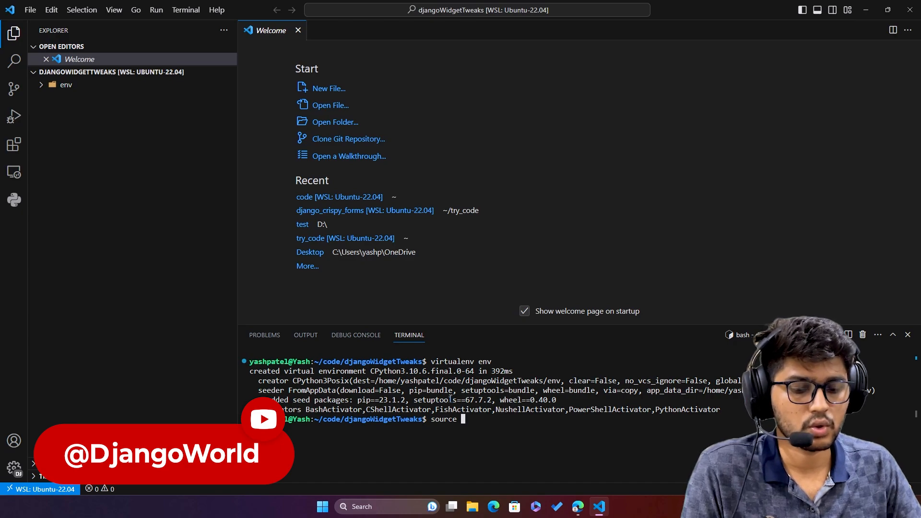
{"action": "type", "text": "env/bin/"}
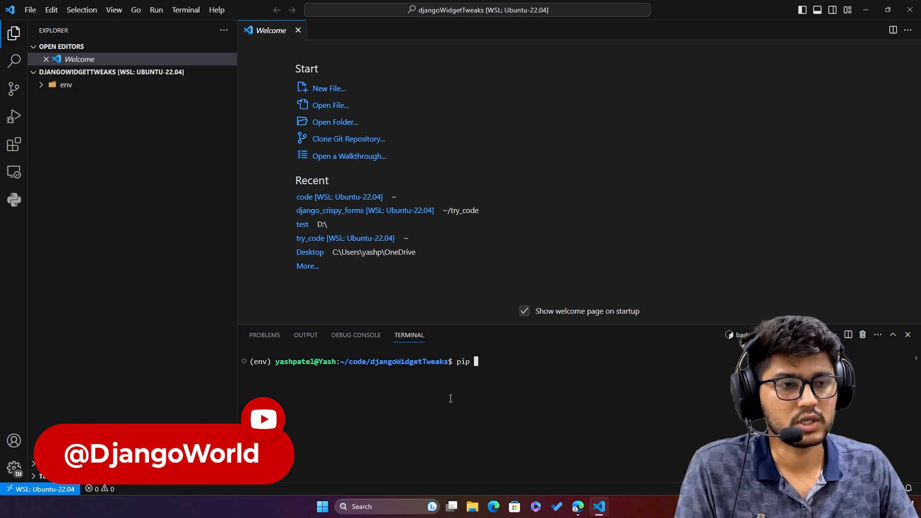
{"action": "type", "text": "install django"}
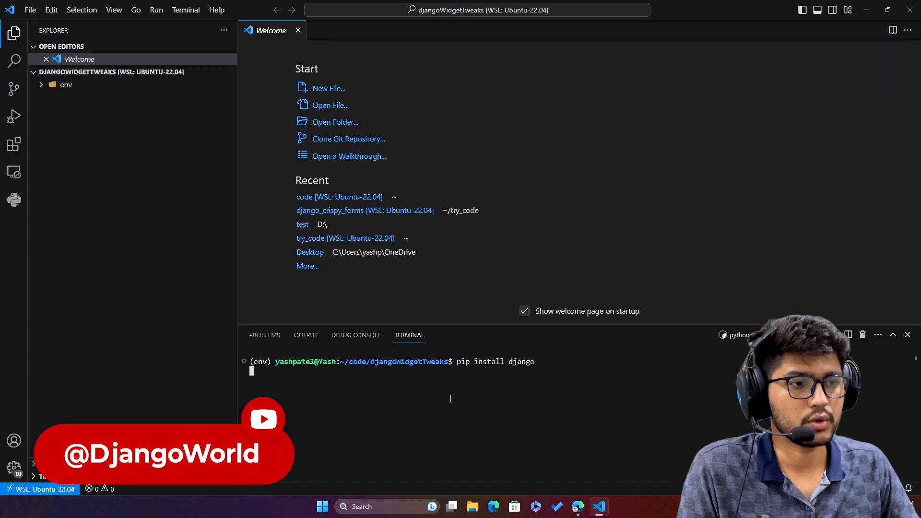
{"action": "key", "text": "Return"}
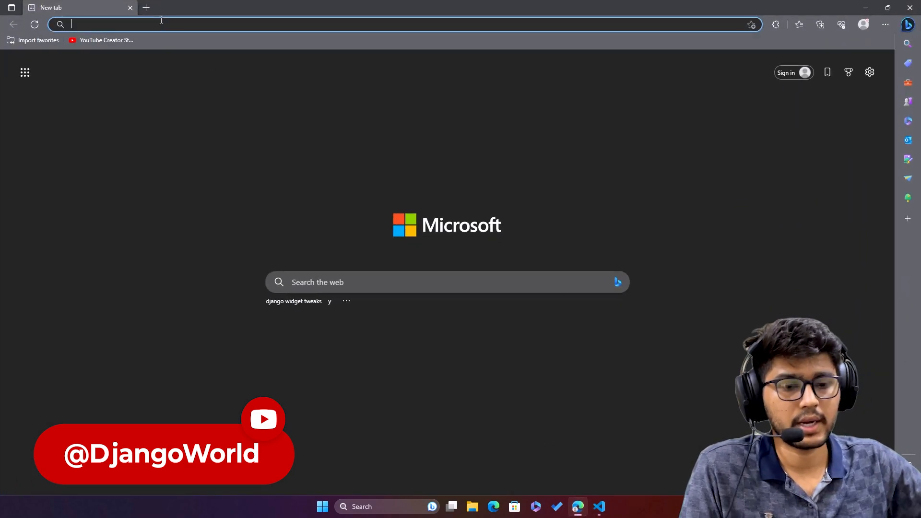
- On GitHub, open django_crispy_bootstrap_5 and copy its HTTPS clone URL
{"action": "type", "text": "github.com"}
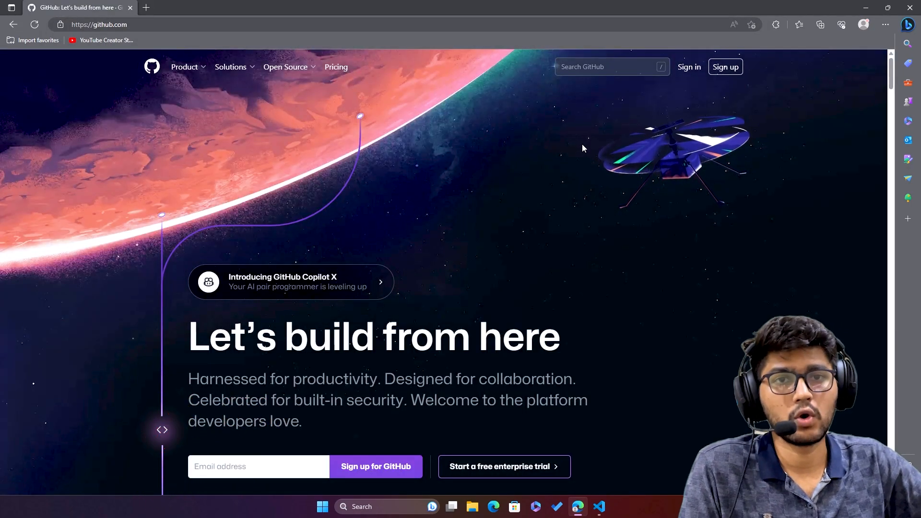
{"action": "mouse_move", "coordinate": [684, 115]}
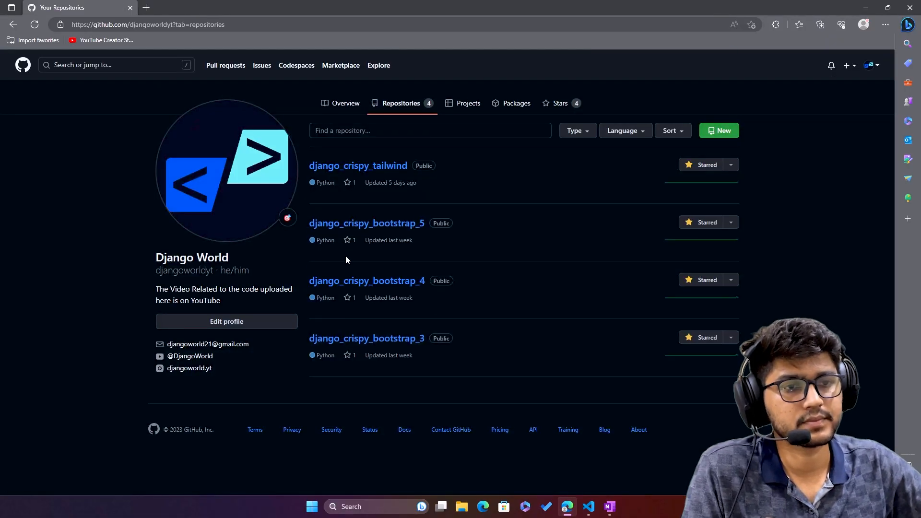
{"action": "mouse_move", "coordinate": [316, 297]}
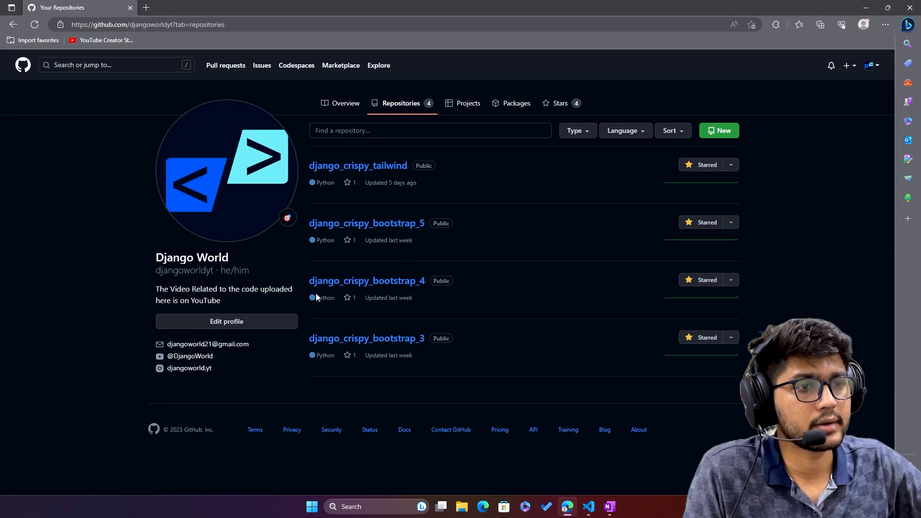
{"action": "mouse_move", "coordinate": [441, 260]}
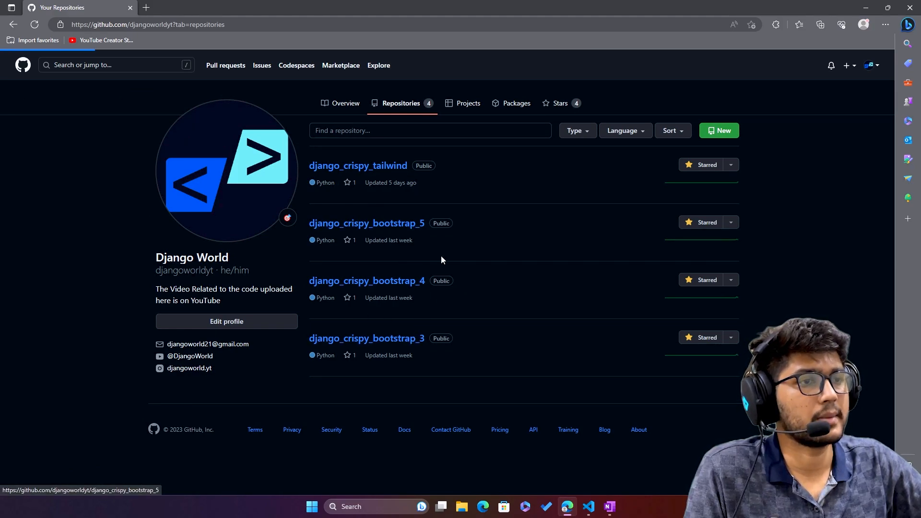
{"action": "left_click", "coordinate": [366, 223]}
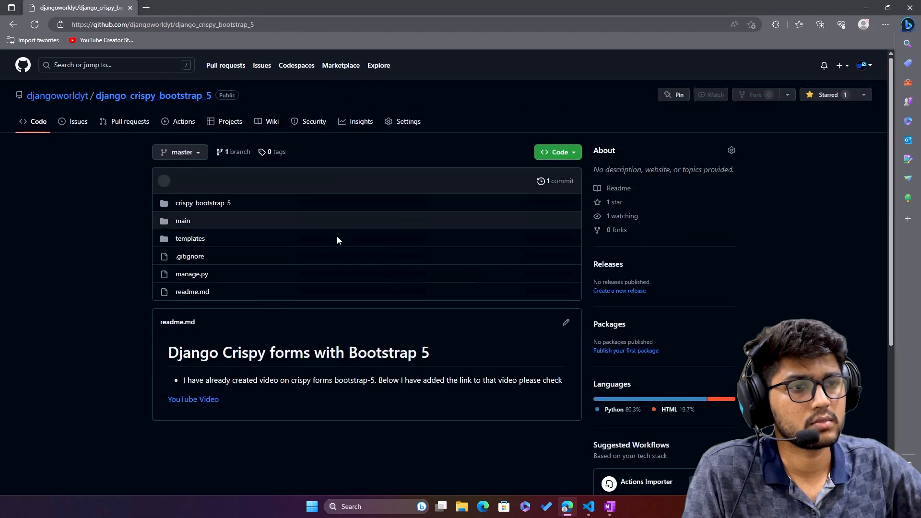
{"action": "left_click", "coordinate": [556, 152]}
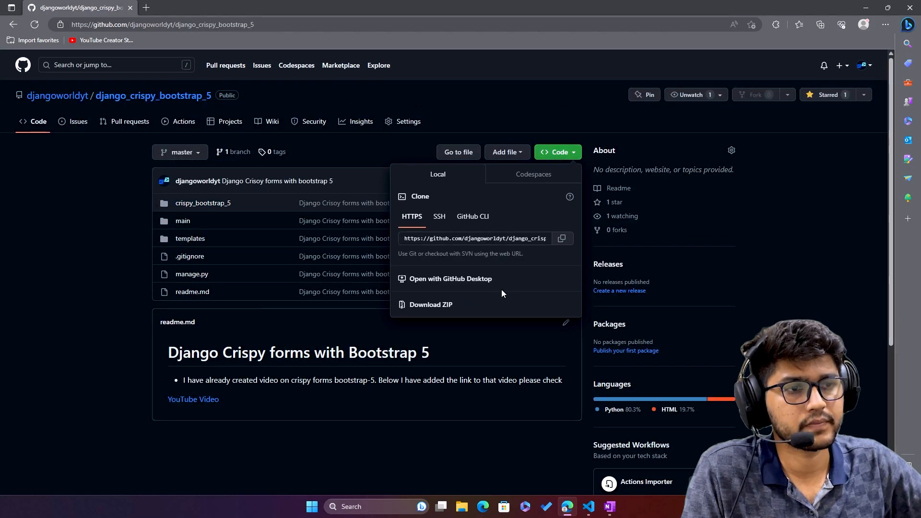
{"action": "left_click", "coordinate": [561, 237]}
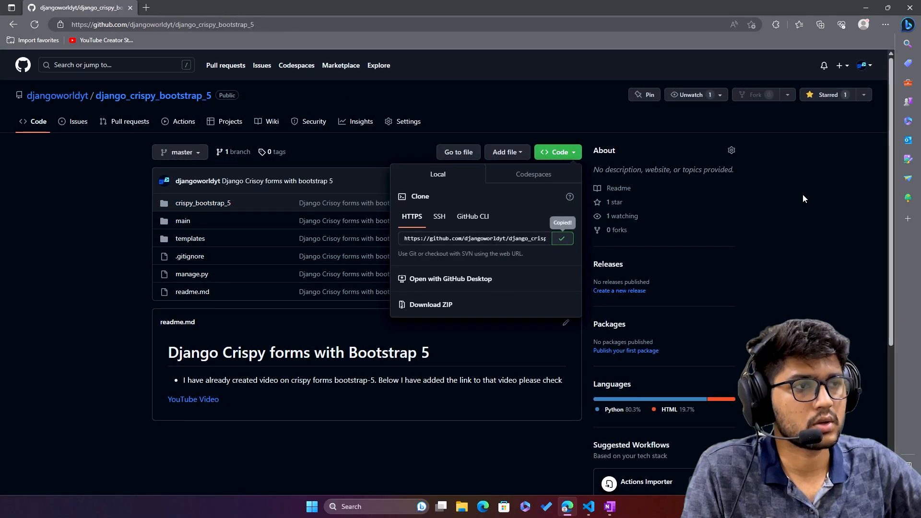
- Run git clone on the django_crispy_bootstrap_5 GitHub URL in the terminal
{"action": "left_click", "coordinate": [588, 506]}
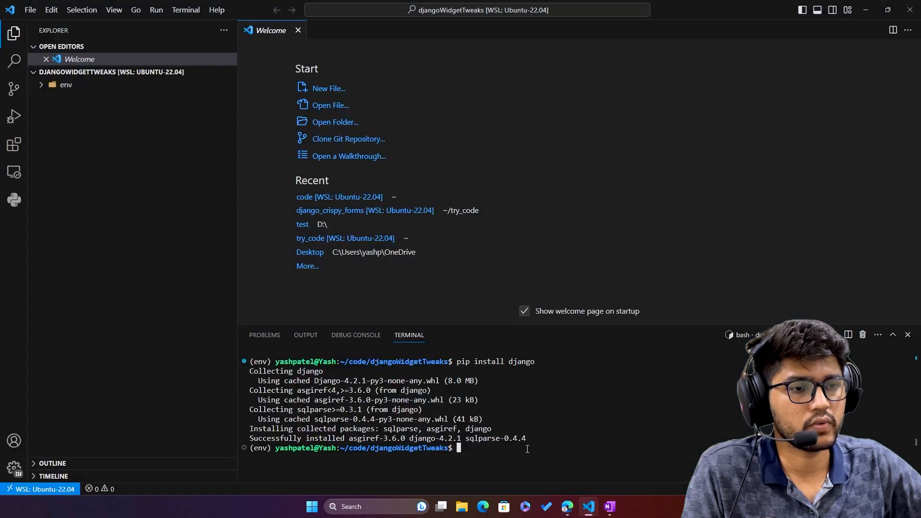
{"action": "type", "text": "https://github.com/djangoworldyt/django_crispy_bootstrap"}
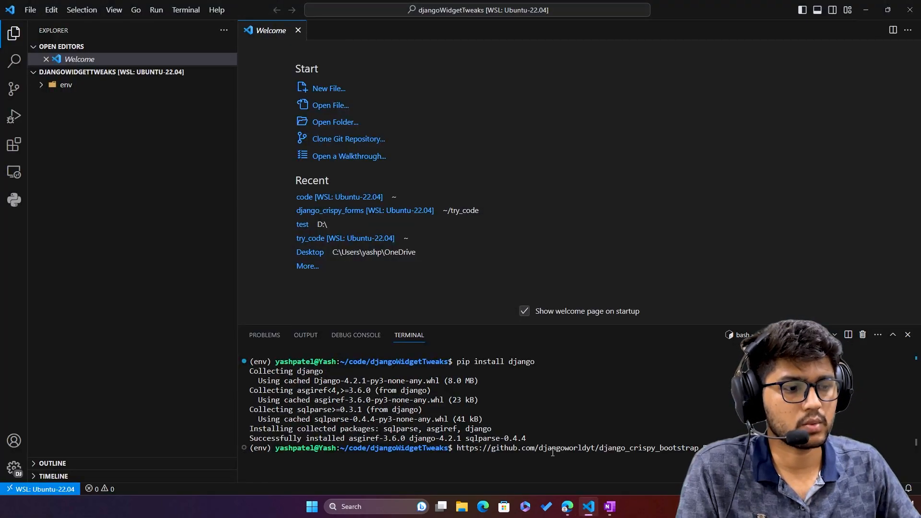
{"action": "type", "text": "git c"}
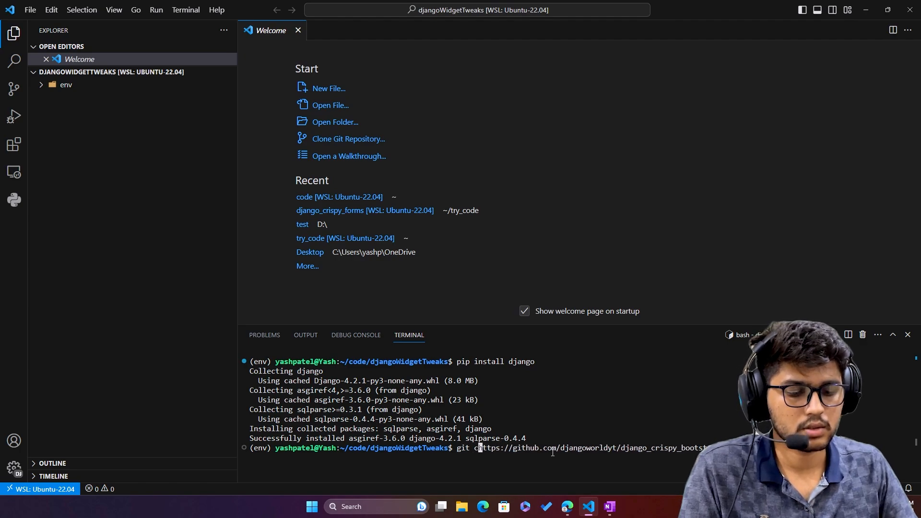
{"action": "key", "text": "Return"}
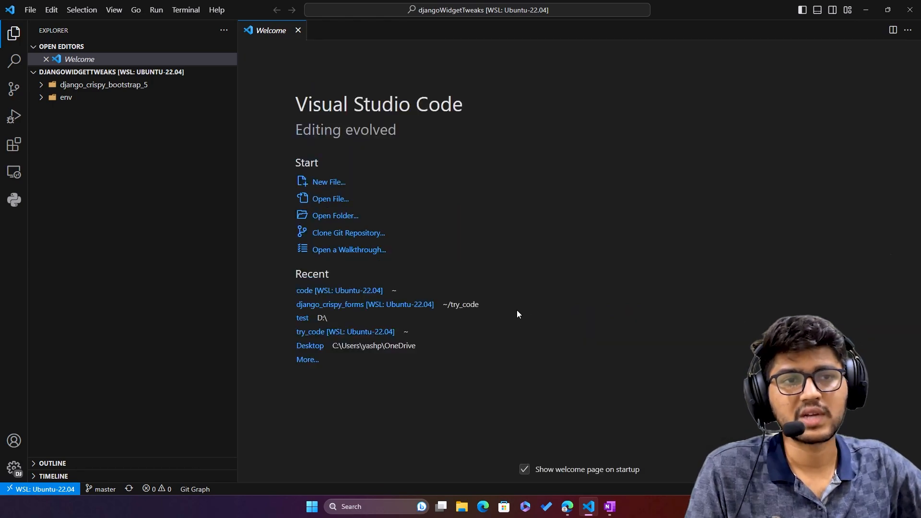
{"action": "mouse_move", "coordinate": [406, 296]}
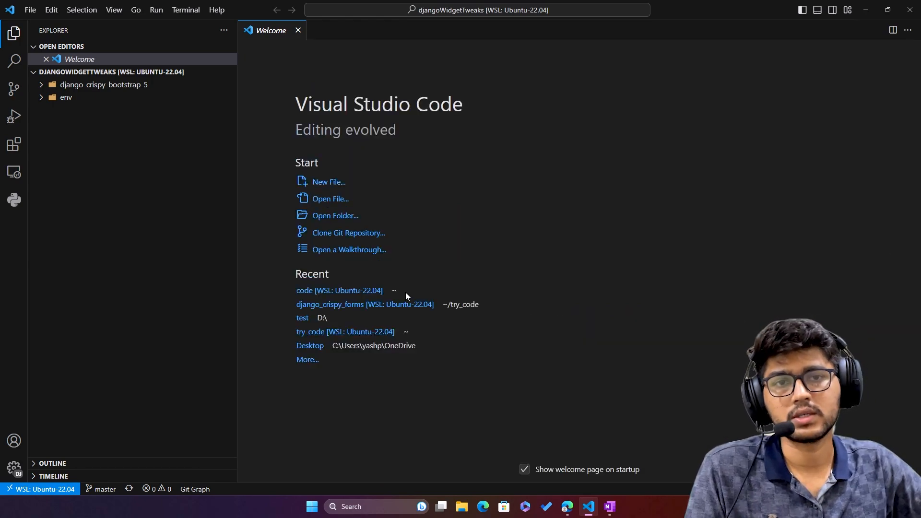
{"action": "mouse_move", "coordinate": [427, 305]}
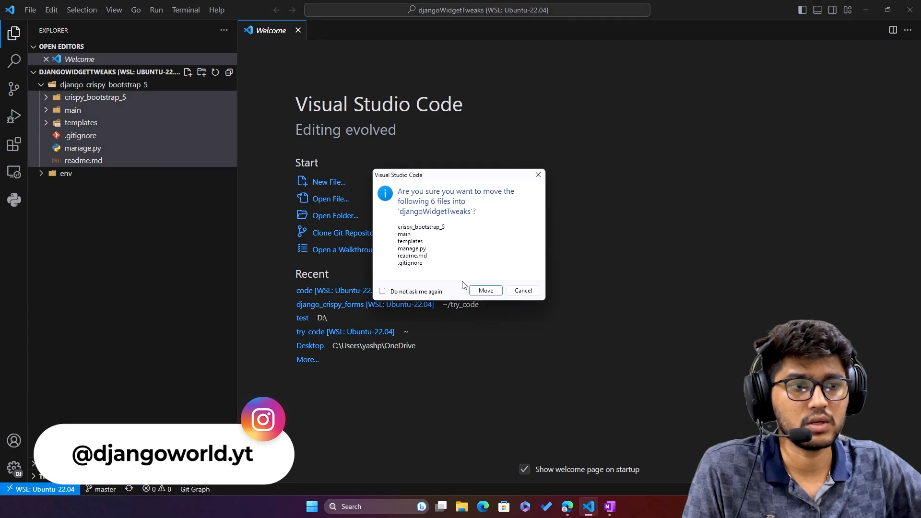
- Move the six cloned files into djangoWidgetTweaks and delete the empty django_crispy_bootstrap_5 folder
{"action": "left_click", "coordinate": [485, 290]}
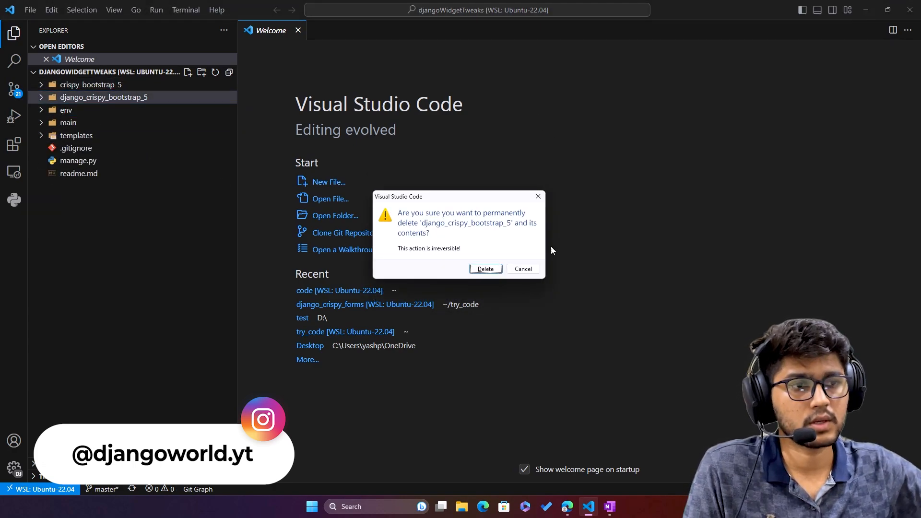
{"action": "left_click", "coordinate": [485, 269]}
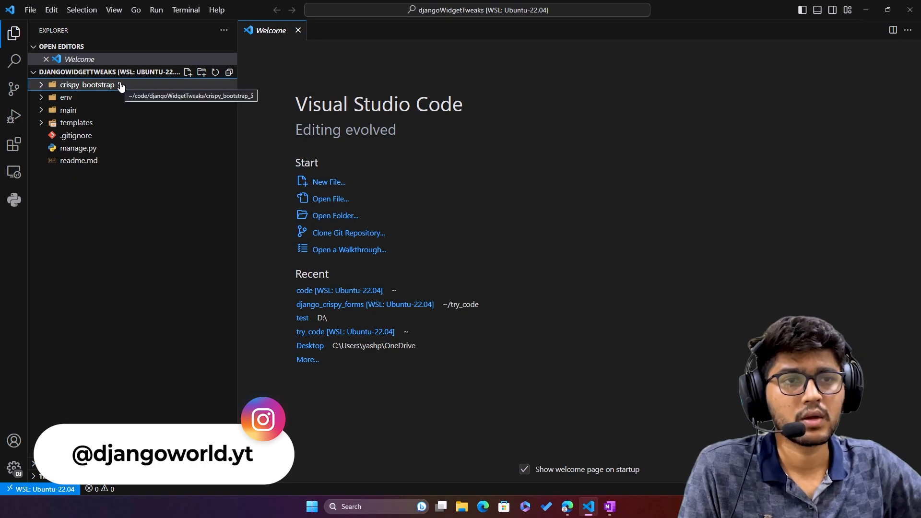
{"action": "mouse_move", "coordinate": [115, 85]}
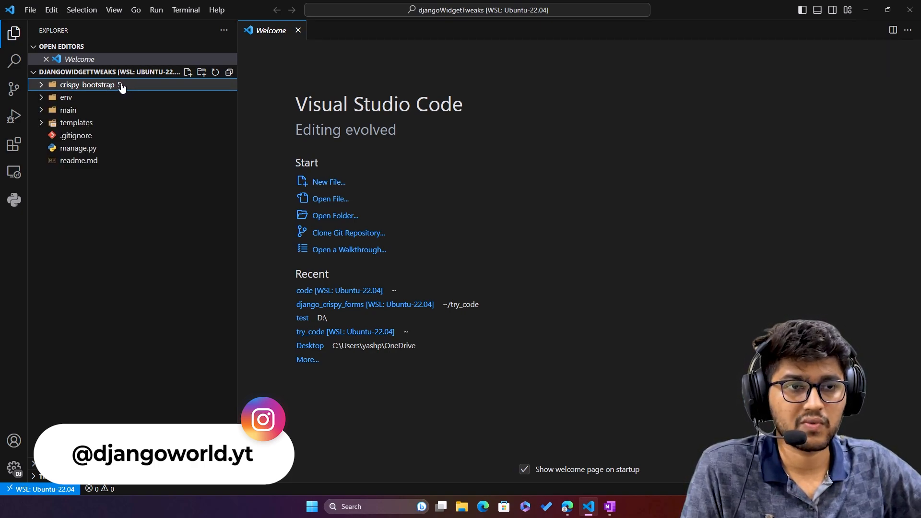
{"action": "left_click", "coordinate": [78, 148]}
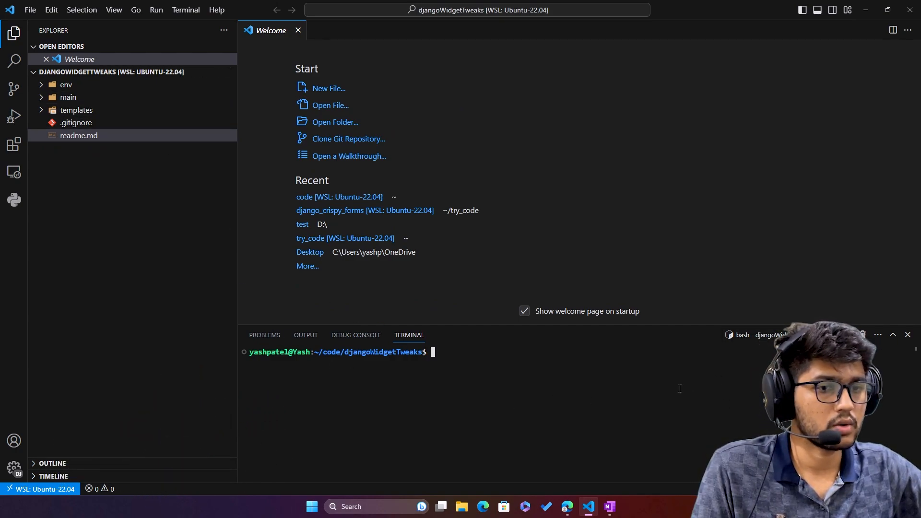
{"action": "mouse_move", "coordinate": [577, 400]}
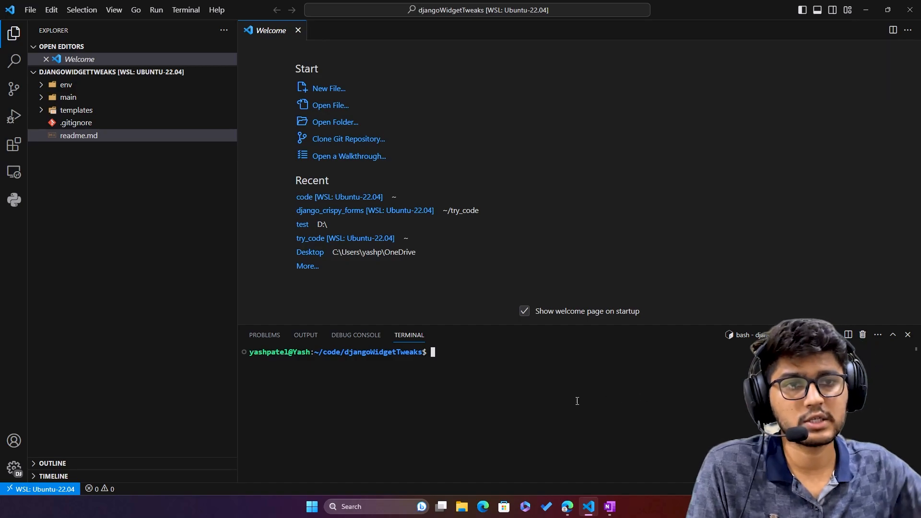
- Activate the env virtual environment with source env/bin/activate
{"action": "left_click", "coordinate": [14, 144]}
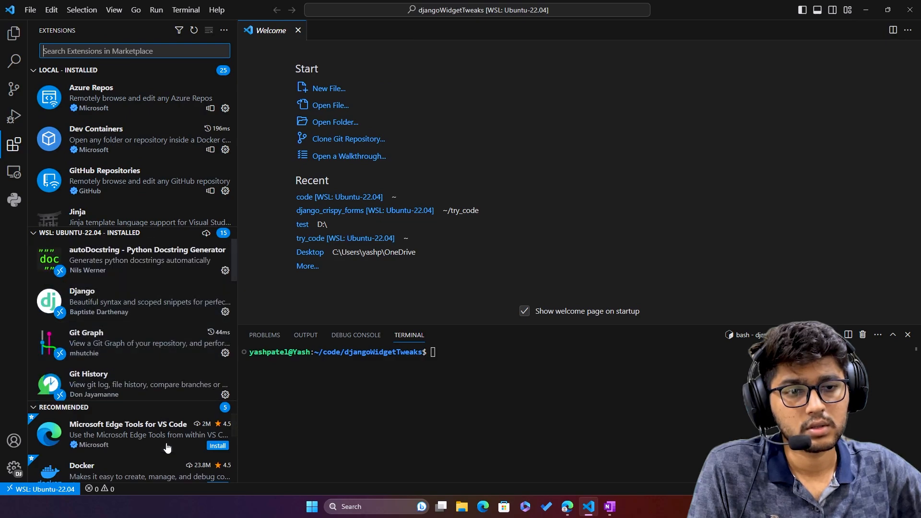
{"action": "mouse_move", "coordinate": [76, 166]}
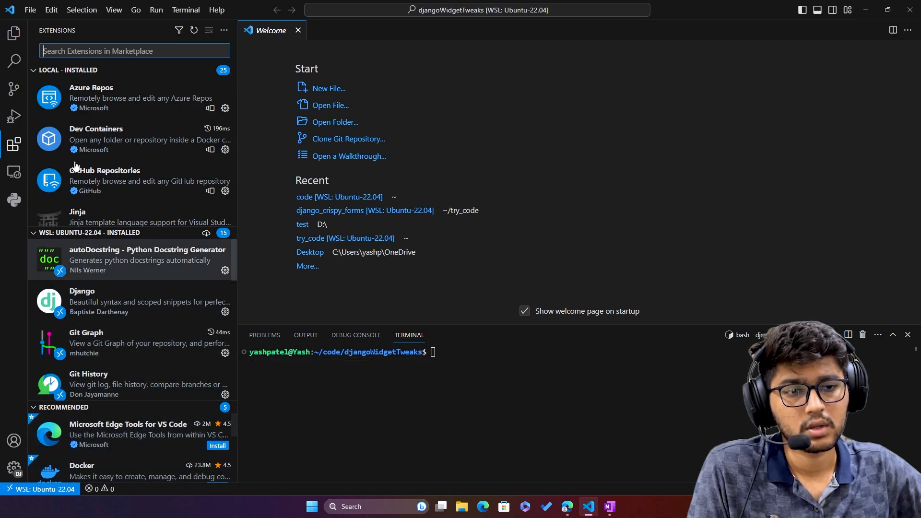
{"action": "left_click", "coordinate": [14, 144]}
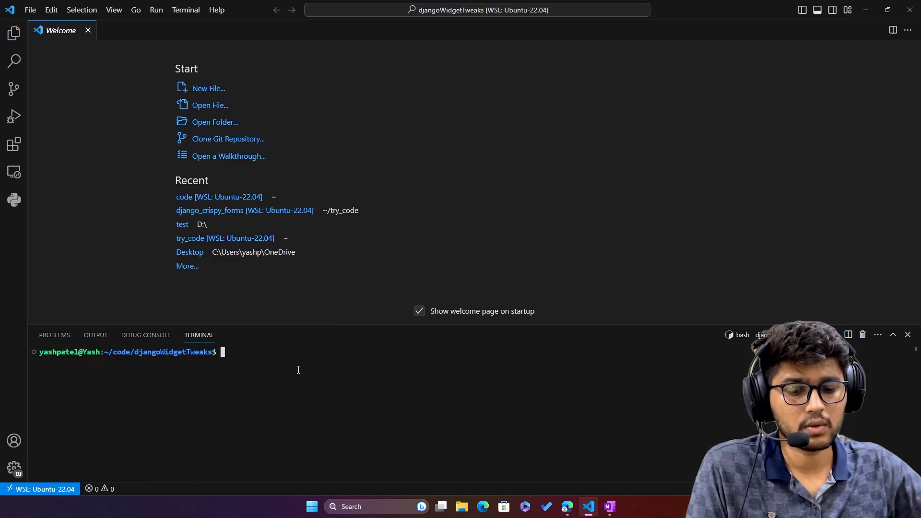
{"action": "type", "text": "source"}
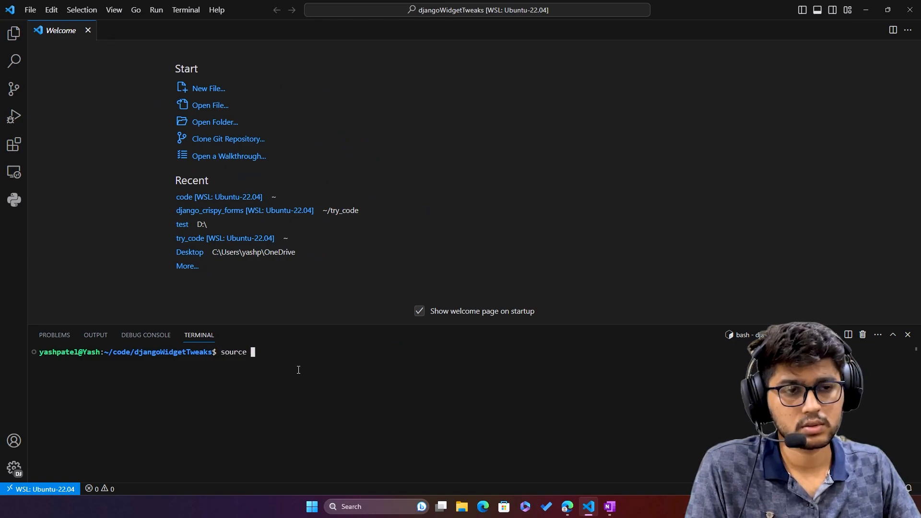
{"action": "type", "text": "env/"}
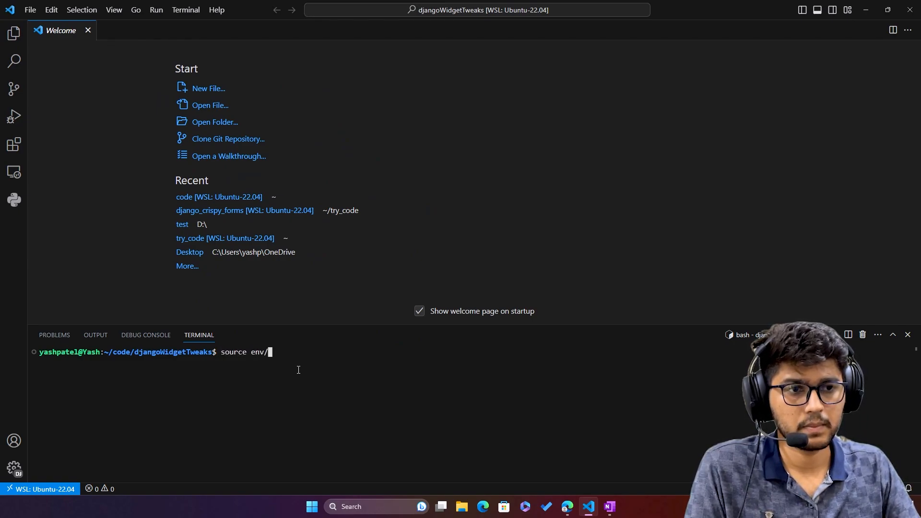
{"action": "key", "text": "Return"}
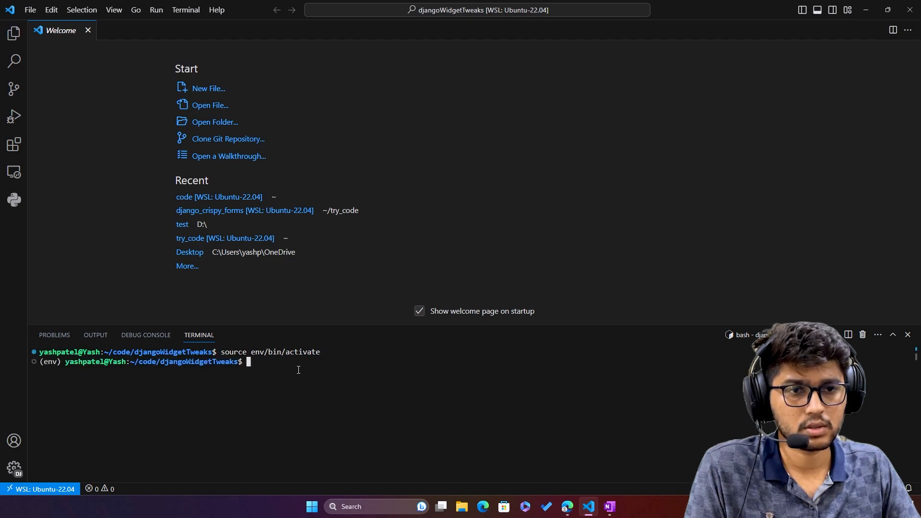
- Run django-admin startproject widgets_tweaks in the root and open settings.py
{"action": "type", "text": "d"}
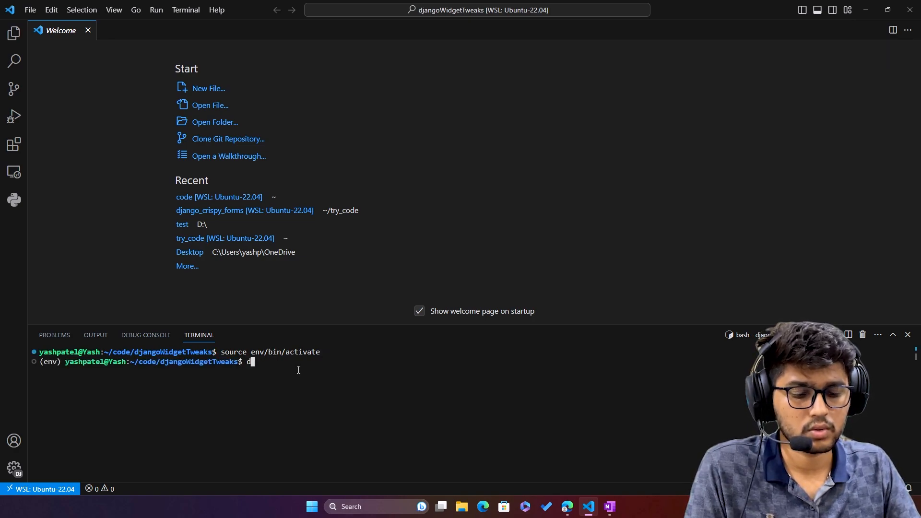
{"action": "type", "text": "jango-admin"}
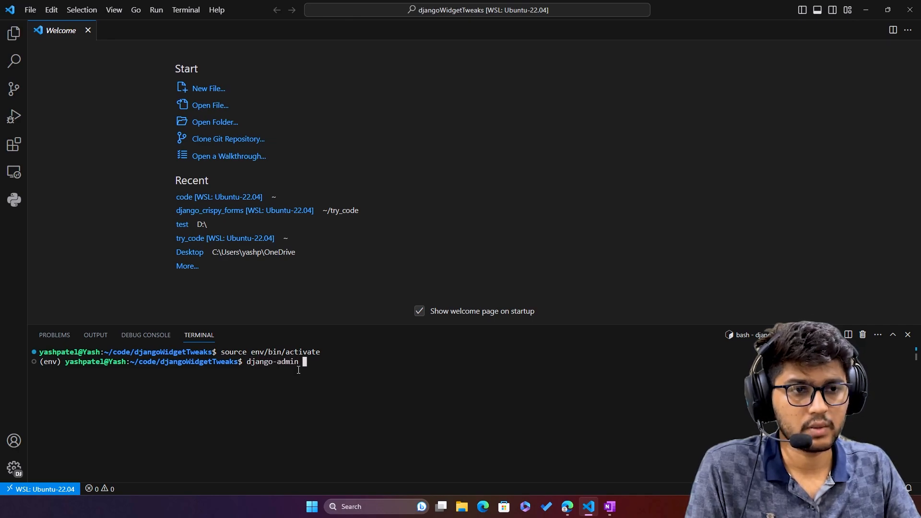
{"action": "type", "text": "startproj"}
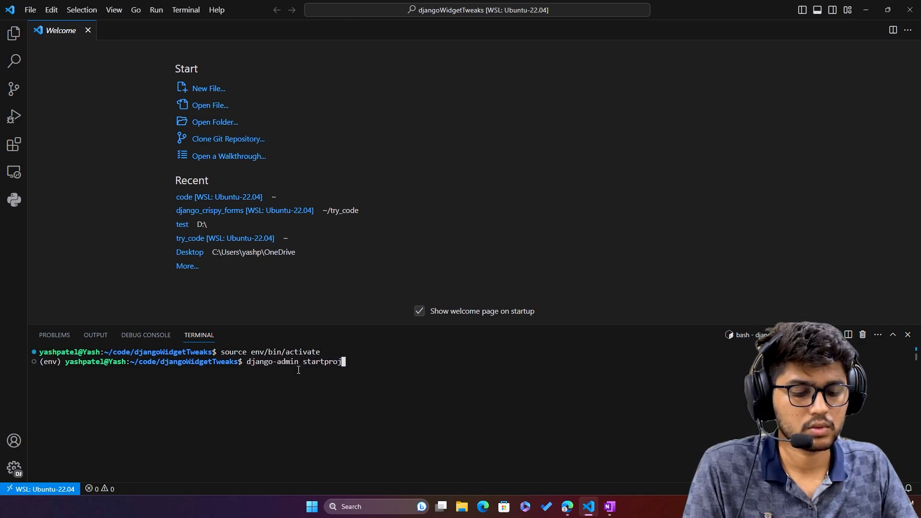
{"action": "type", "text": "ect widgets_"}
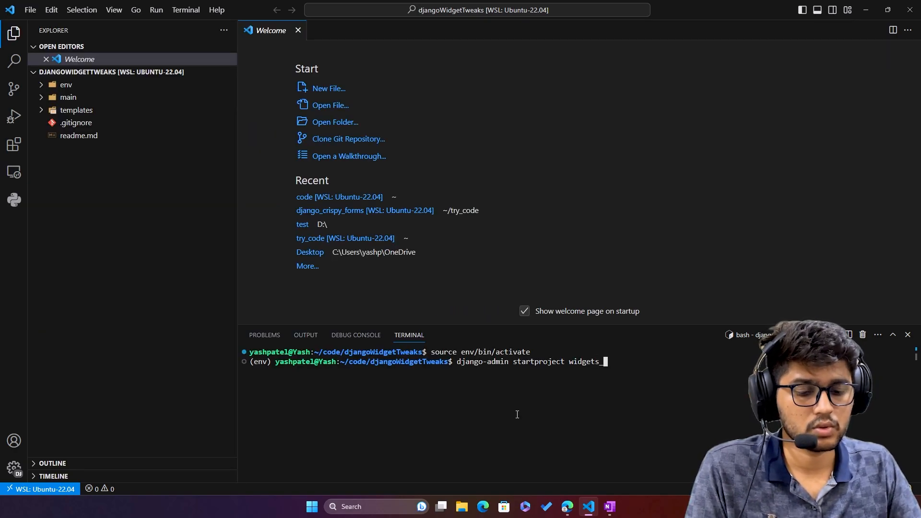
{"action": "type", "text": "twea"}
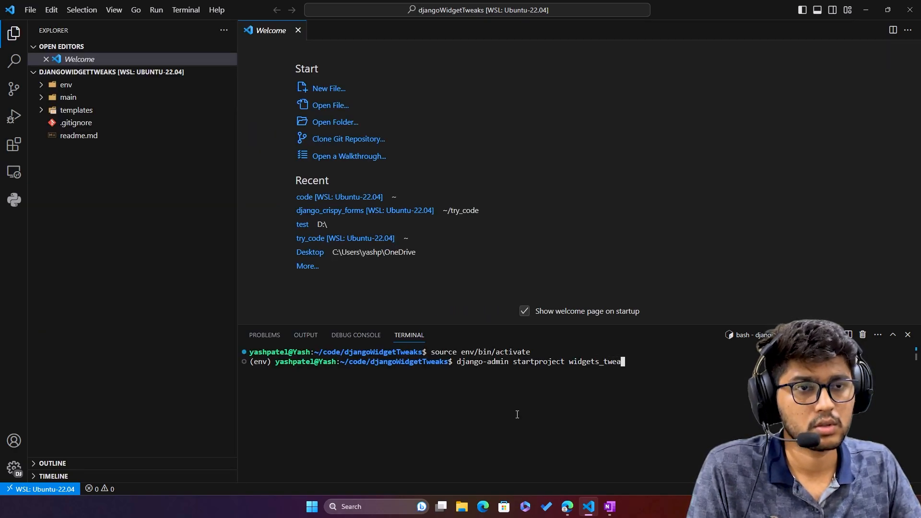
{"action": "type", "text": "k"}
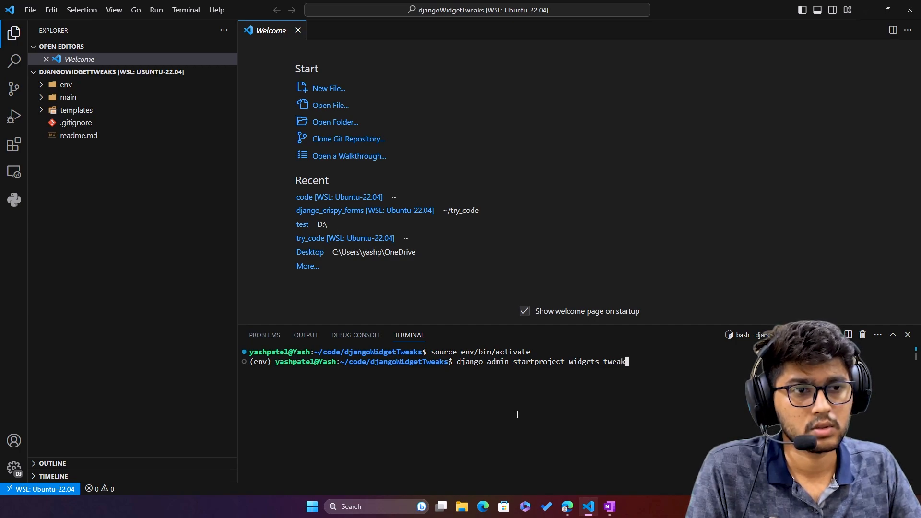
{"action": "type", "text": "s ."}
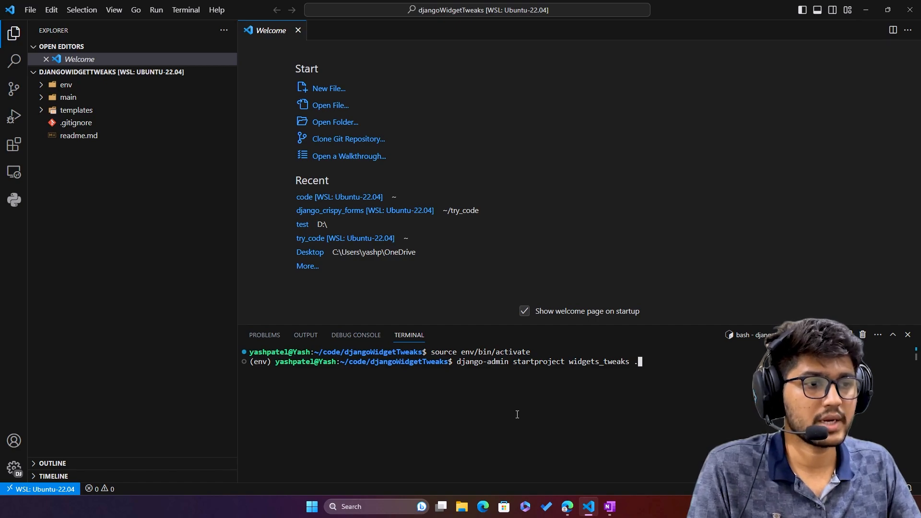
{"action": "key", "text": "Return"}
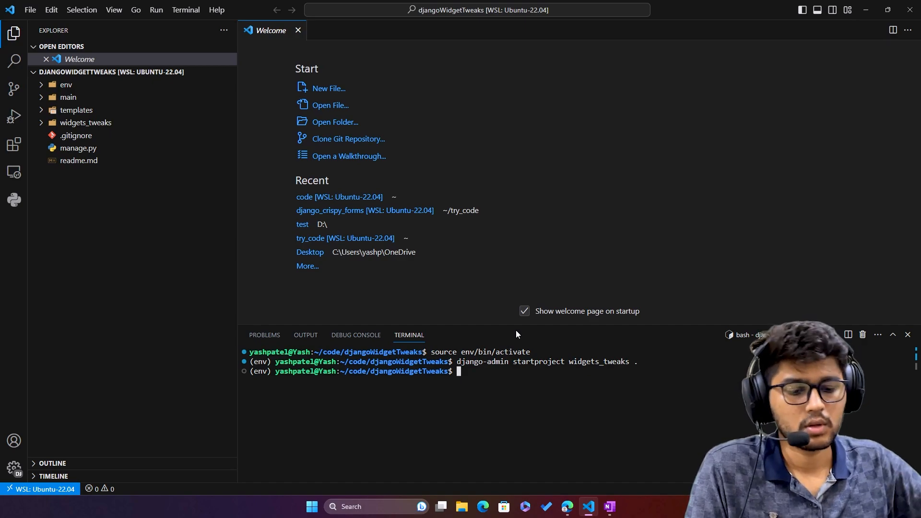
{"action": "left_click", "coordinate": [85, 160]}
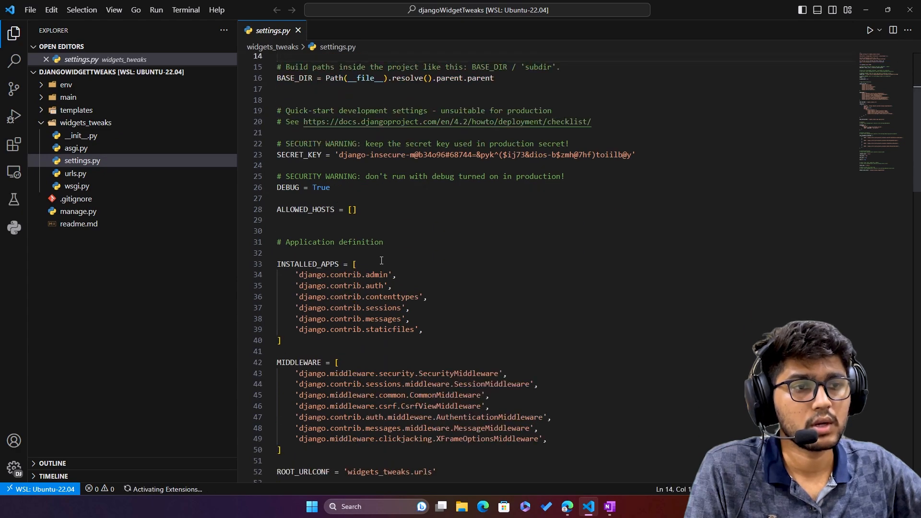
- Add 'main' to INSTALLED_APPS in settings.py
{"action": "type", "text": "'.ain'"}
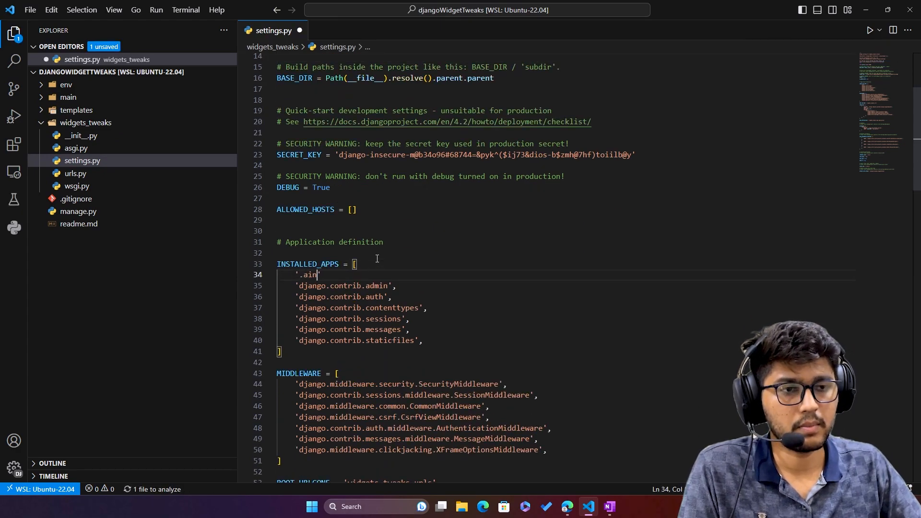
{"action": "type", "text": "main"}
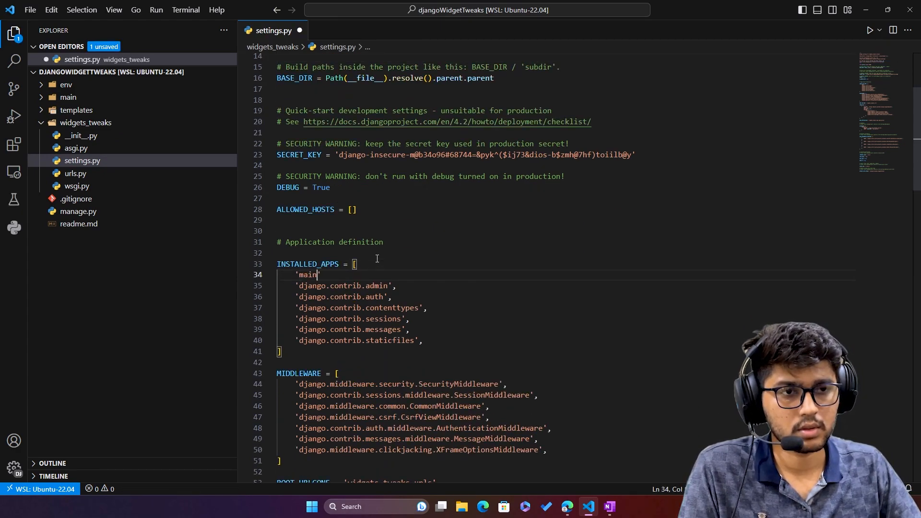
{"action": "type", "text": ","}
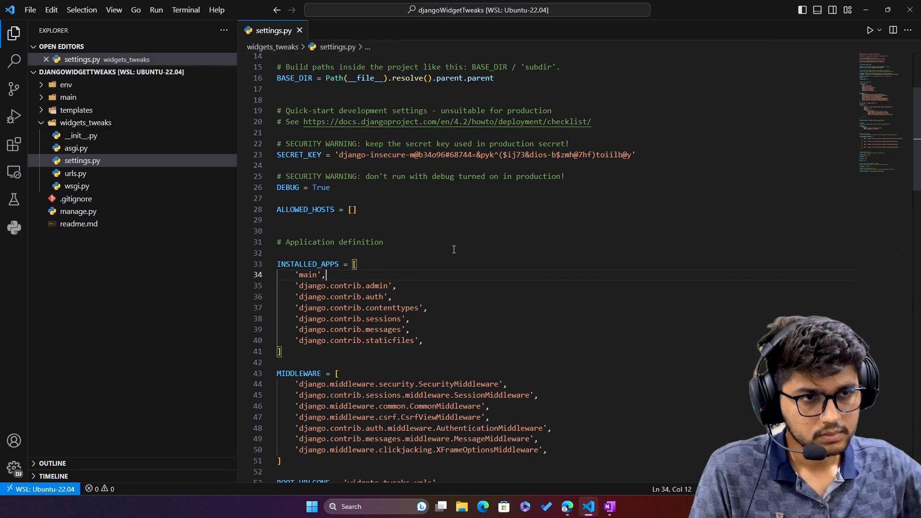
- In urls.py, import include and route a path to include('main.urls')
{"action": "left_click", "coordinate": [75, 173]}
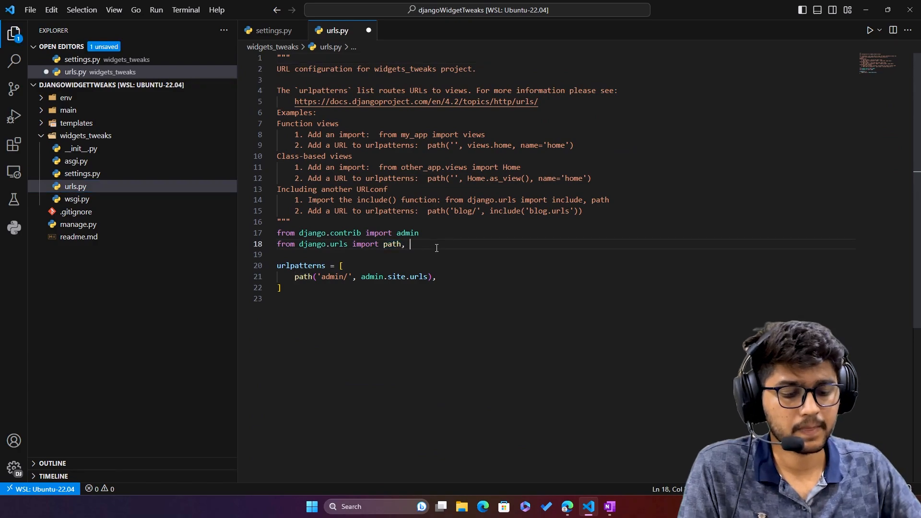
{"action": "type", "text": "include"}
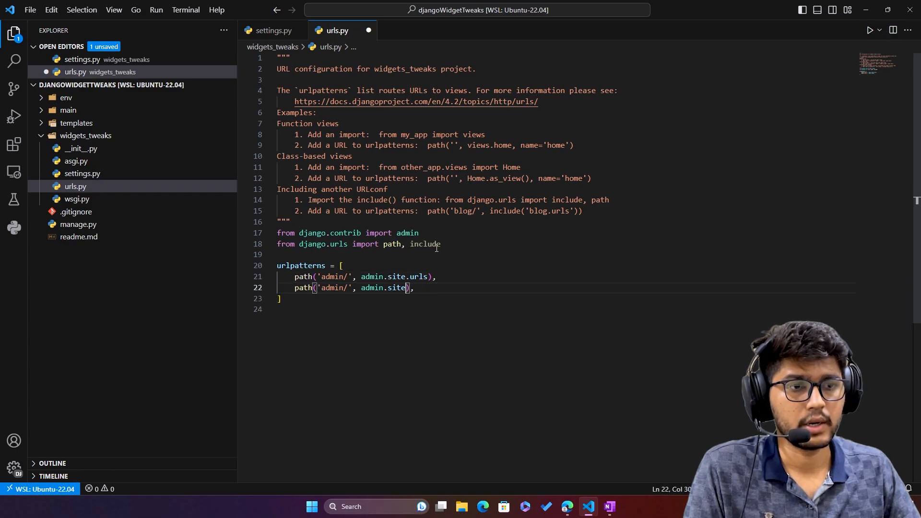
{"action": "type", "text": "include('m"}
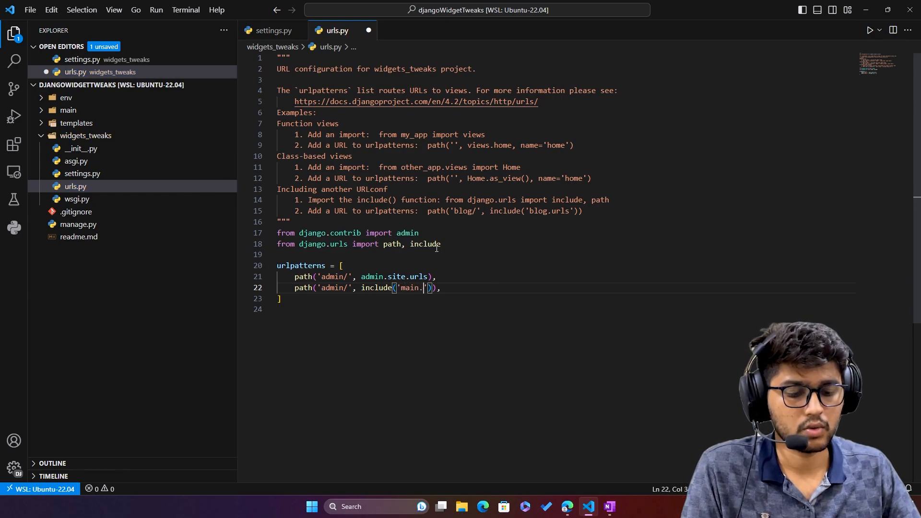
{"action": "type", "text": "urls"}
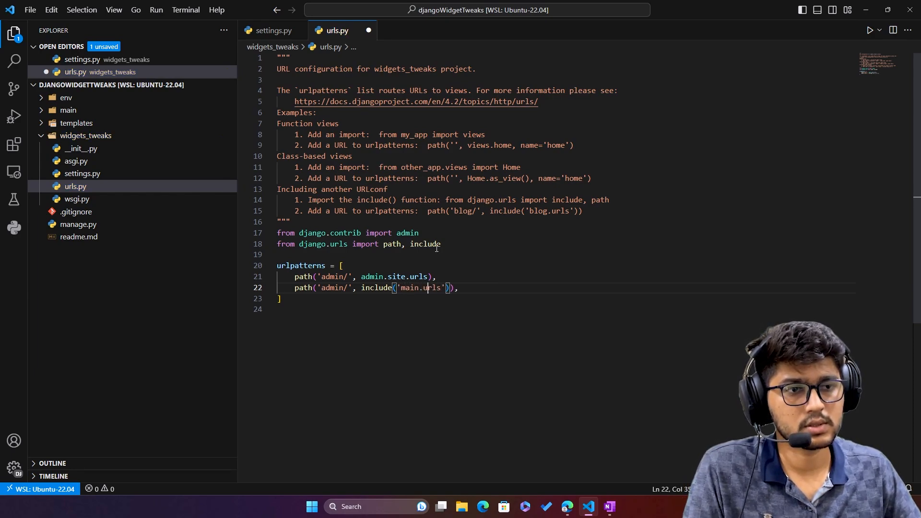
{"action": "double_click", "coordinate": [333, 288]}
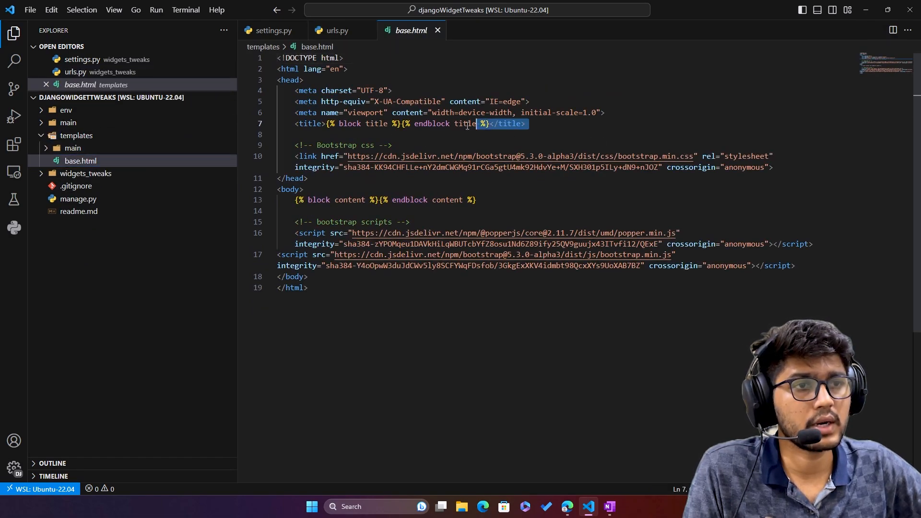
- Select all of base.html to tidy its indentation
{"action": "key", "text": "ctrl+a"}
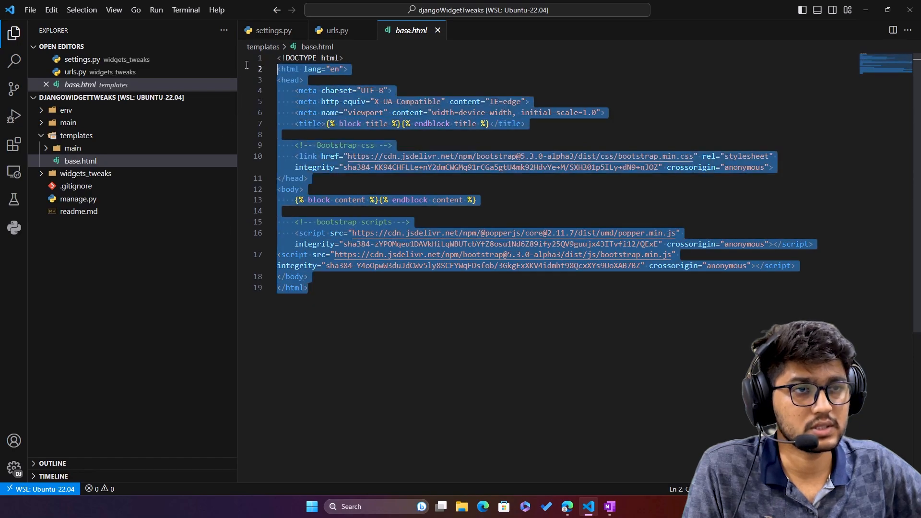
{"action": "left_click", "coordinate": [408, 222]}
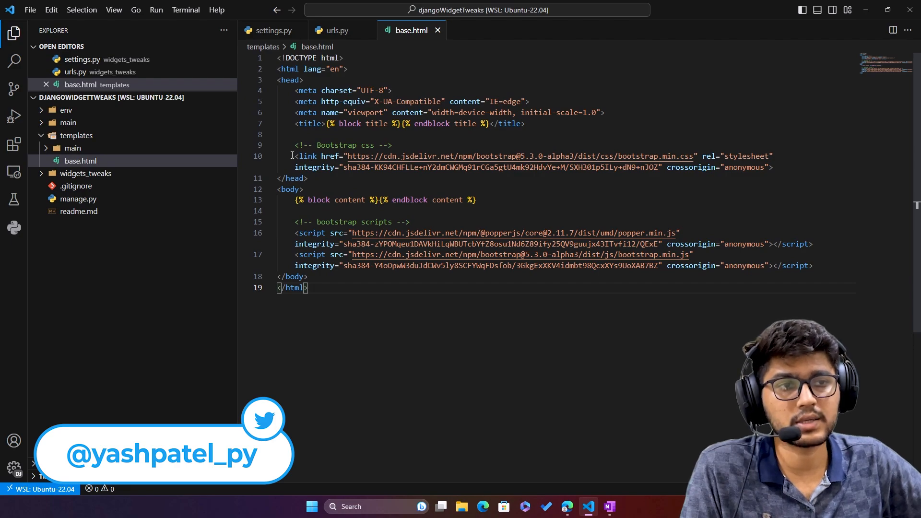
{"action": "mouse_move", "coordinate": [143, 175]}
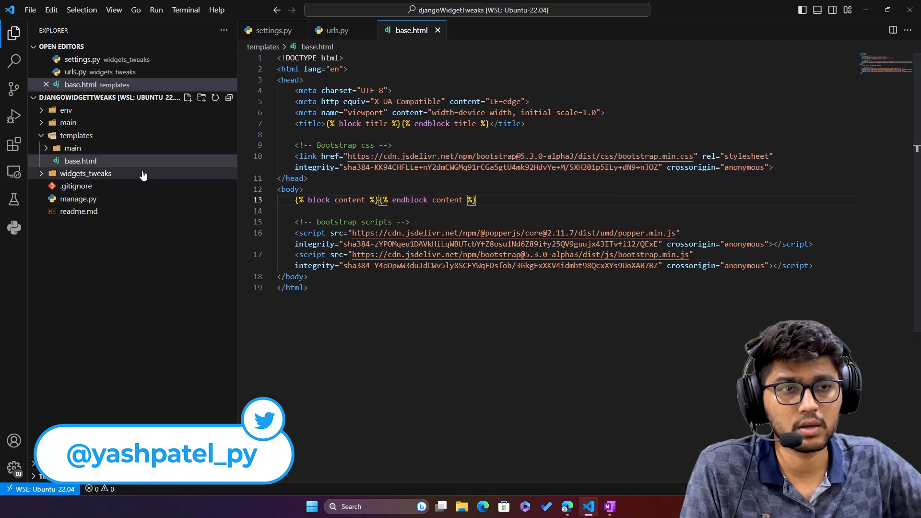
{"action": "left_click", "coordinate": [73, 147]}
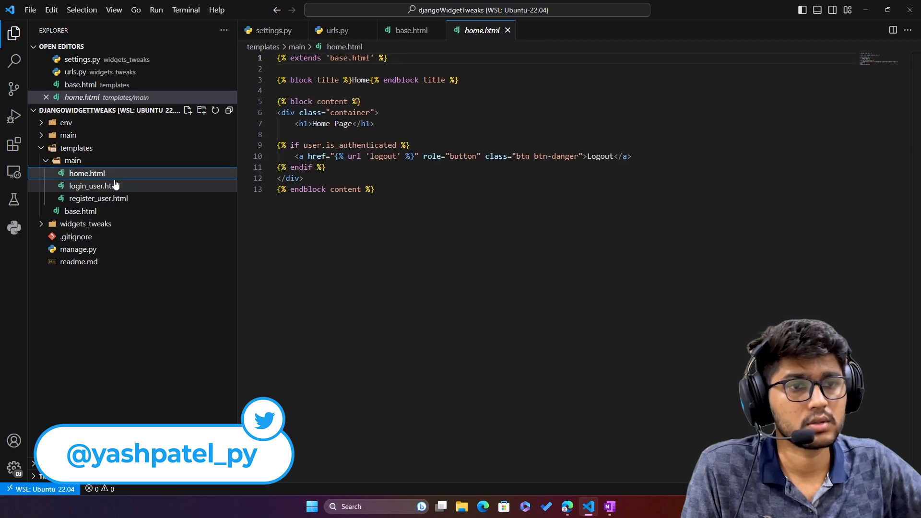
- Remove the crispy_forms_tags load and |crispy filter from login_user.html and register_user.html
{"action": "left_click", "coordinate": [94, 186]}
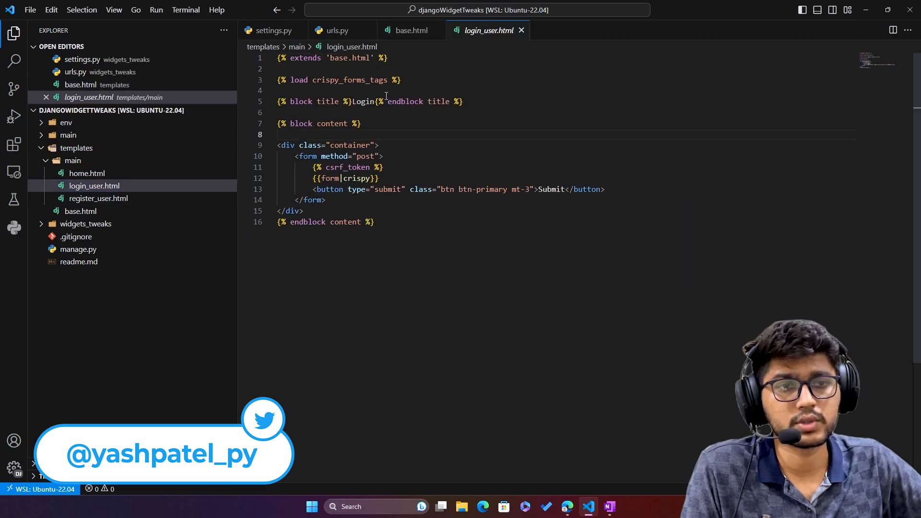
{"action": "key", "text": "Delete"}
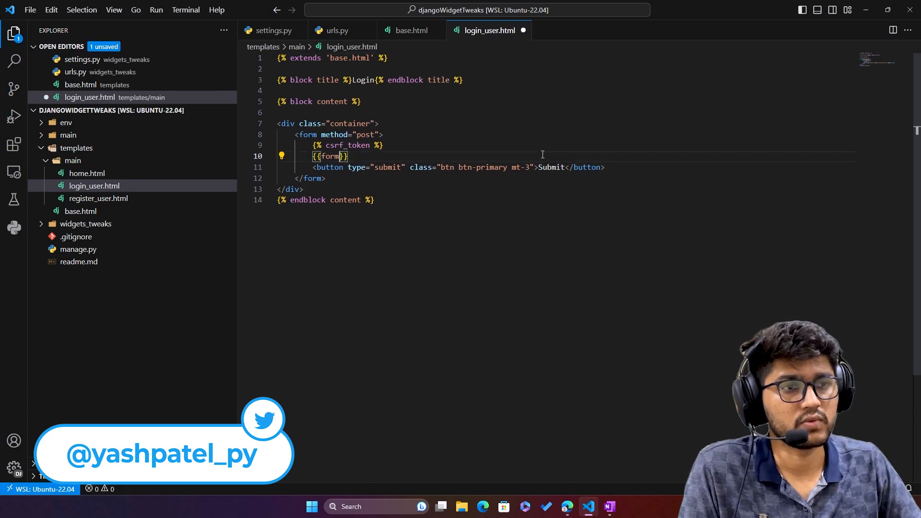
{"action": "key", "text": "ctrl+s"}
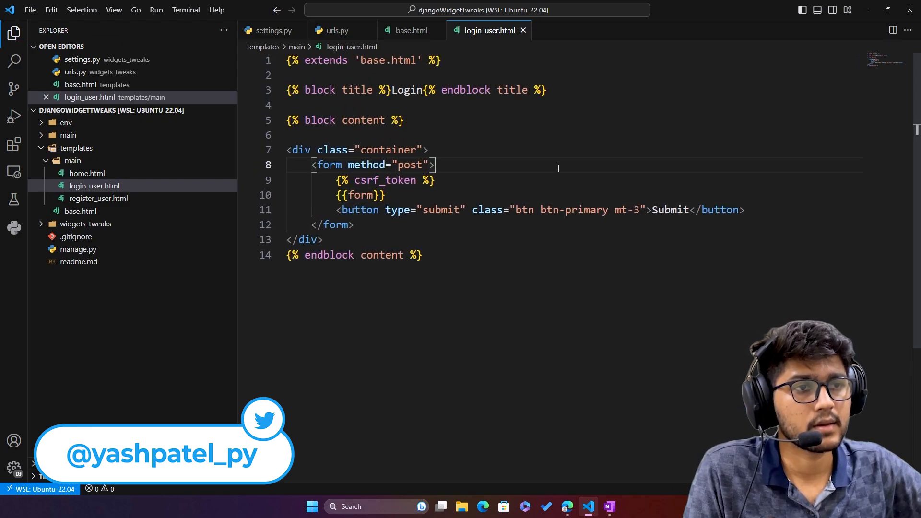
{"action": "left_click", "coordinate": [99, 211]}
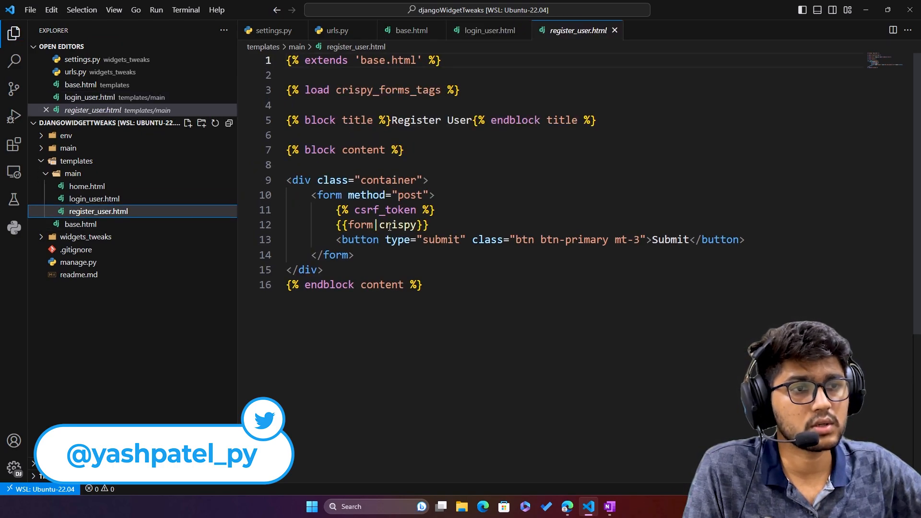
{"action": "double_click", "coordinate": [395, 224]}
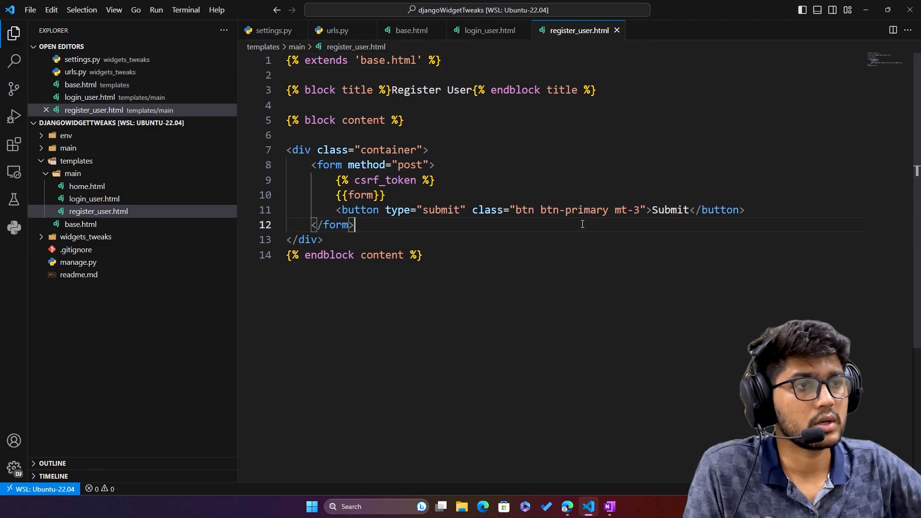
- Apply the project's migrations with python manage.py in the terminal
{"action": "key", "text": "ctrl+`"}
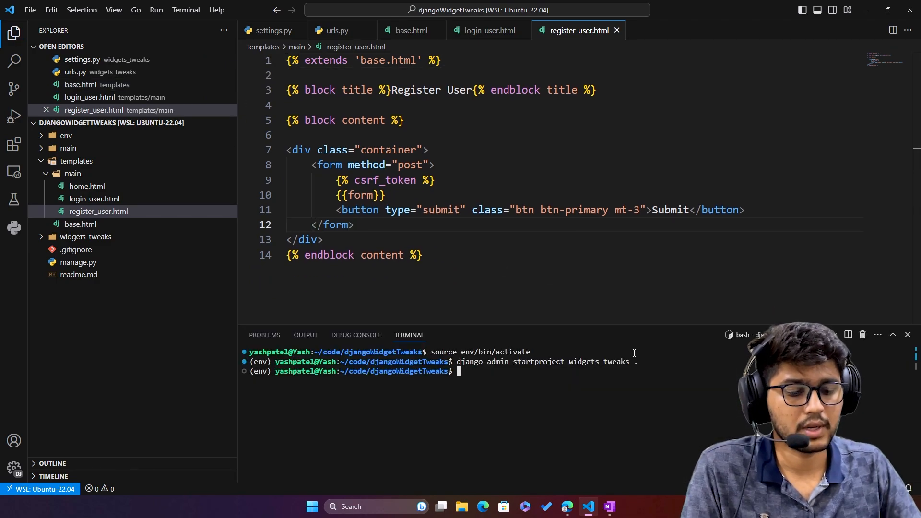
{"action": "type", "text": "pyt"}
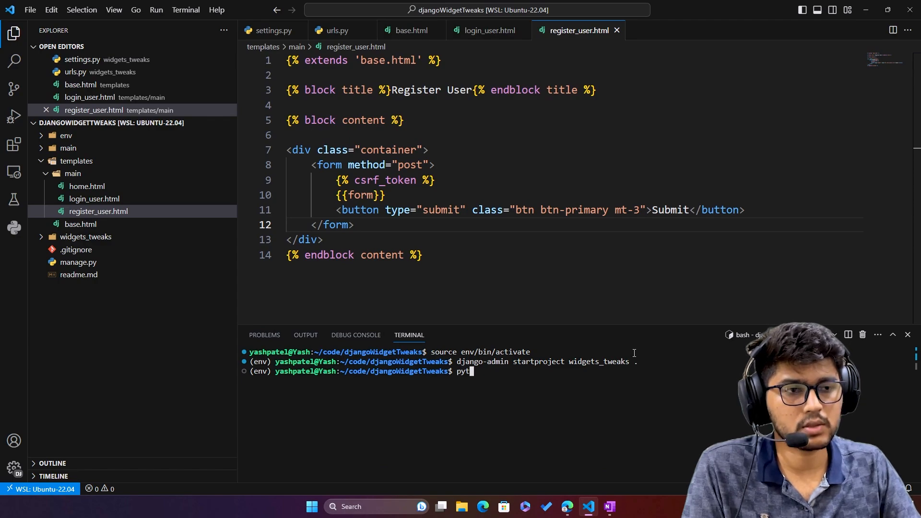
{"action": "type", "text": "hon manage.py"}
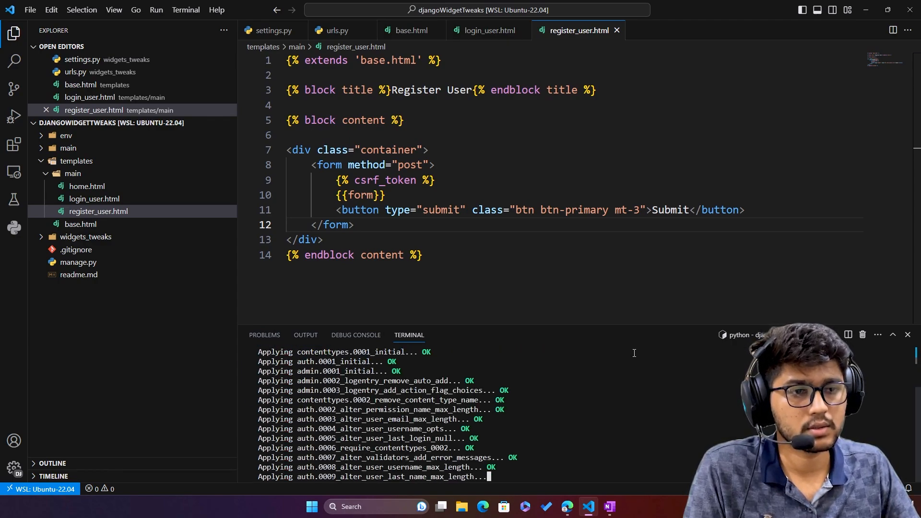
{"action": "key", "text": "Return"}
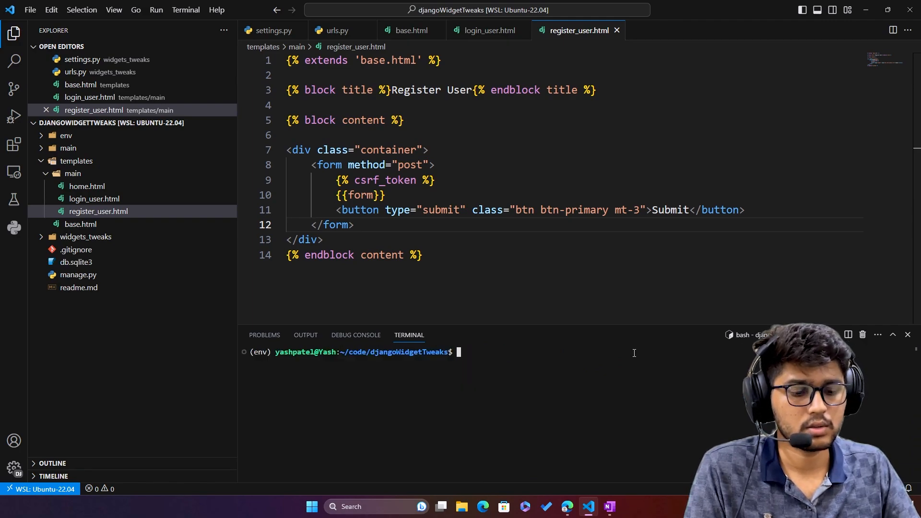
- Create the admin superuser, then start python manage.py runserver
{"action": "type", "text": "python manage.py"}
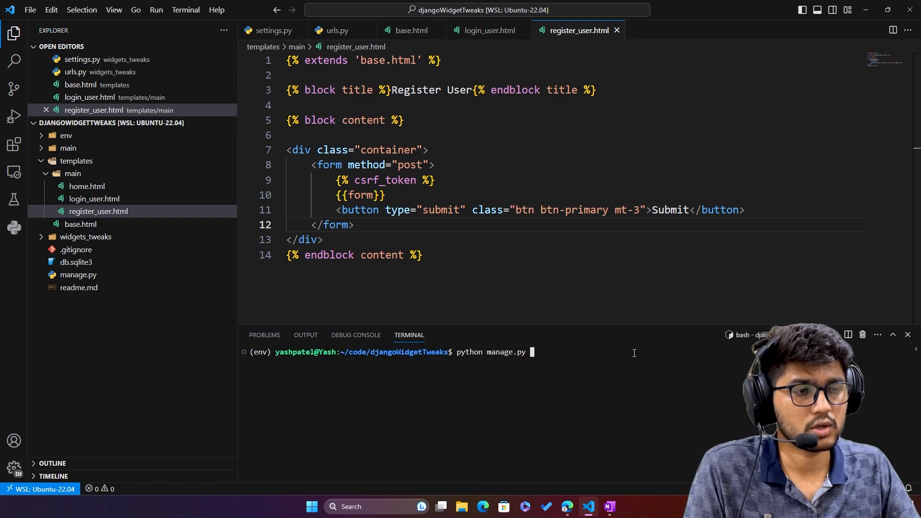
{"action": "type", "text": "creat"}
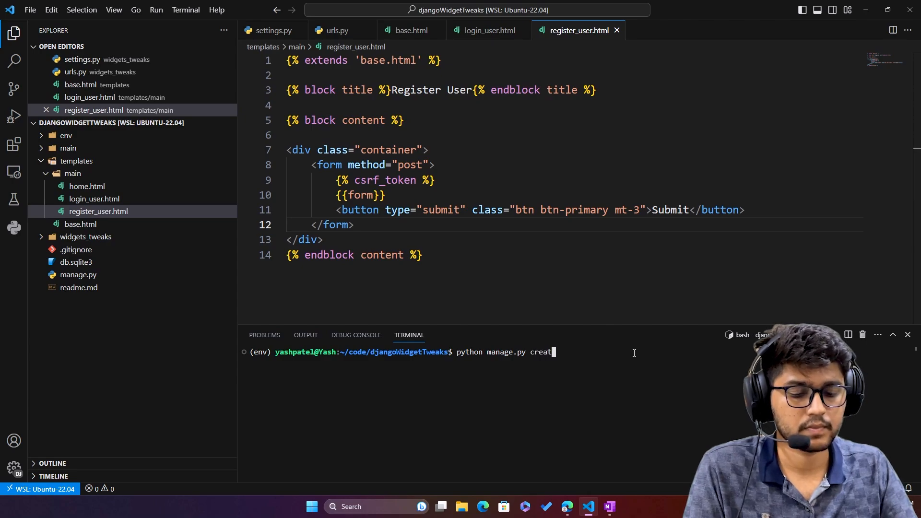
{"action": "type", "text": "esuperuser"}
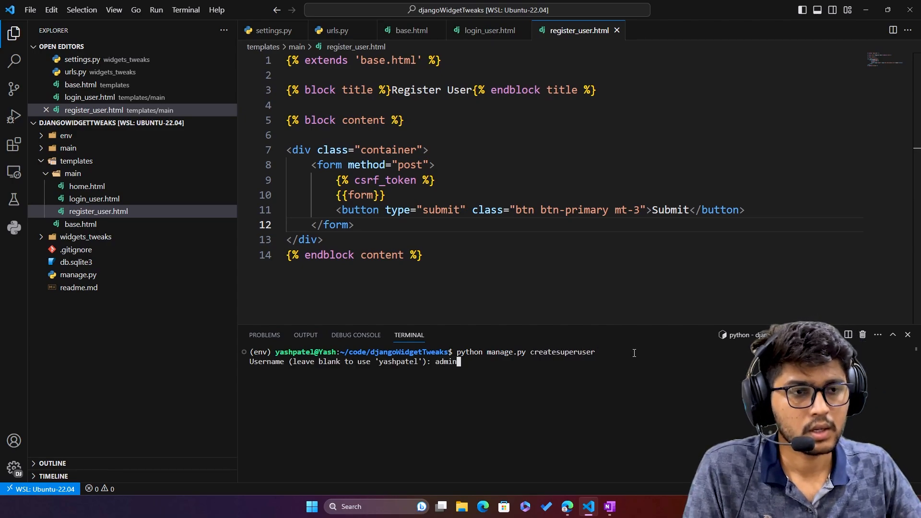
{"action": "key", "text": "Return"}
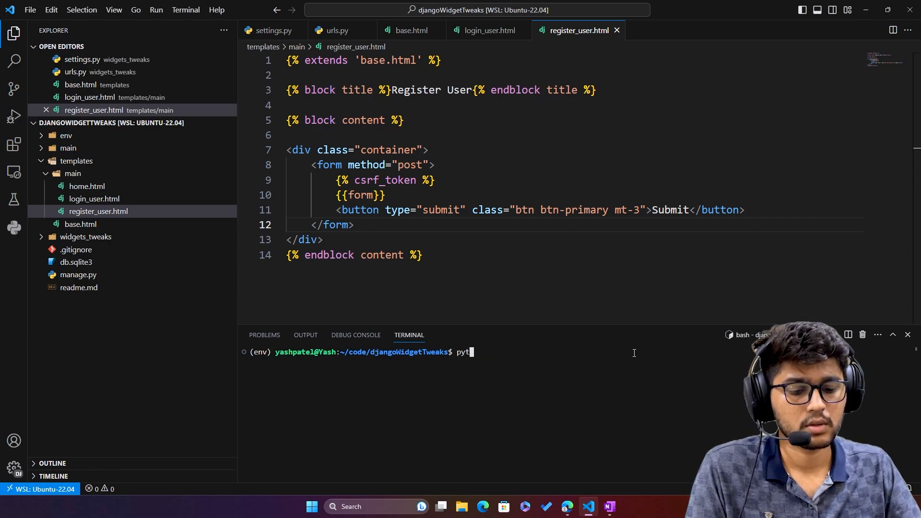
{"action": "type", "text": "hon manage.py runs"}
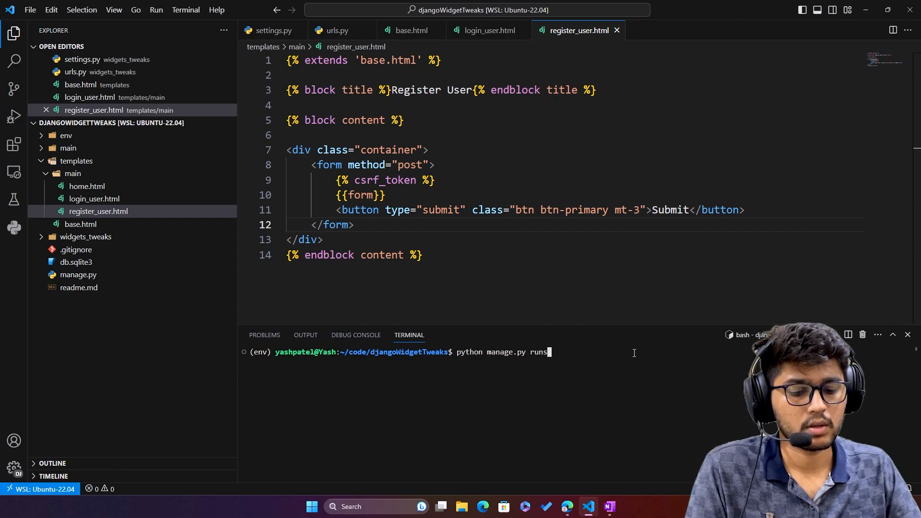
{"action": "key", "text": "Return"}
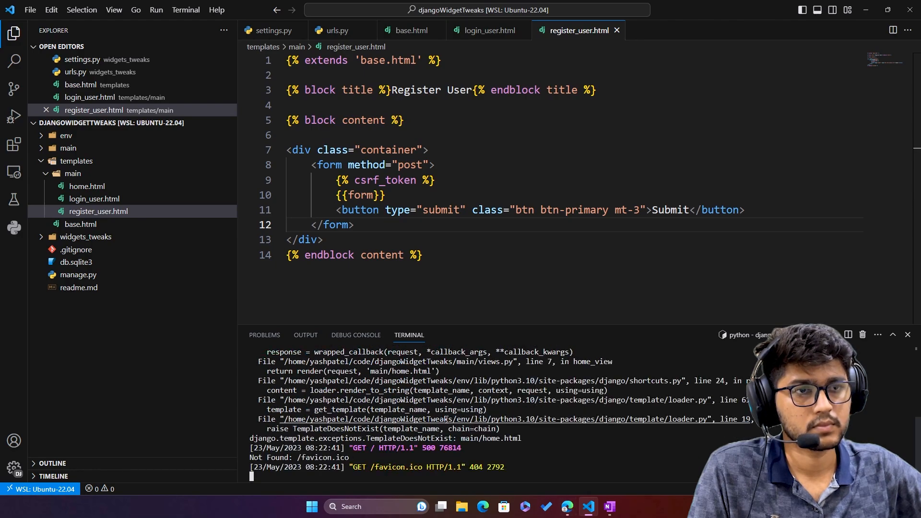
- After seeing TemplateDoesNotExist, set TEMPLATES 'DIRS' to ['templates'] in settings.py
{"action": "left_click", "coordinate": [484, 506]}
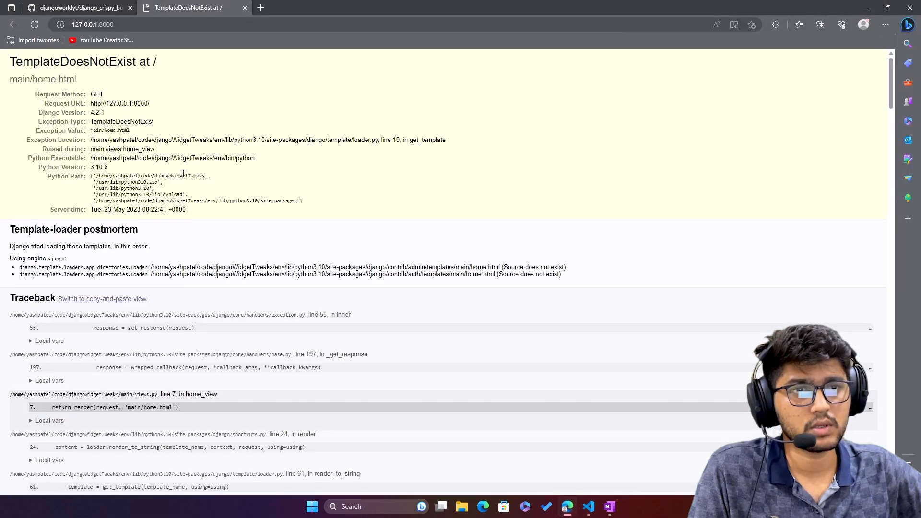
{"action": "mouse_move", "coordinate": [190, 104]}
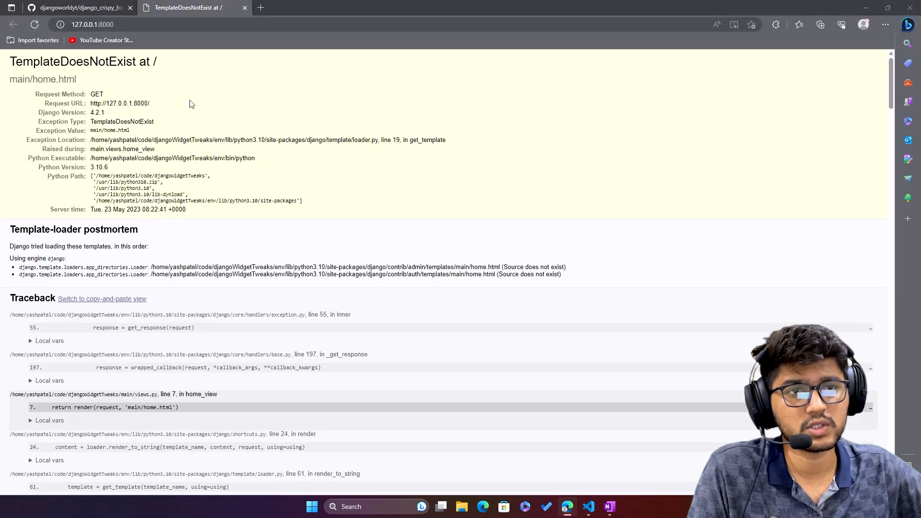
{"action": "left_click", "coordinate": [589, 506]}
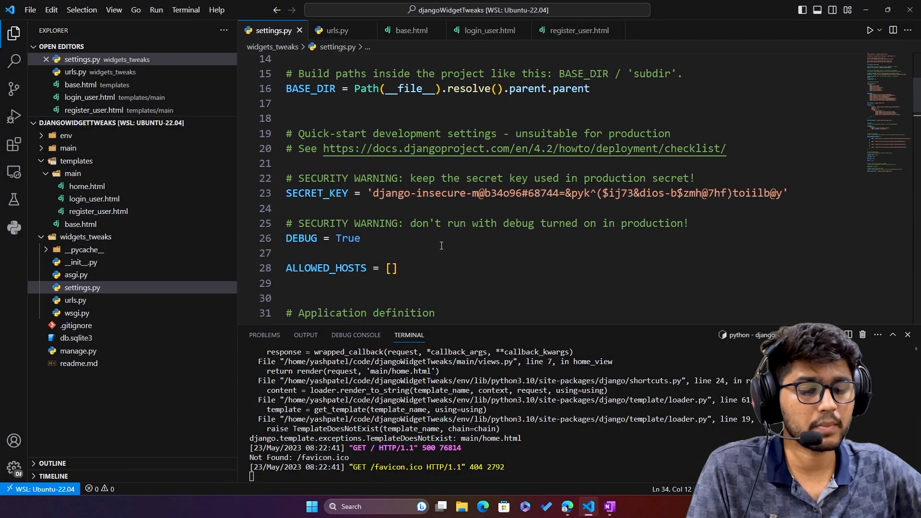
{"action": "scroll", "scroll_direction": "down", "scroll_amount": 3}
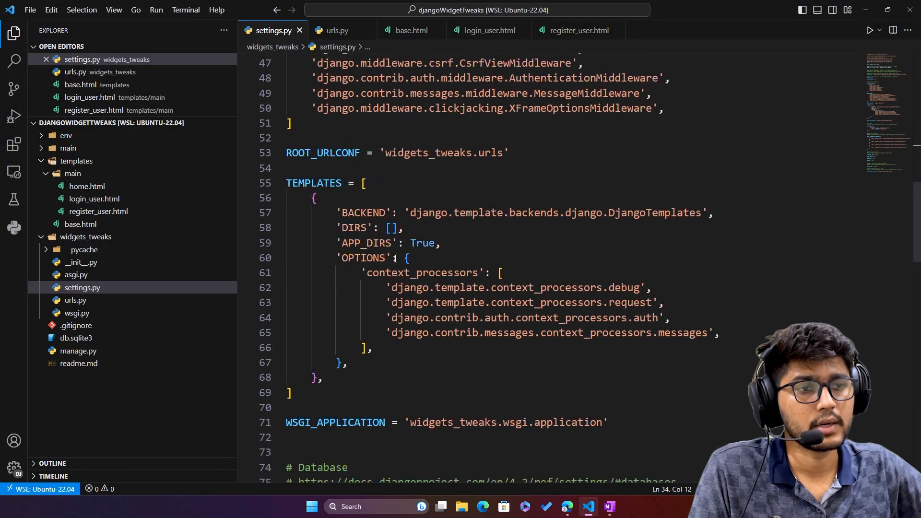
{"action": "type", "text": "'t'"}
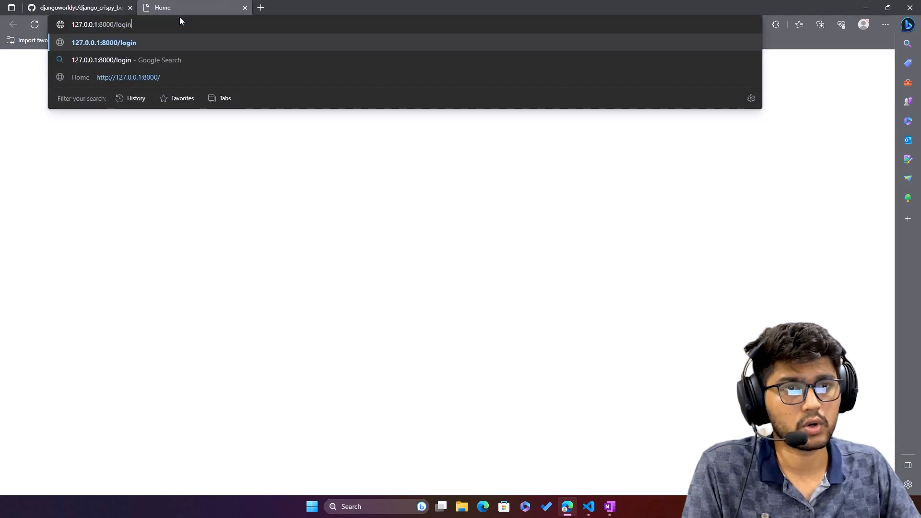
- Load 127.0.0.1:8000/login_user/ and check the username and password form
{"action": "type", "text": "_user."}
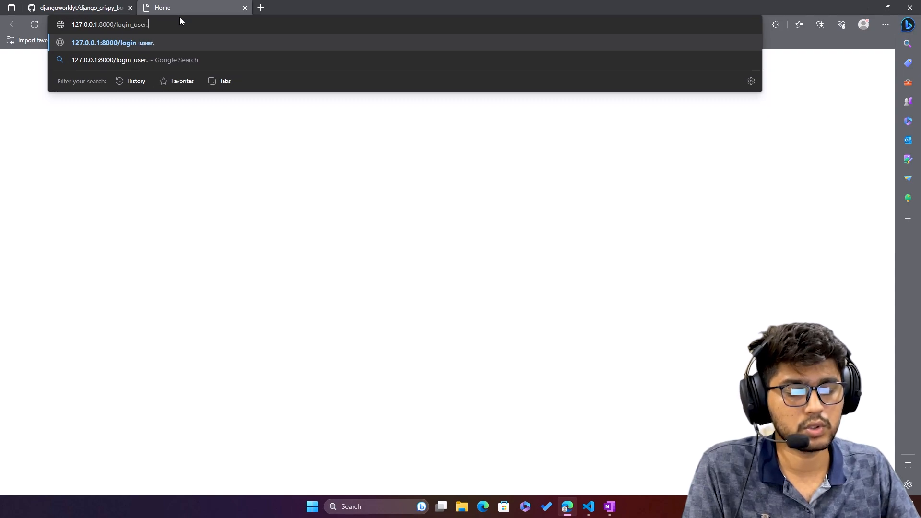
{"action": "key", "text": "Return"}
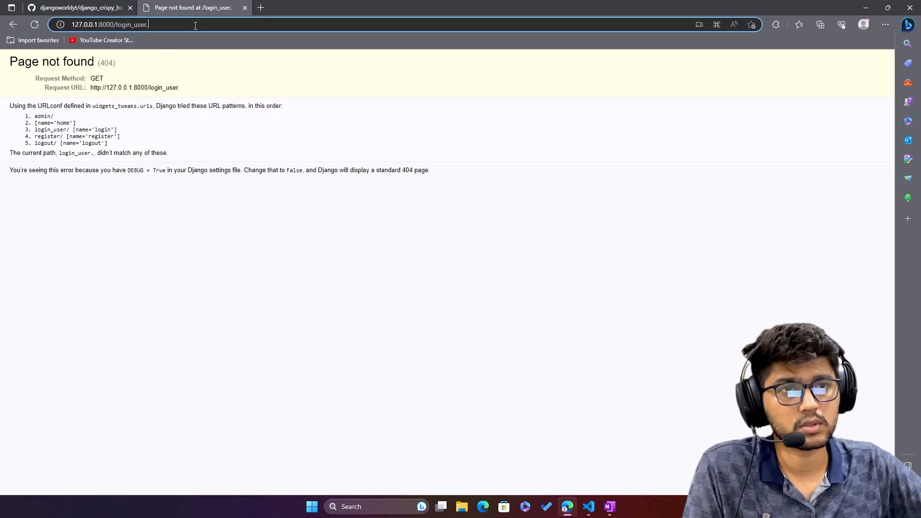
{"action": "key", "text": "Return"}
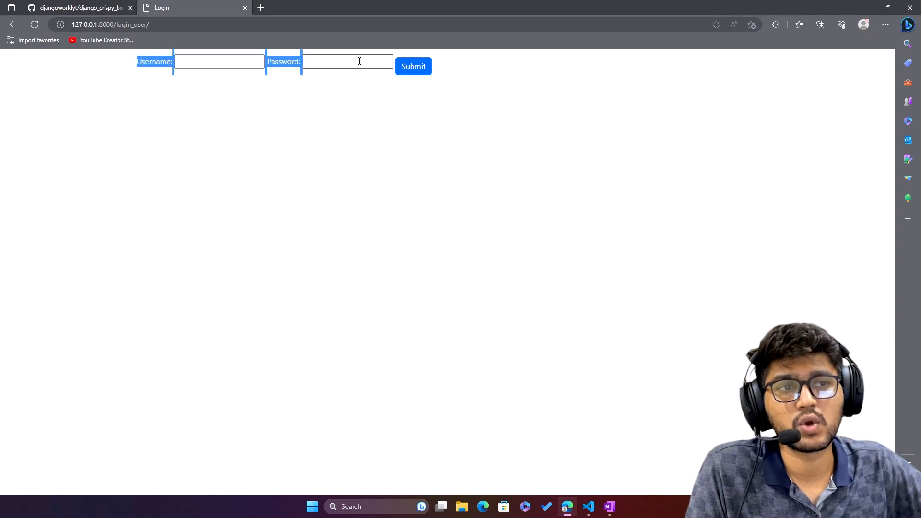
{"action": "left_click", "coordinate": [79, 8]}
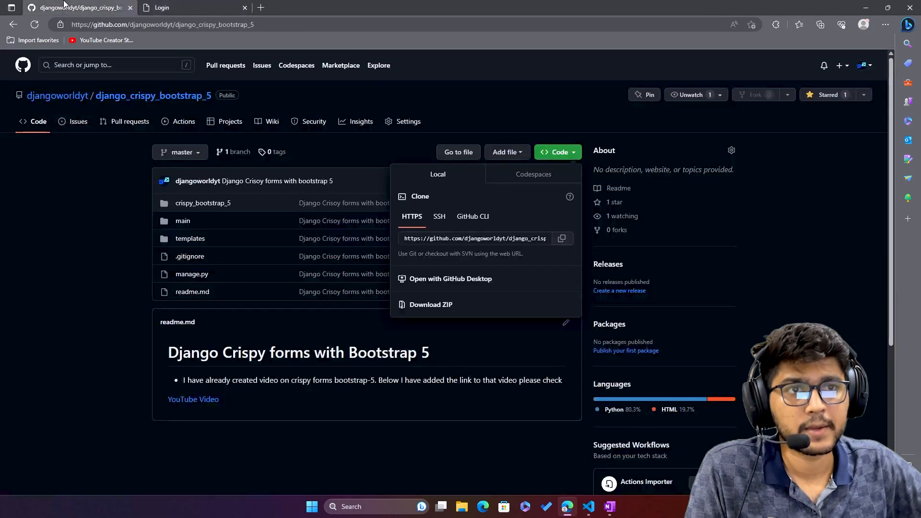
{"action": "left_click", "coordinate": [183, 8]}
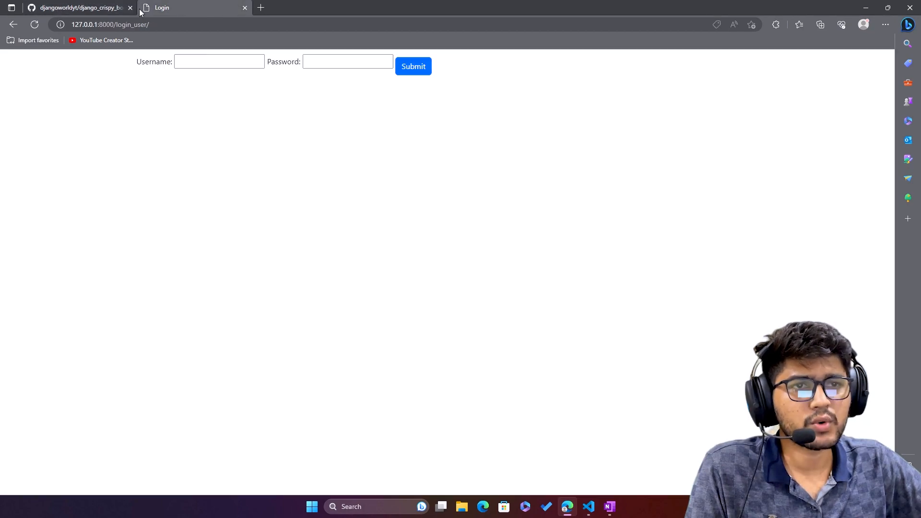
- Search 'django widget tweaks' in a new tab and open its PyPI page
{"action": "left_click", "coordinate": [260, 8]}
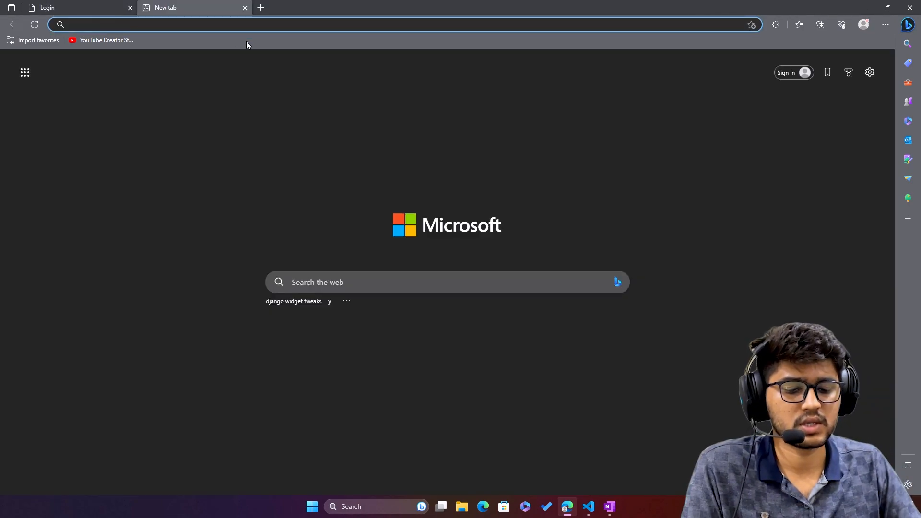
{"action": "type", "text": "django widget tweaks"}
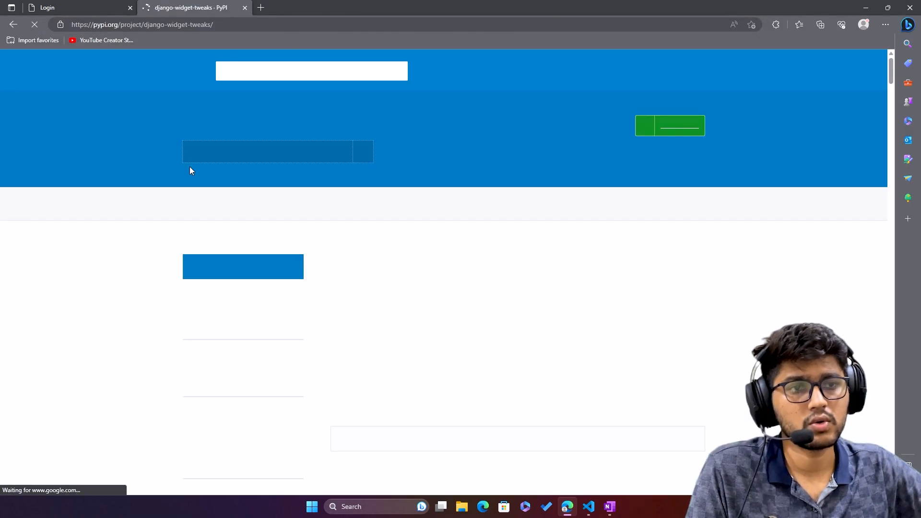
{"action": "left_click", "coordinate": [588, 507]}
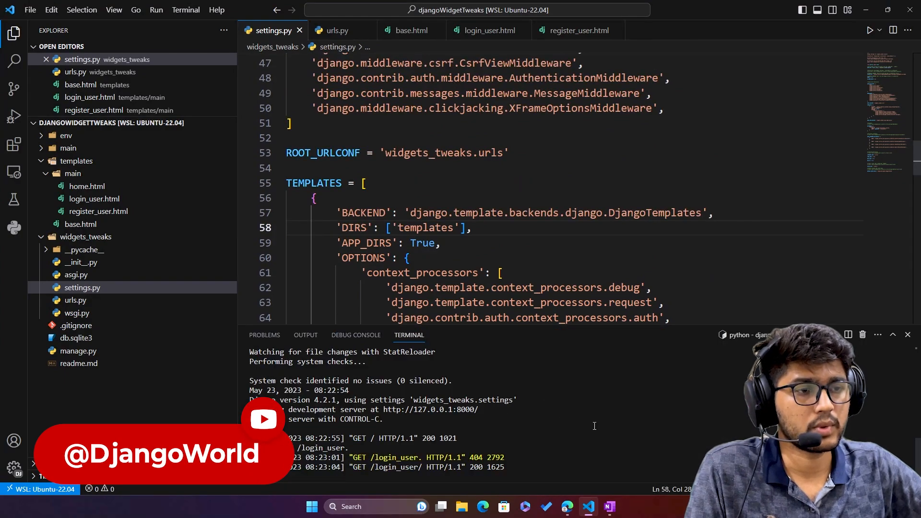
- Install django-widget-tweaks with pip in a new terminal
{"action": "left_click", "coordinate": [855, 334]}
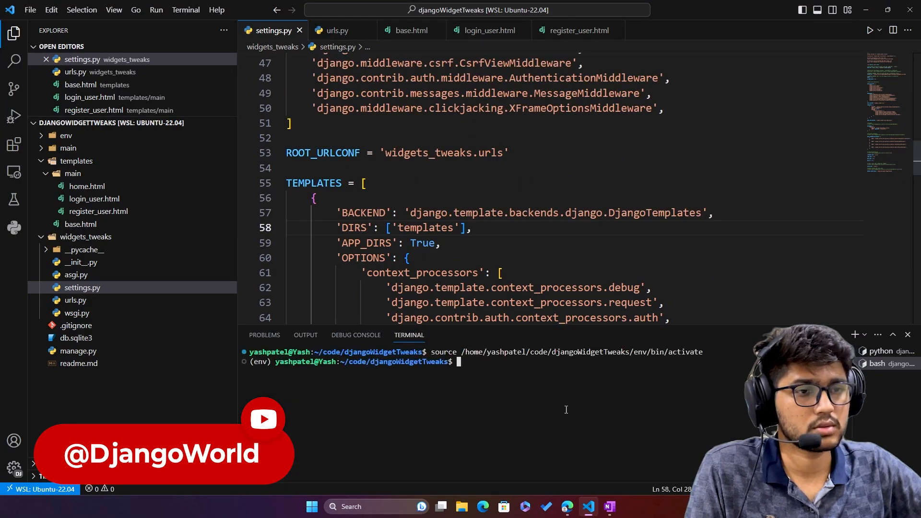
{"action": "type", "text": "pip install django-widget-tweaks"}
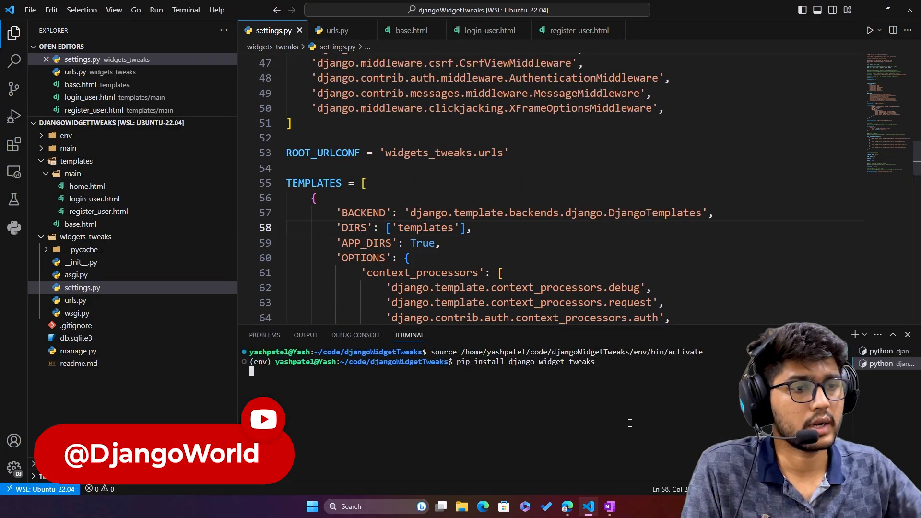
{"action": "key", "text": "Return"}
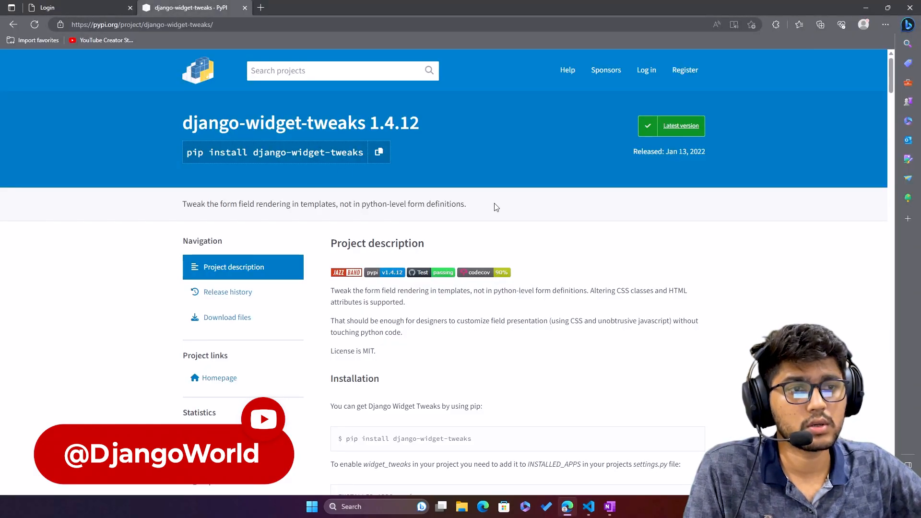
- Review the PyPI page's widget_tweaks INSTALLED_APPS entry and render_field usage
{"action": "scroll", "scroll_direction": "down", "scroll_amount": 3}
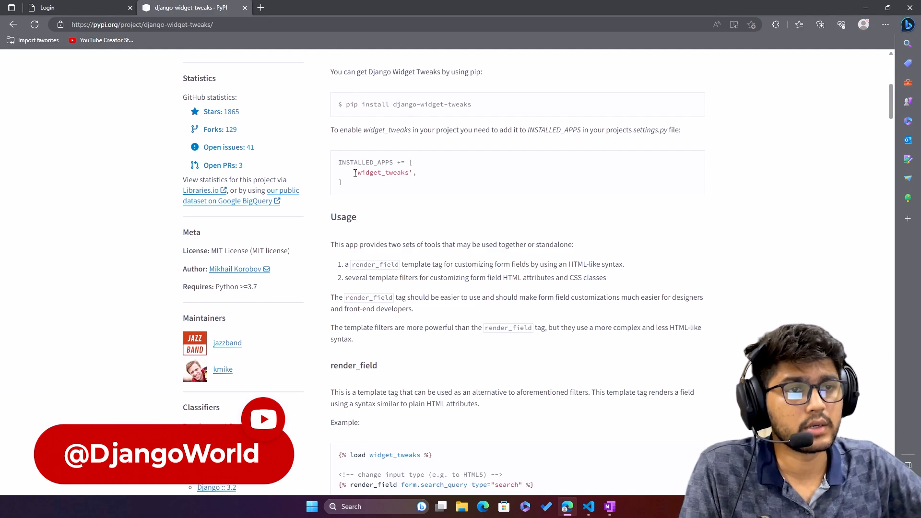
{"action": "double_click", "coordinate": [382, 172]}
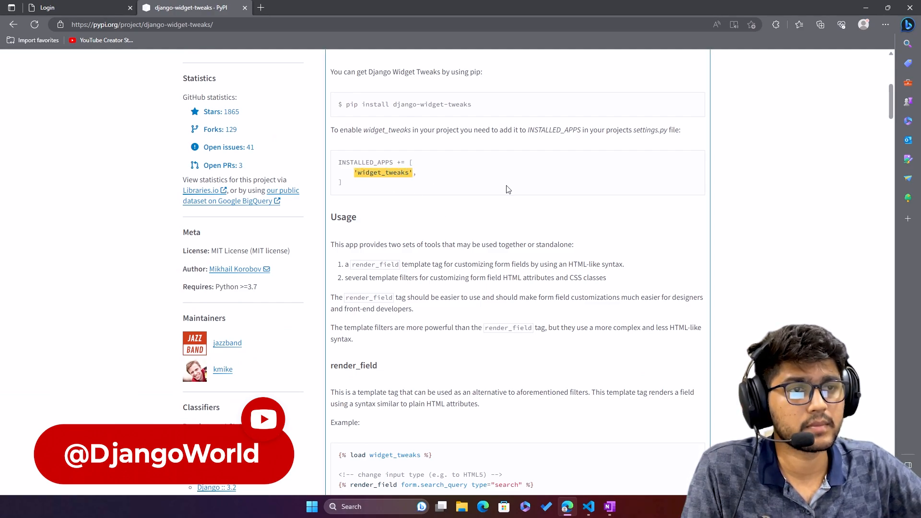
{"action": "left_click", "coordinate": [587, 507]}
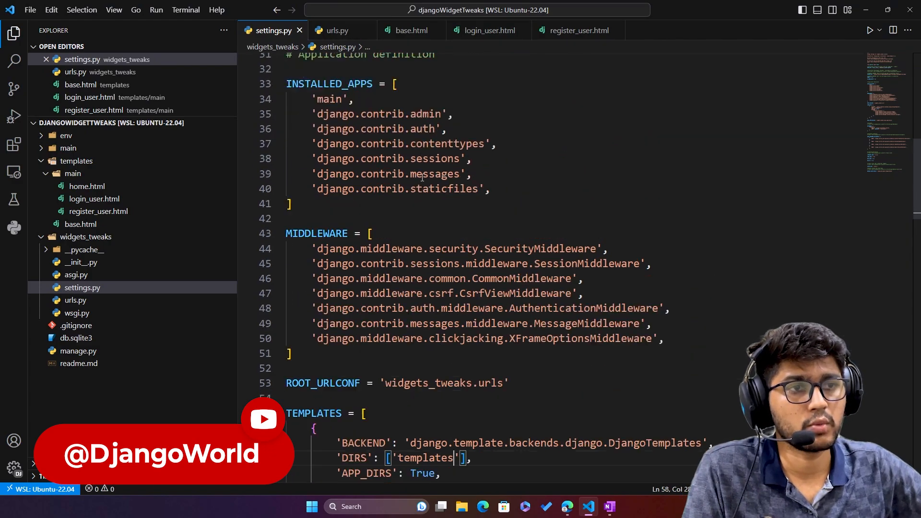
{"action": "key", "text": "Enter"}
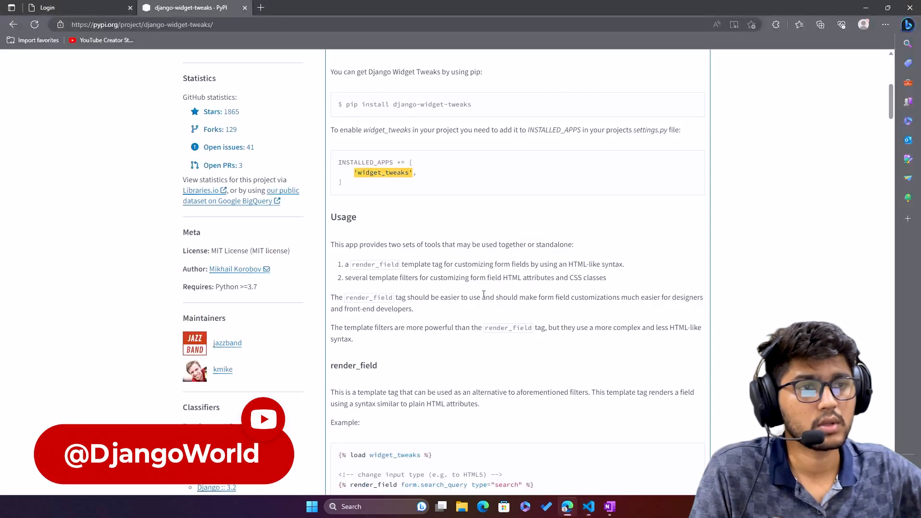
{"action": "scroll", "scroll_direction": "down", "scroll_amount": 3}
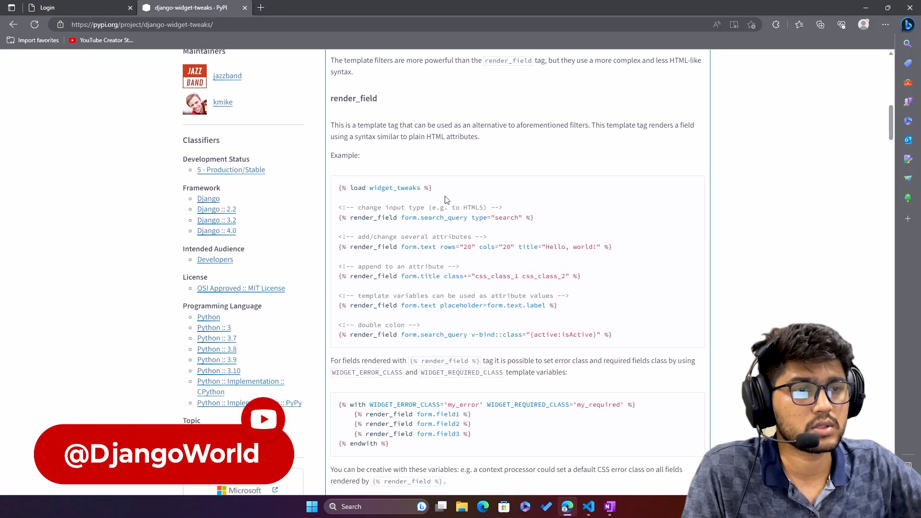
{"action": "scroll", "scroll_direction": "up", "scroll_amount": 3}
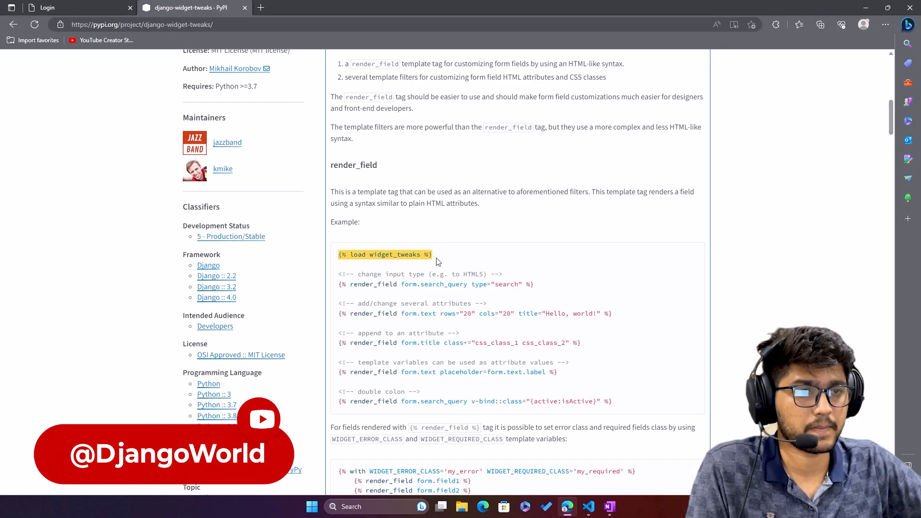
{"action": "left_click", "coordinate": [588, 506]}
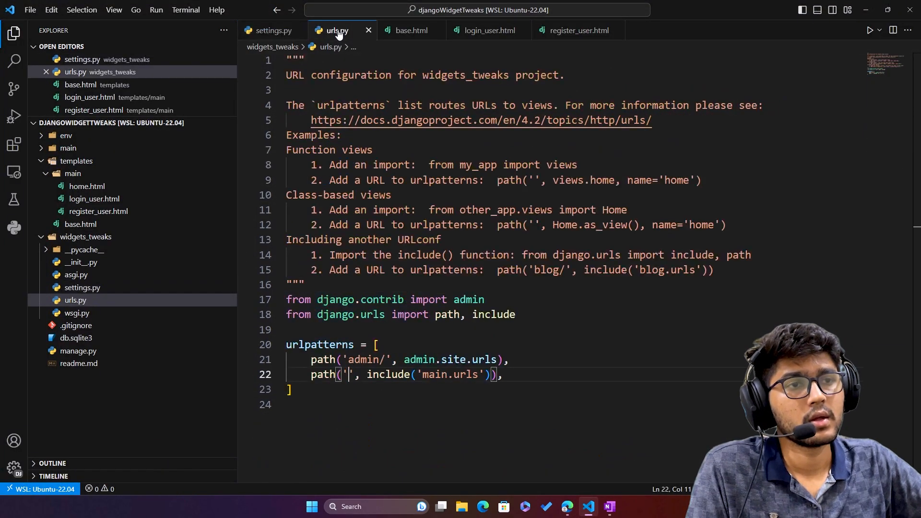
{"action": "left_click", "coordinate": [487, 30]}
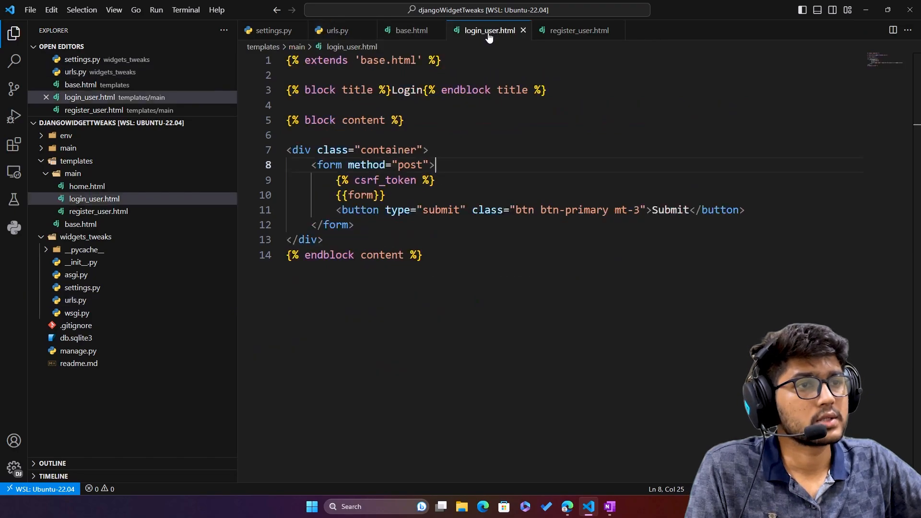
{"action": "left_click", "coordinate": [434, 75]}
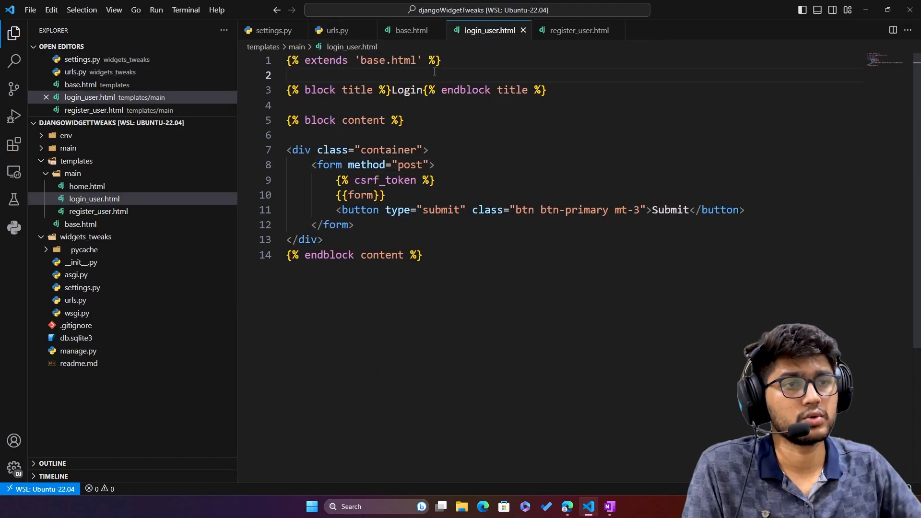
{"action": "type", "text": "{% load widget_tweaks %}"}
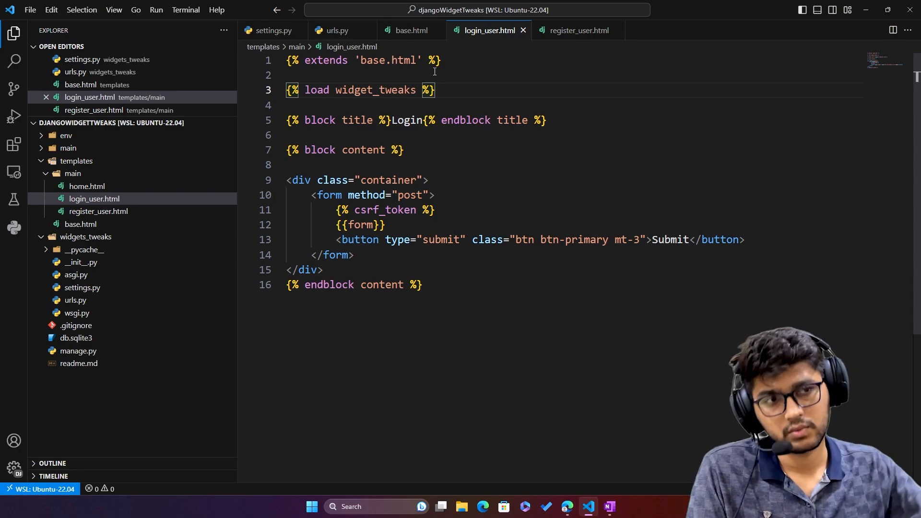
{"action": "double_click", "coordinate": [359, 224]}
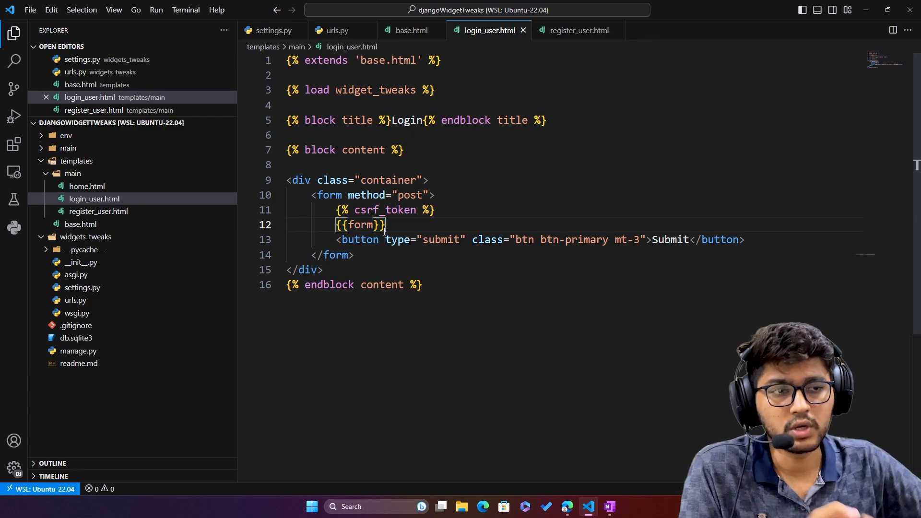
{"action": "double_click", "coordinate": [359, 224]}
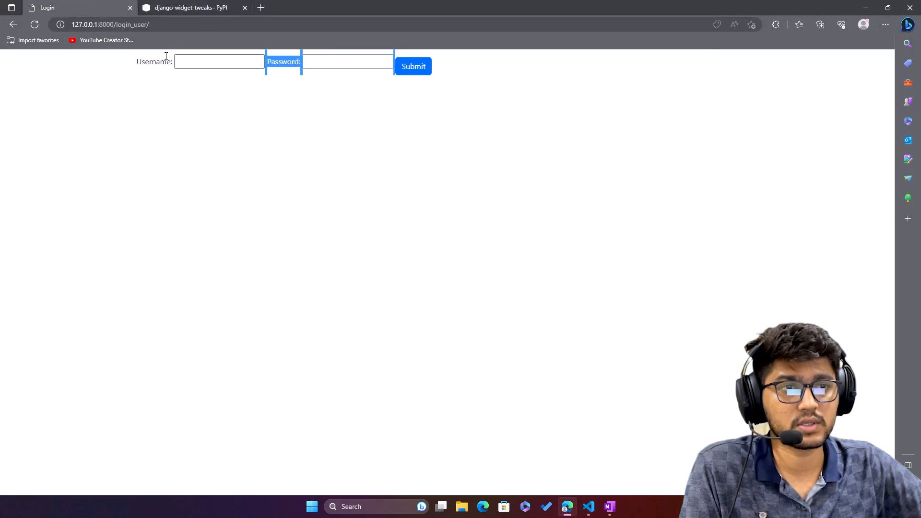
{"action": "left_click", "coordinate": [588, 507]}
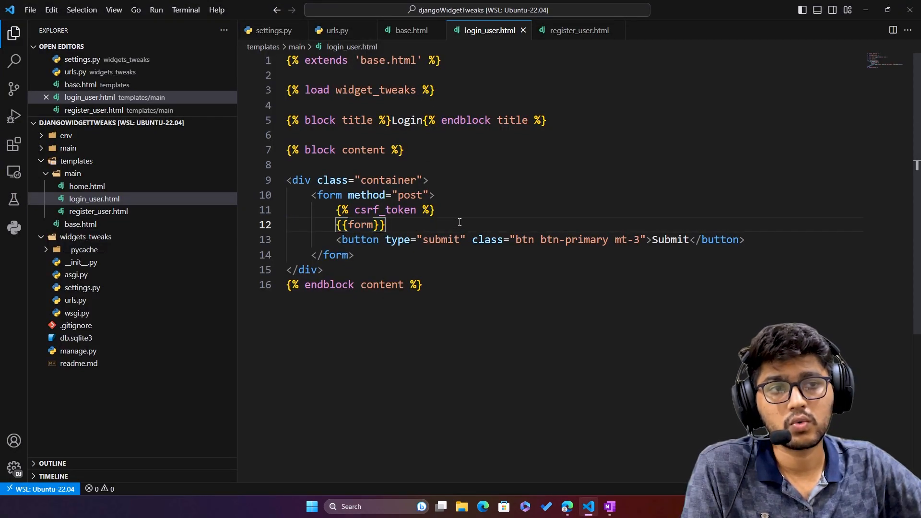
{"action": "mouse_move", "coordinate": [422, 222]}
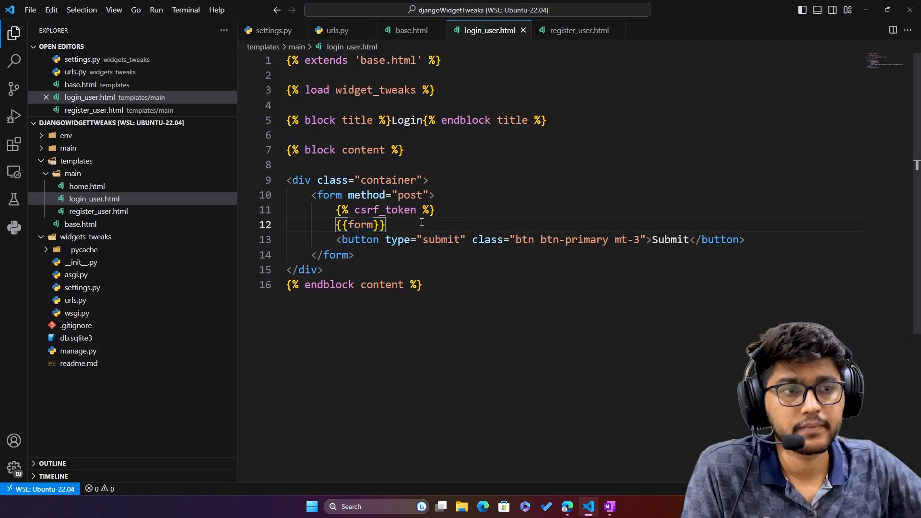
{"action": "double_click", "coordinate": [359, 225]}
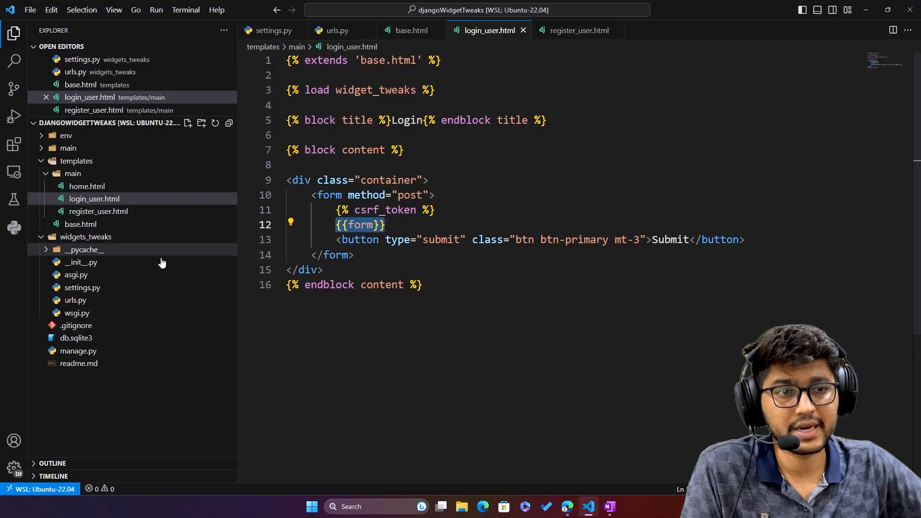
{"action": "mouse_move", "coordinate": [77, 312]}
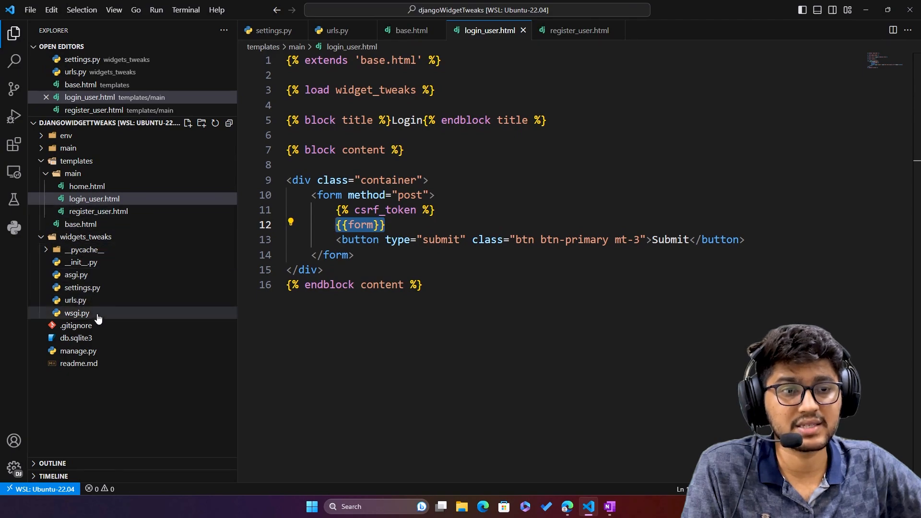
- Open main/forms.py and inspect UserLoginForm's username and password CharFields
{"action": "left_click", "coordinate": [68, 147]}
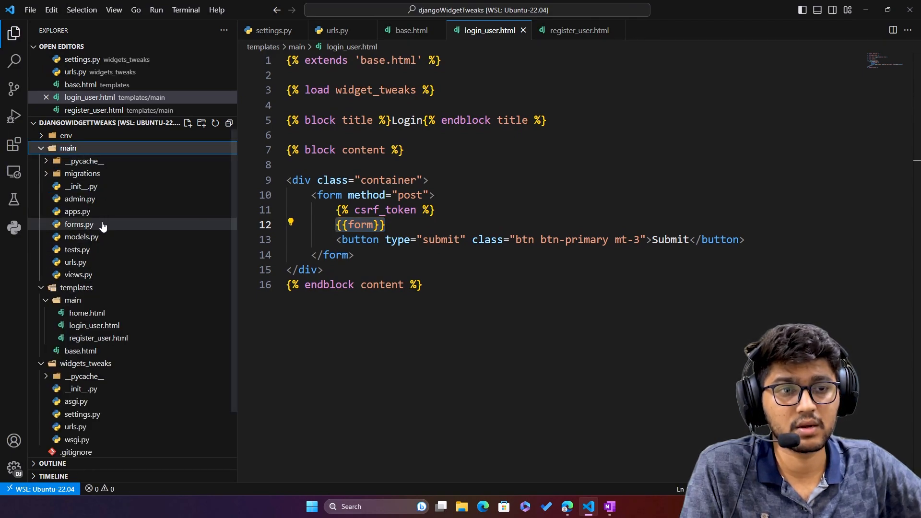
{"action": "left_click", "coordinate": [79, 225]}
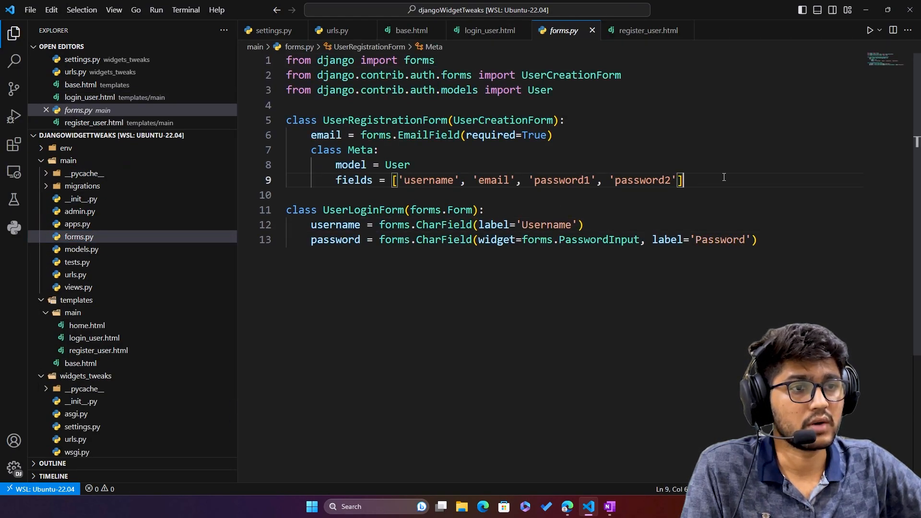
{"action": "key", "text": "Enter"}
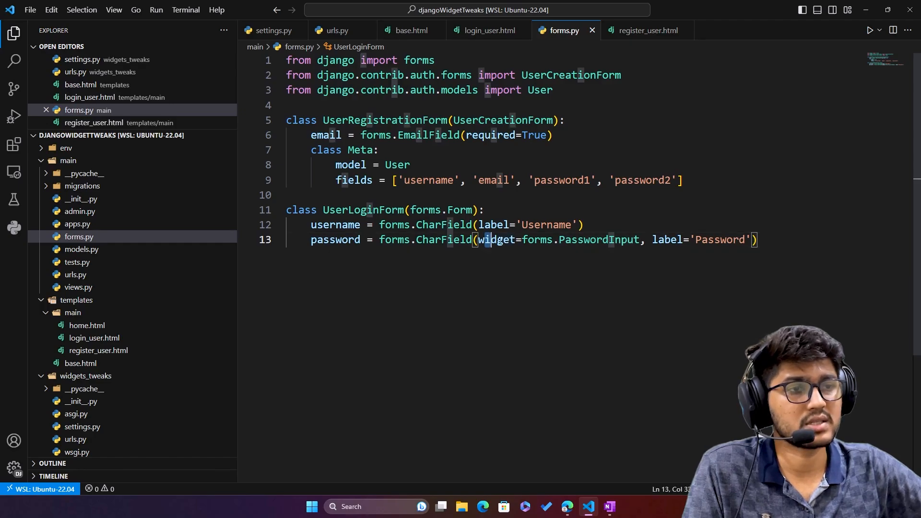
{"action": "left_click", "coordinate": [510, 275]}
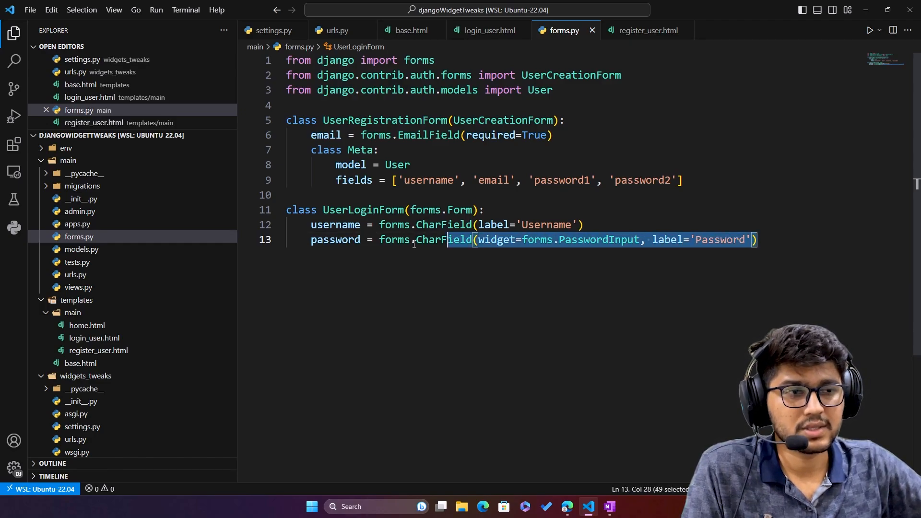
{"action": "left_click", "coordinate": [759, 240]}
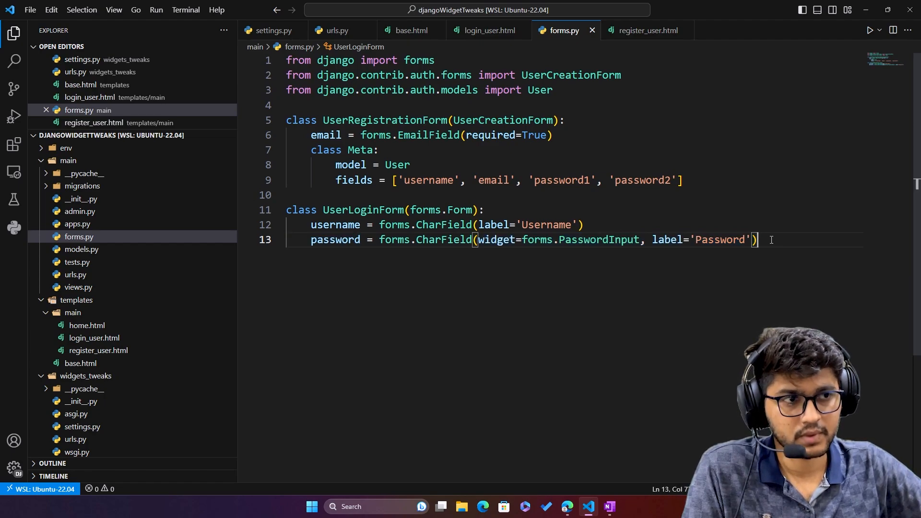
{"action": "mouse_move", "coordinate": [463, 265]}
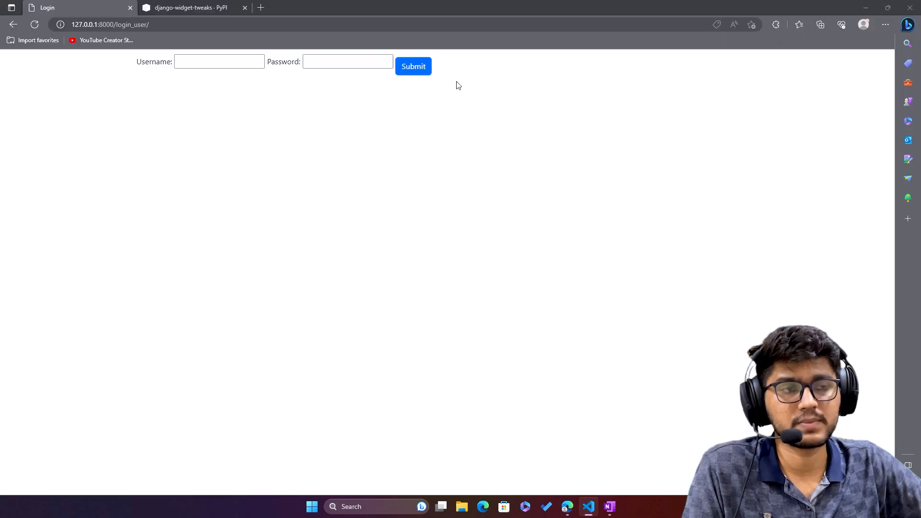
- Pick out the render_field search_query type="search" example line on the django-widget-tweaks page
{"action": "left_click", "coordinate": [188, 7]}
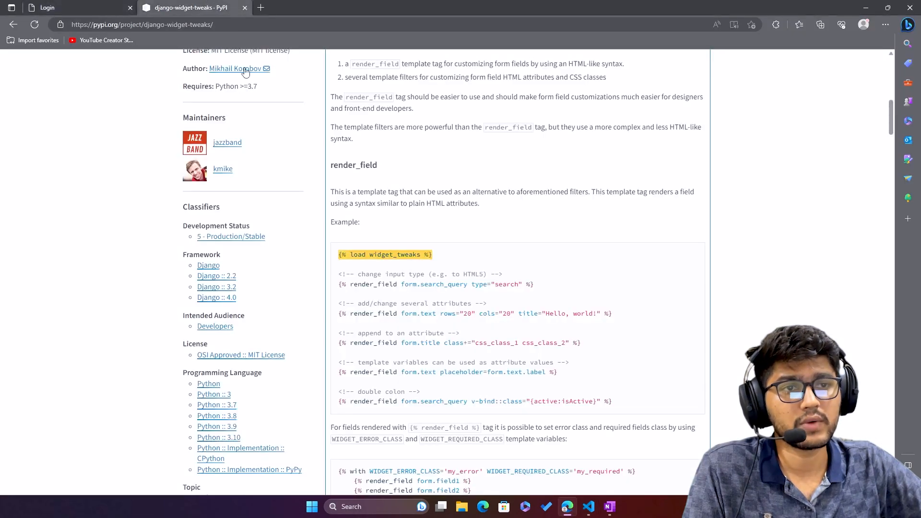
{"action": "scroll", "scroll_direction": "down", "scroll_amount": 3}
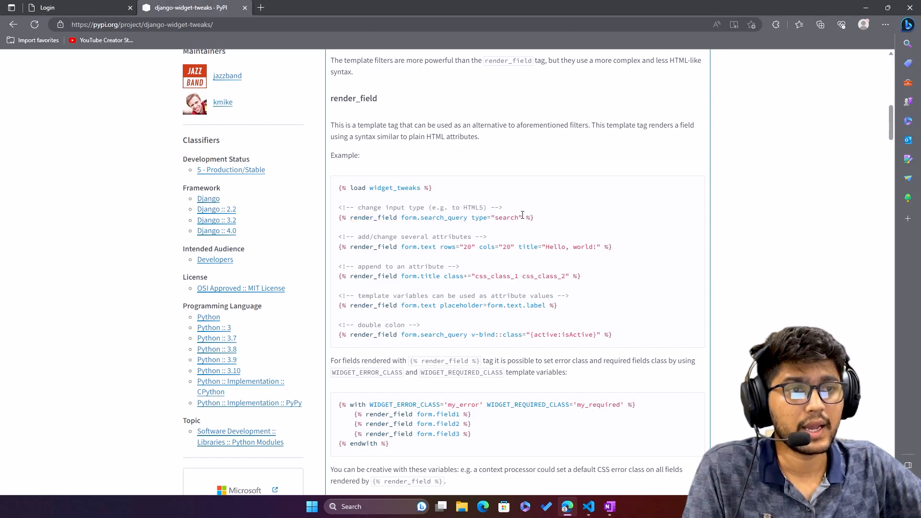
{"action": "double_click", "coordinate": [408, 217]}
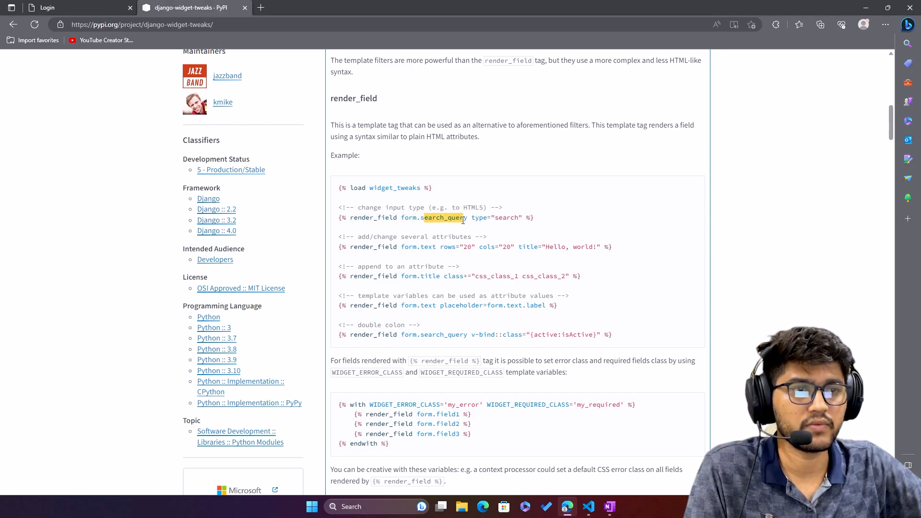
{"action": "triple_click", "coordinate": [434, 217]}
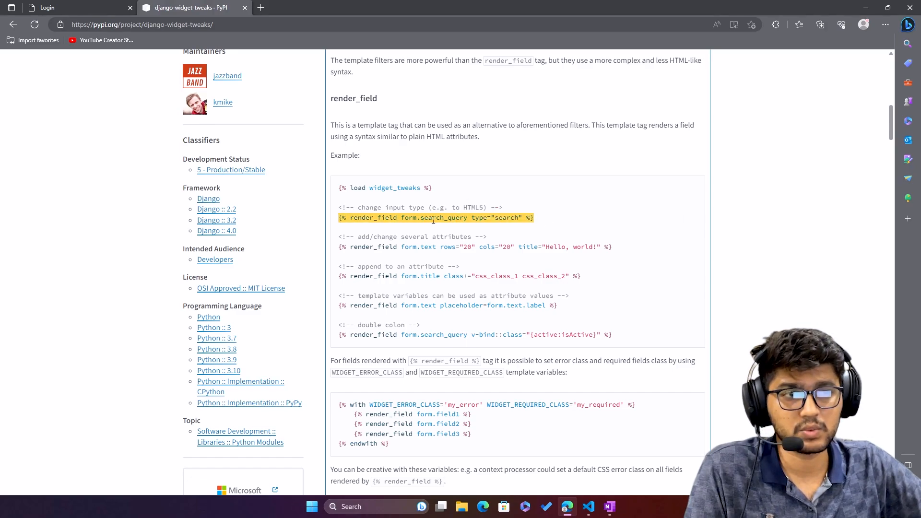
{"action": "left_click", "coordinate": [589, 506]}
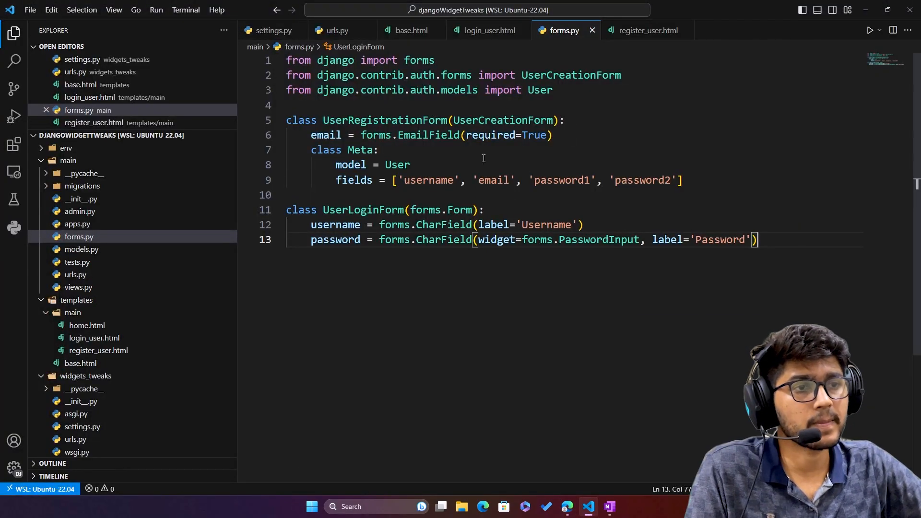
- Paste {% render_field form.search_query type="search" %} into login_user.html and save
{"action": "left_click", "coordinate": [488, 30]}
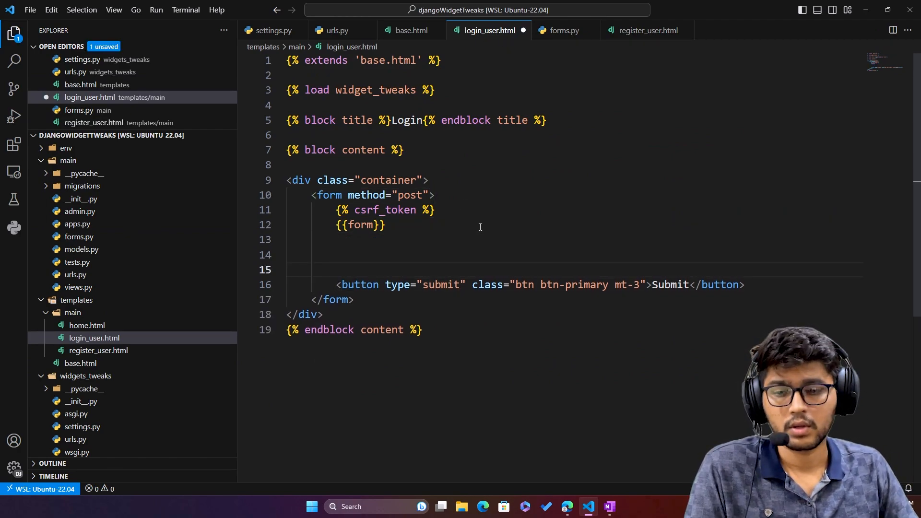
{"action": "type", "text": "{% render_field form.search_query type=\"search\" %}"}
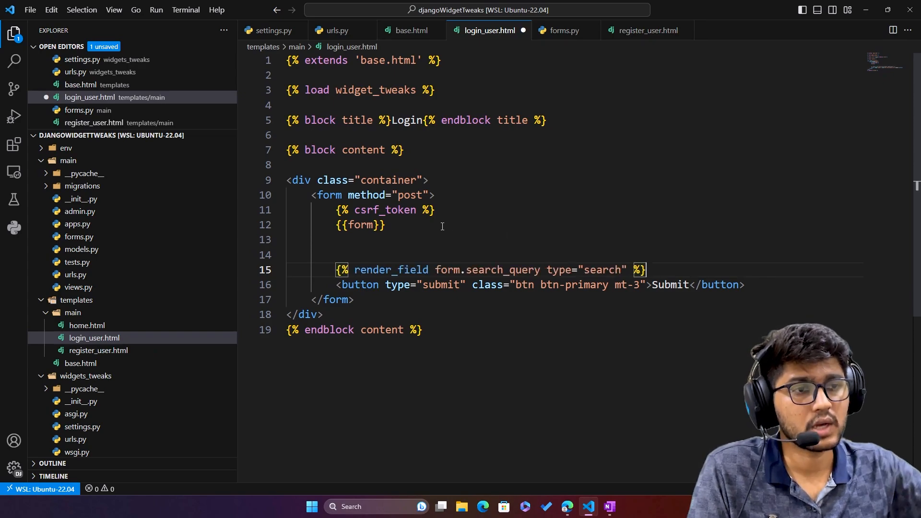
{"action": "double_click", "coordinate": [503, 269]}
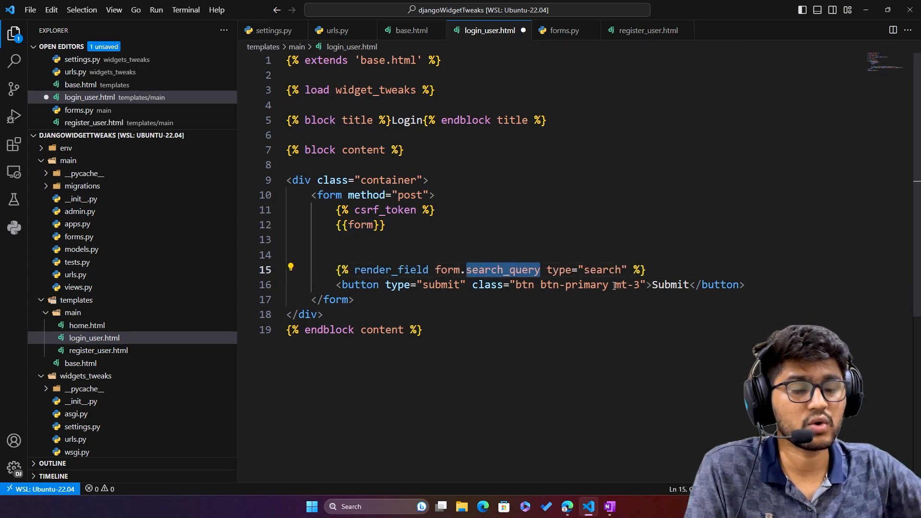
{"action": "key", "text": "ctrl+s"}
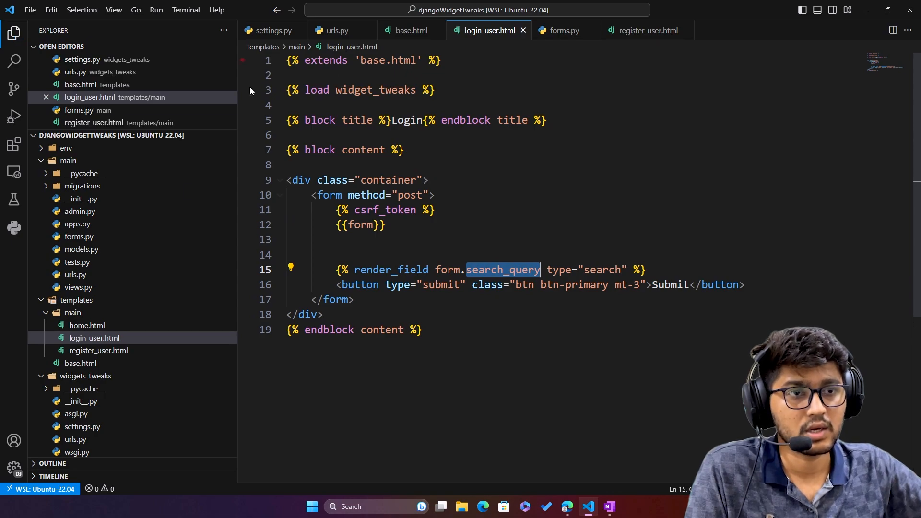
- Look up the username field name in forms.py while comparing the login and base templates
{"action": "left_click", "coordinate": [562, 29]}
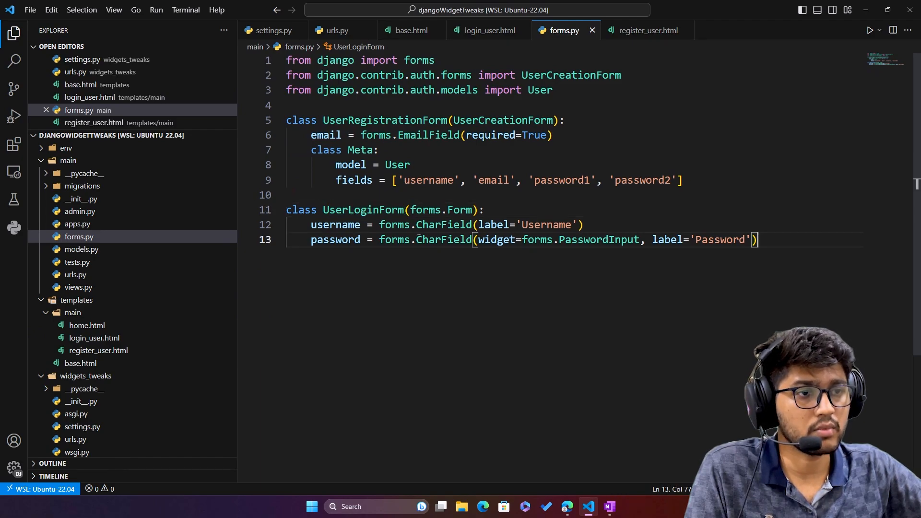
{"action": "double_click", "coordinate": [335, 225]}
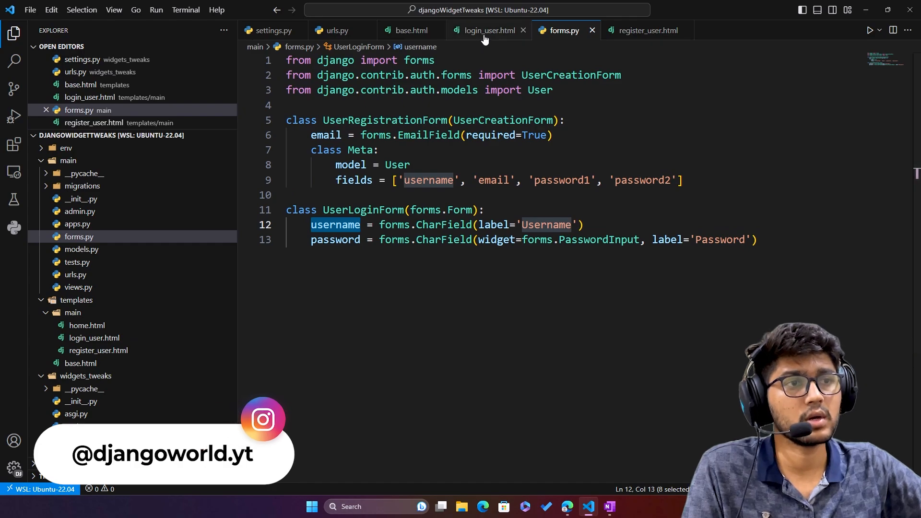
{"action": "left_click", "coordinate": [487, 29]}
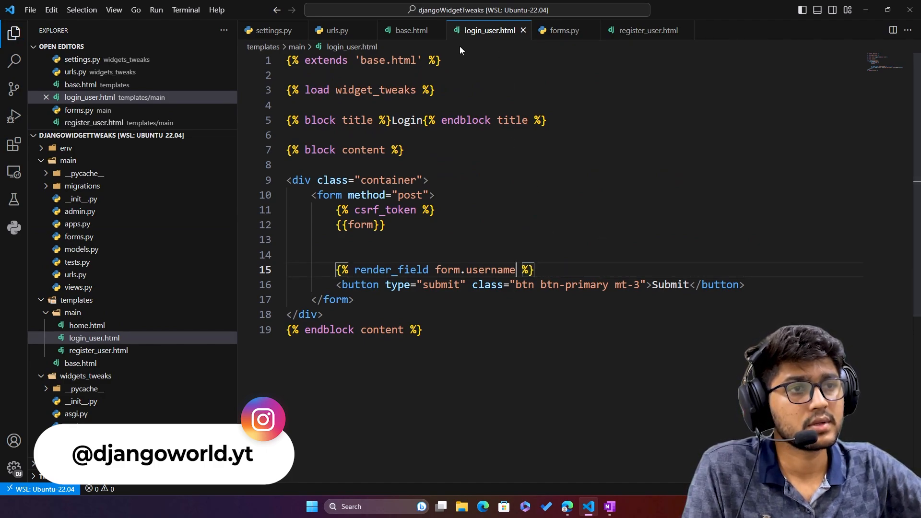
{"action": "left_click", "coordinate": [412, 30]}
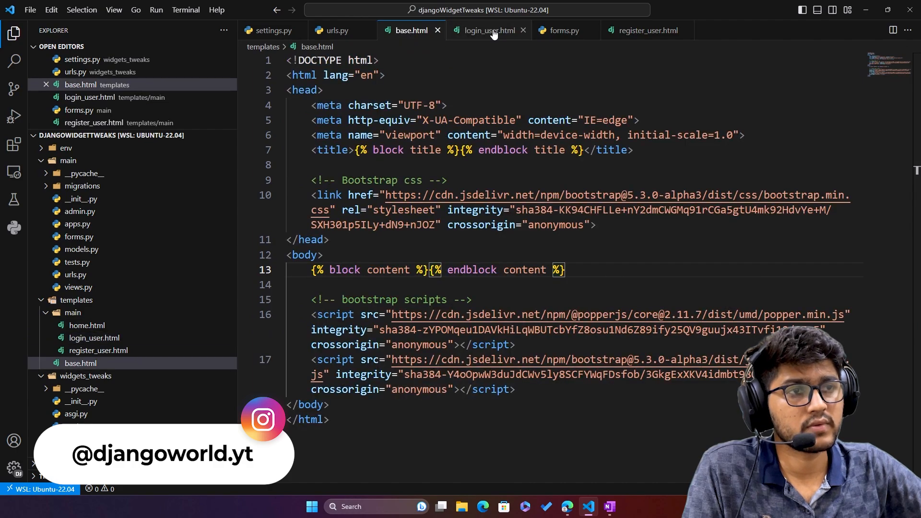
{"action": "left_click", "coordinate": [562, 29]}
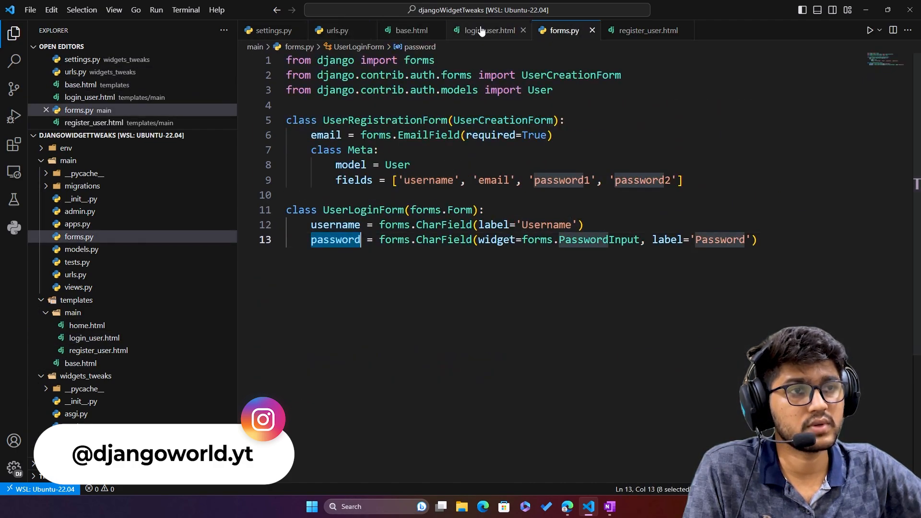
{"action": "left_click", "coordinate": [486, 30]}
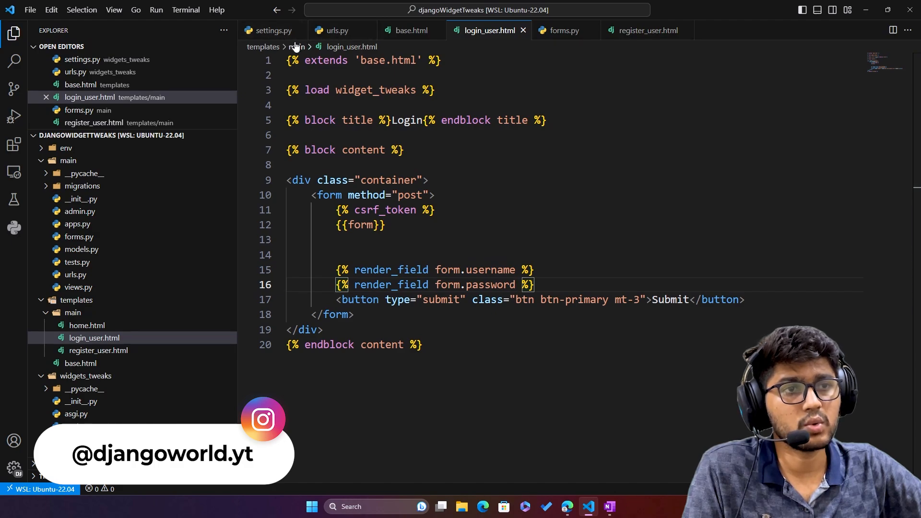
- Delete the username label argument in forms.py, then return to login_user.html
{"action": "left_click", "coordinate": [562, 30]}
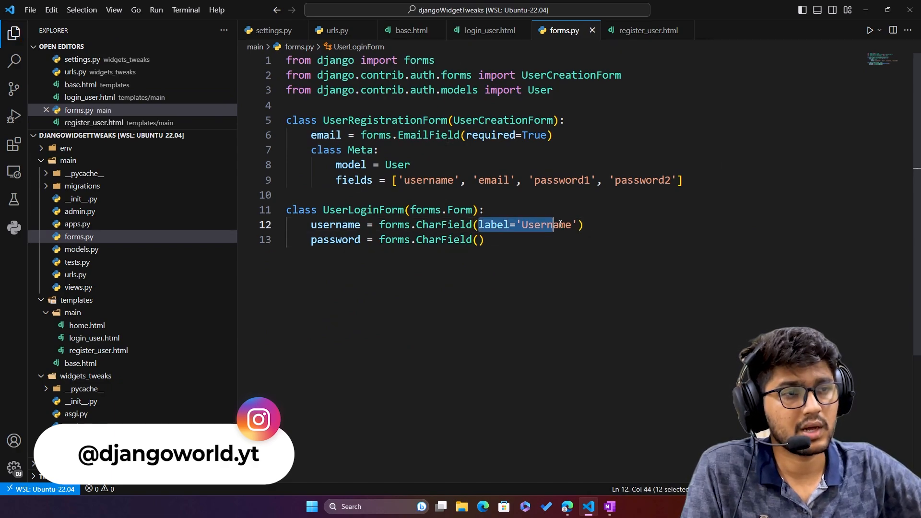
{"action": "key", "text": "Delete"}
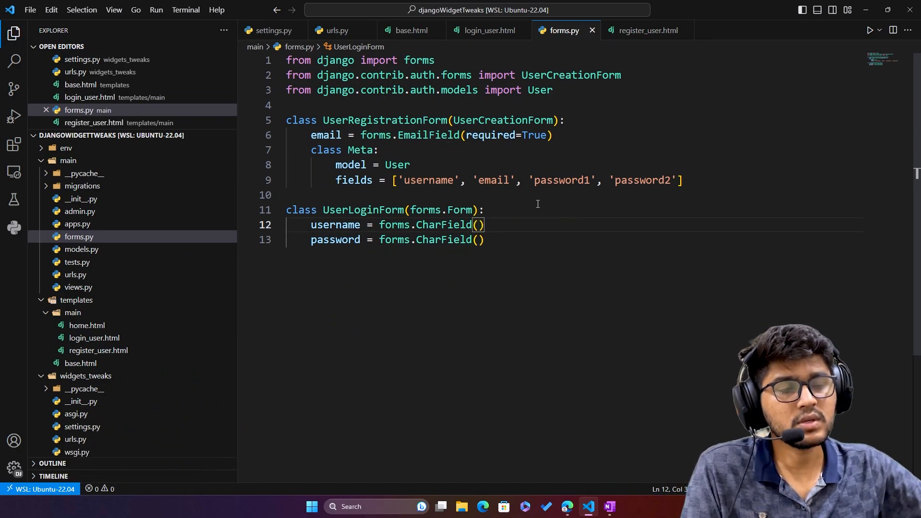
{"action": "mouse_move", "coordinate": [631, 47]}
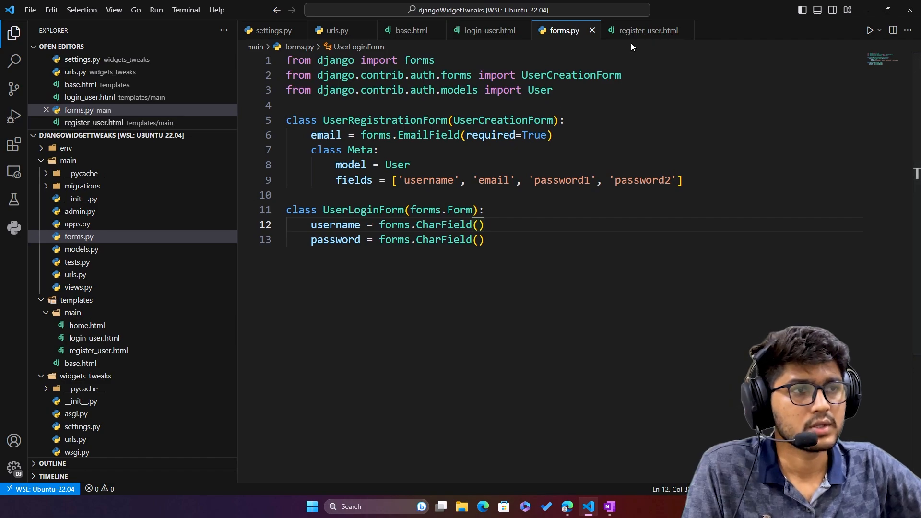
{"action": "left_click", "coordinate": [486, 30]}
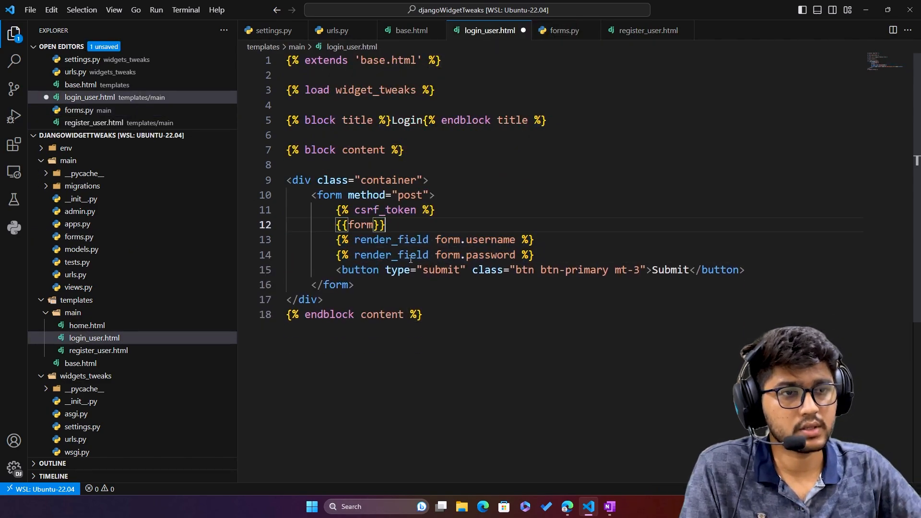
{"action": "left_click", "coordinate": [482, 506]}
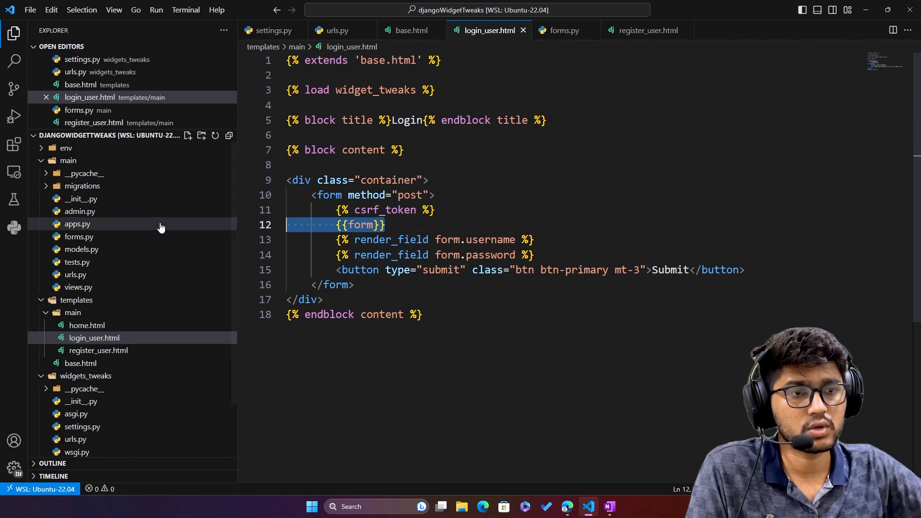
- Check the login page's two bare unlabeled inputs and open getbootstrap.com in a new tab
{"action": "left_click", "coordinate": [483, 507]}
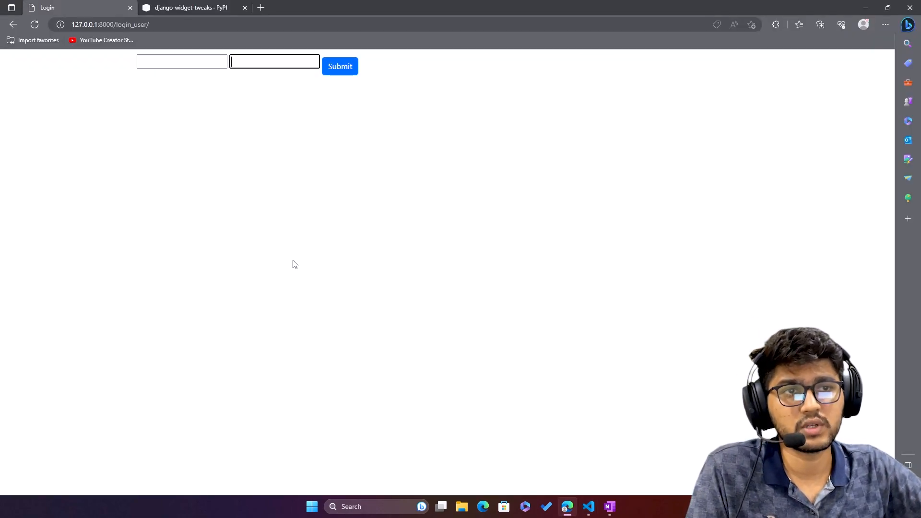
{"action": "left_click", "coordinate": [588, 506]}
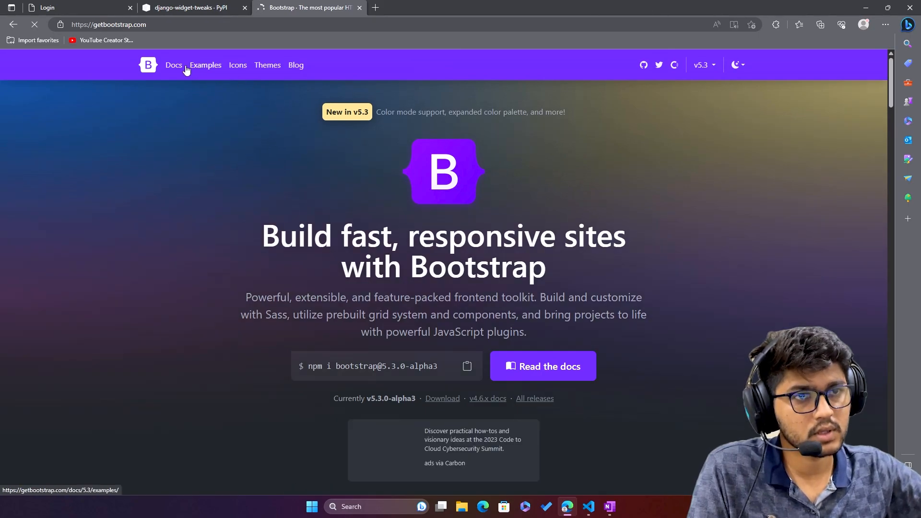
- Open the Bootstrap docs and go to the Forms > Form control page
{"action": "left_click", "coordinate": [173, 65]}
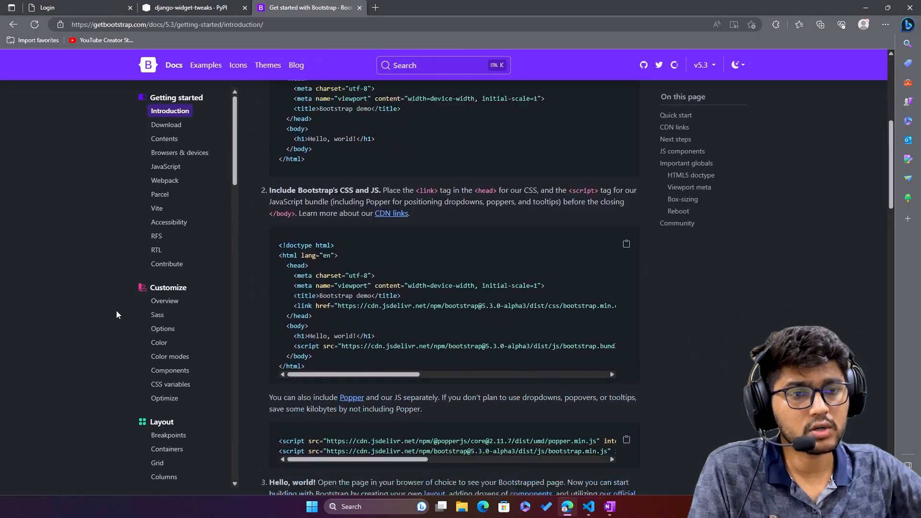
{"action": "scroll", "scroll_direction": "down", "scroll_amount": 3}
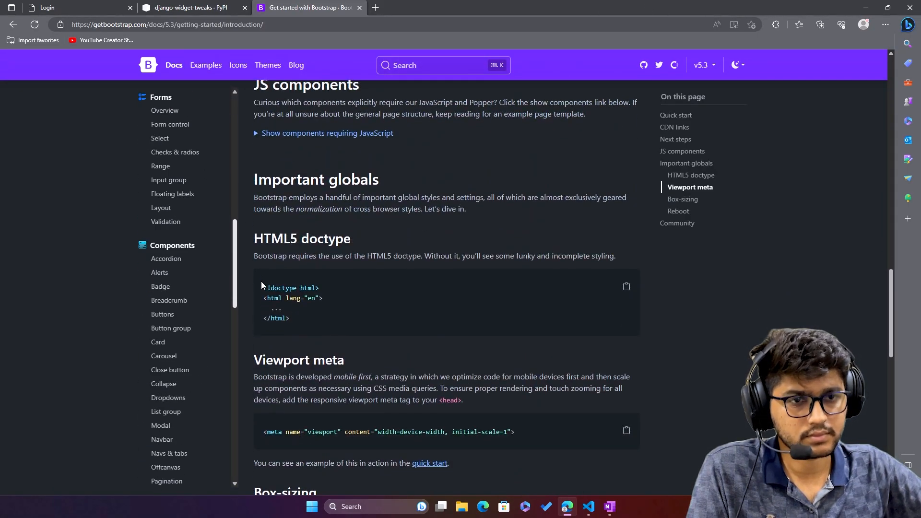
{"action": "scroll", "scroll_direction": "down", "scroll_amount": 3}
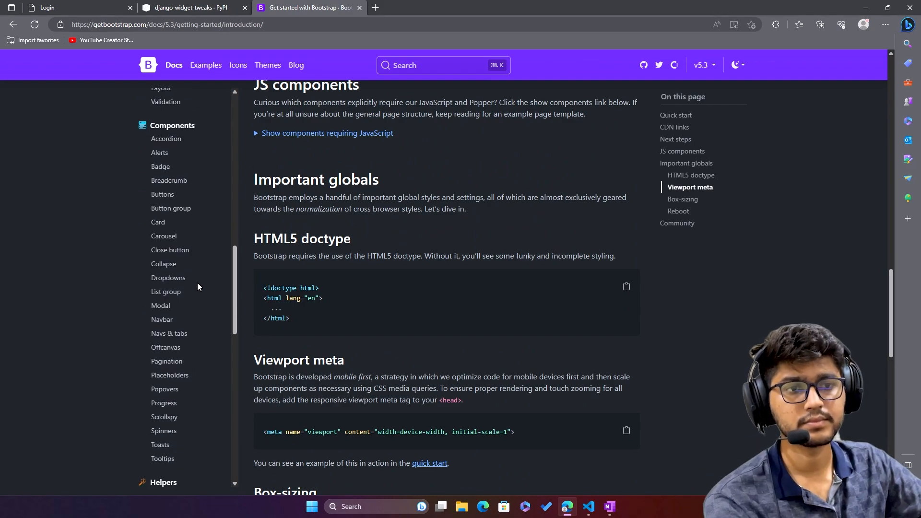
{"action": "left_click", "coordinate": [170, 183]}
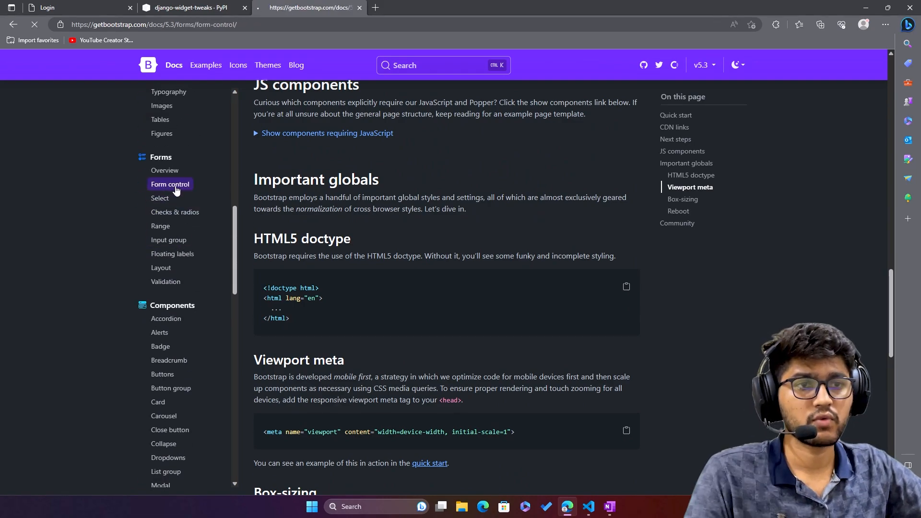
{"action": "left_click", "coordinate": [170, 183]}
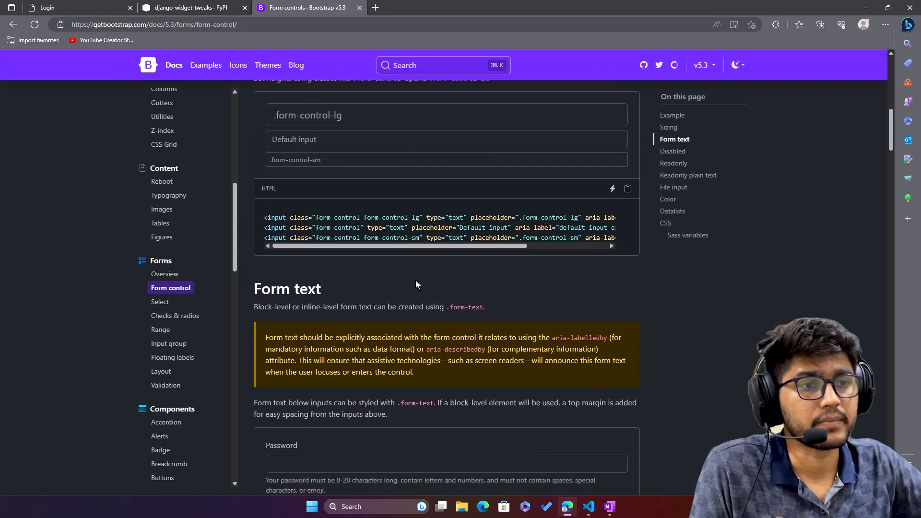
- Scroll through the Form control examples down to the Sizing section
{"action": "scroll", "scroll_direction": "down", "scroll_amount": 3}
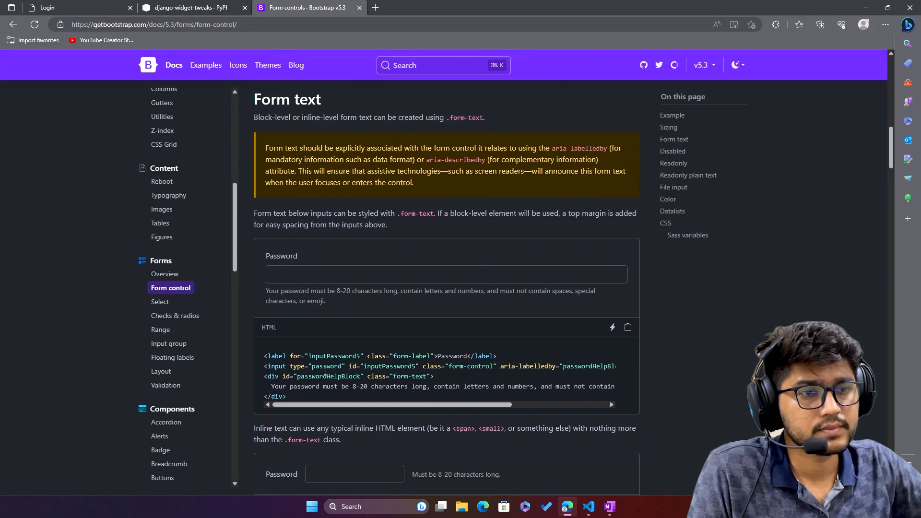
{"action": "scroll", "scroll_direction": "down", "scroll_amount": 3}
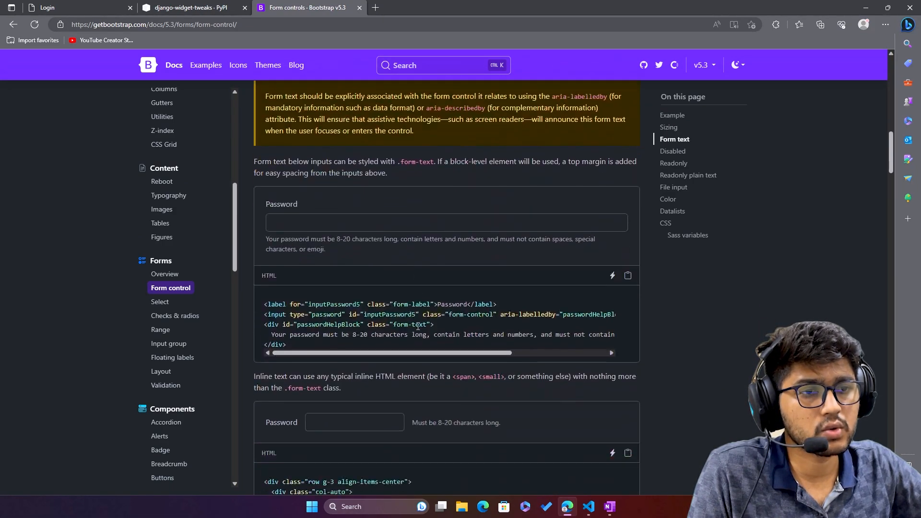
{"action": "scroll", "scroll_direction": "down", "scroll_amount": 3}
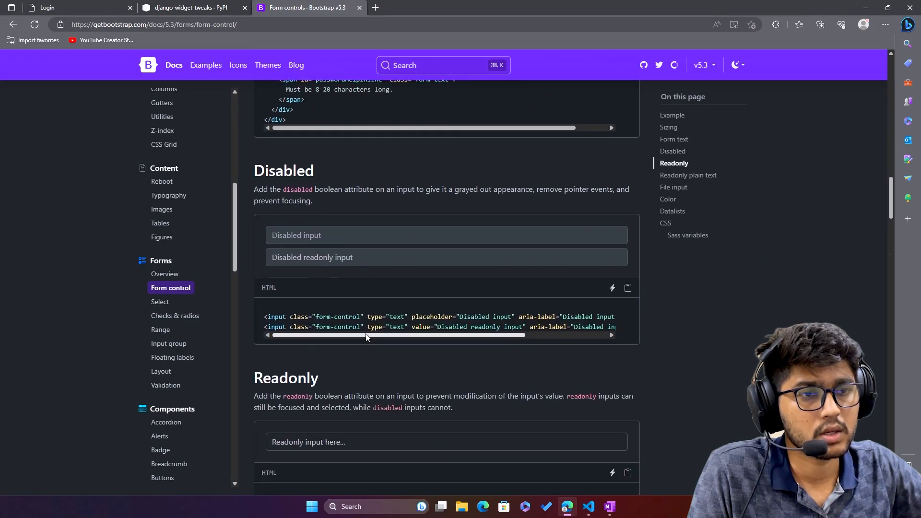
{"action": "scroll", "scroll_direction": "down", "scroll_amount": 3}
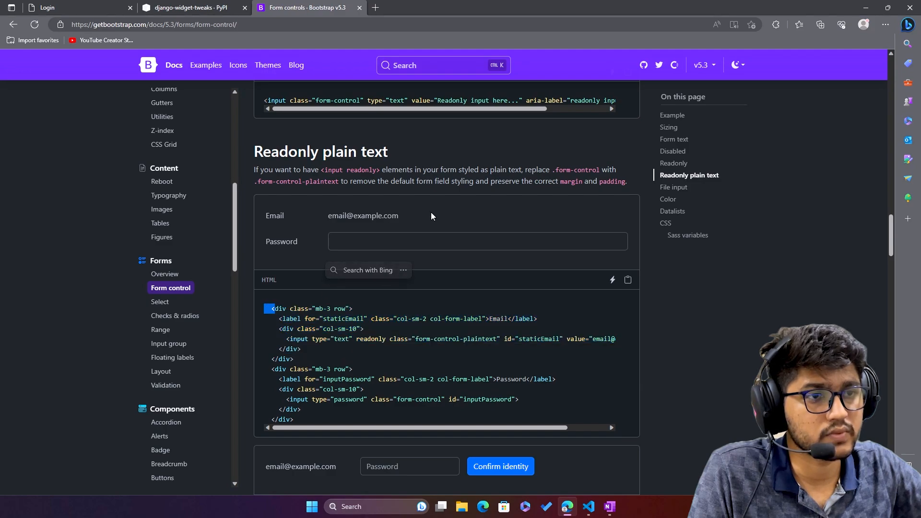
{"action": "scroll", "scroll_direction": "down", "scroll_amount": 3}
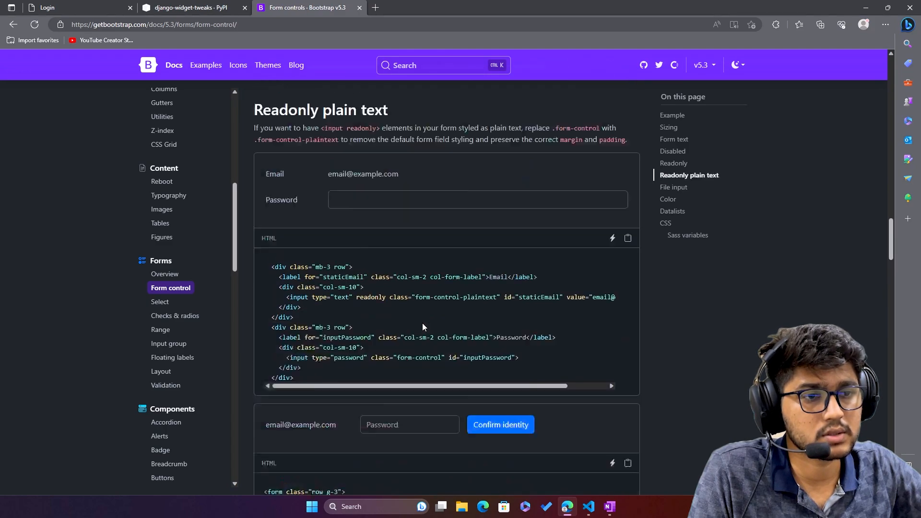
{"action": "scroll", "scroll_direction": "down", "scroll_amount": 3}
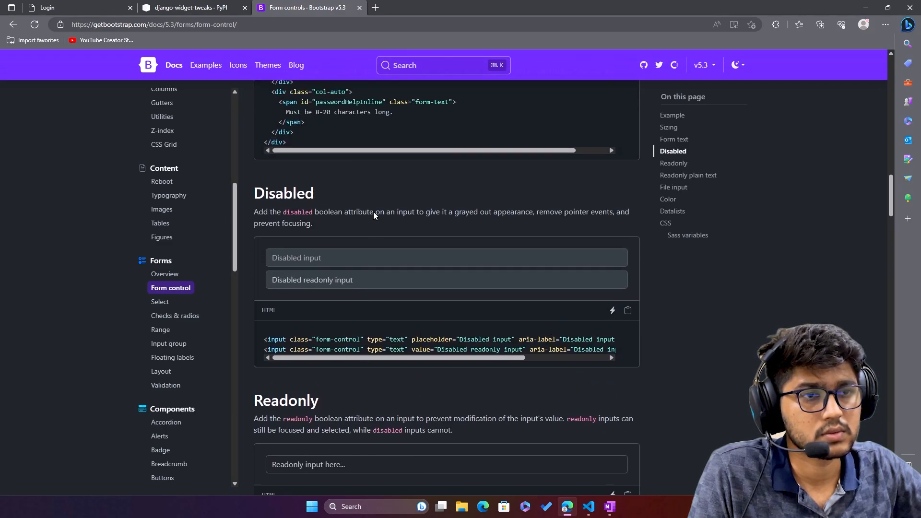
{"action": "scroll", "scroll_direction": "up", "scroll_amount": 3}
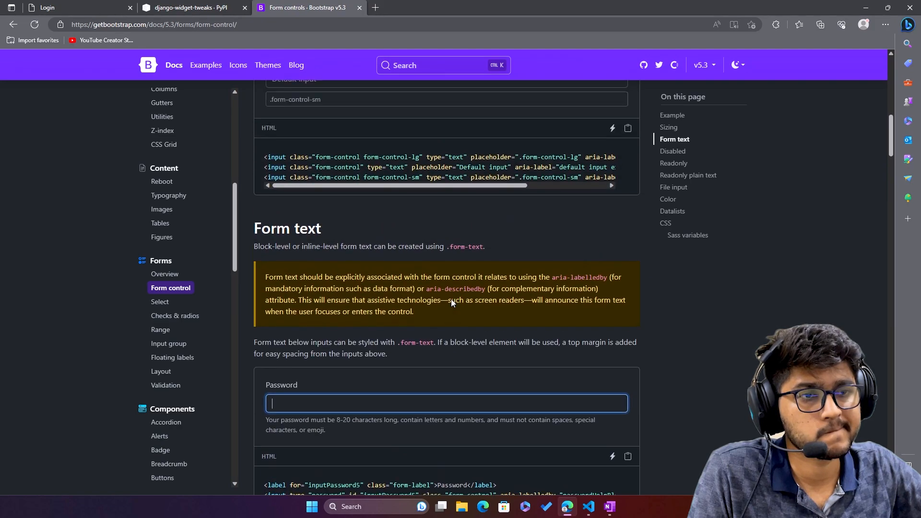
{"action": "scroll", "scroll_direction": "up", "scroll_amount": 3}
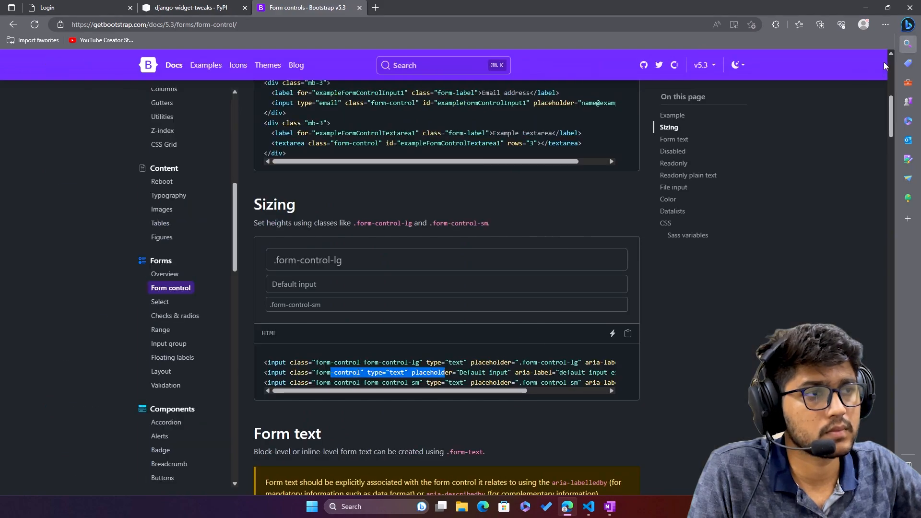
- Copy the email address div.mb-3 example block from the Form controls Example section
{"action": "scroll", "scroll_direction": "up", "scroll_amount": 3}
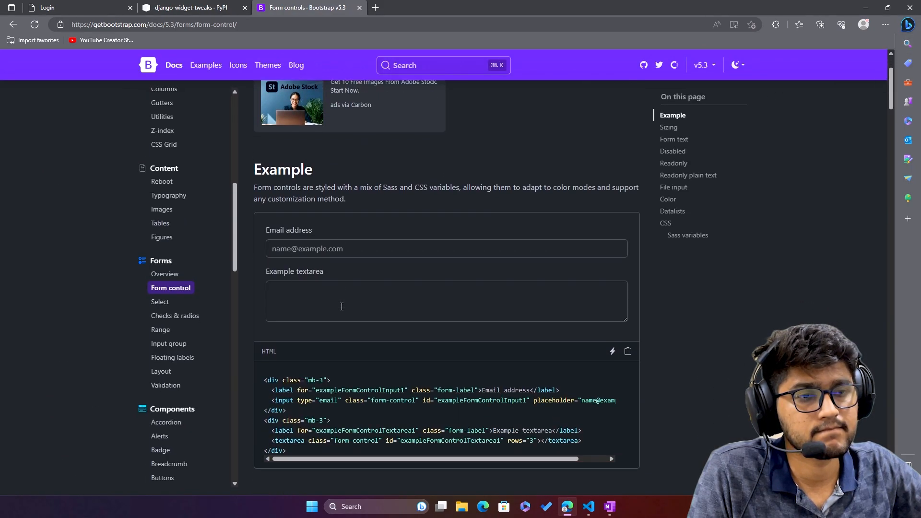
{"action": "scroll", "scroll_direction": "down", "scroll_amount": 3}
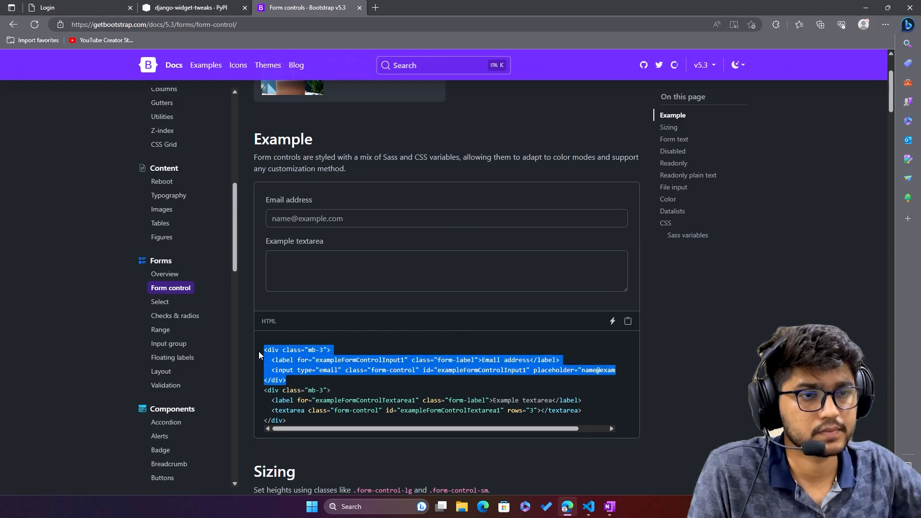
{"action": "left_click", "coordinate": [588, 506]}
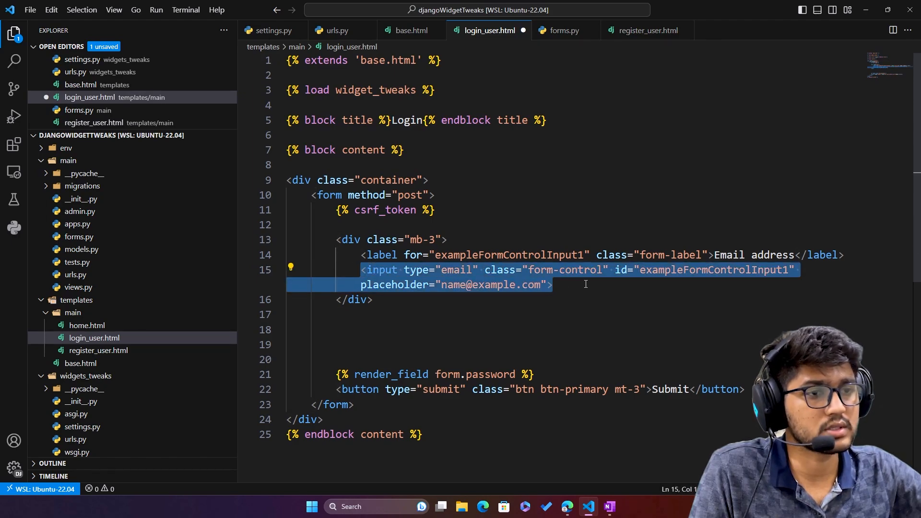
- Put the username and password render_field tags in mb-3 blocks labelled Username and Password
{"action": "type", "text": "{% render_field form.username %}"}
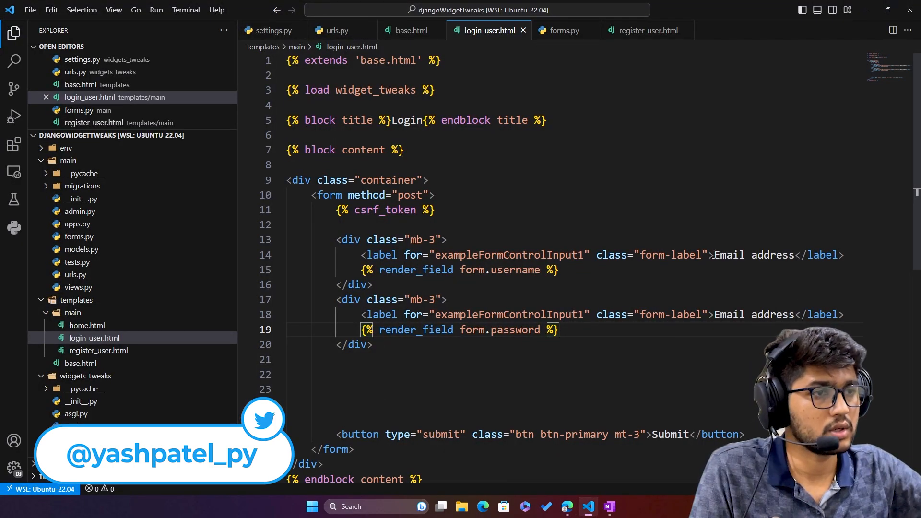
{"action": "type", "text": "Userna"}
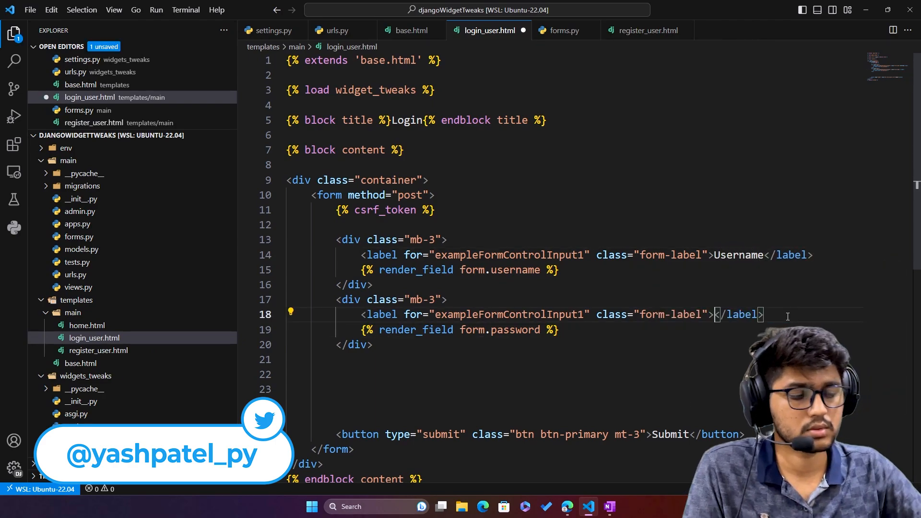
{"action": "type", "text": "Password"}
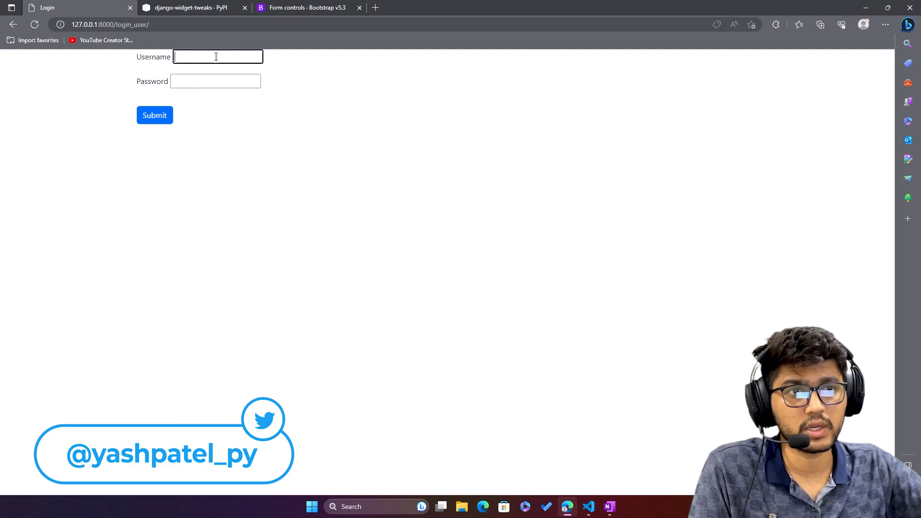
- Test the login as admin, then add type="password" to the form.password render_field tag
{"action": "type", "text": "admin"}
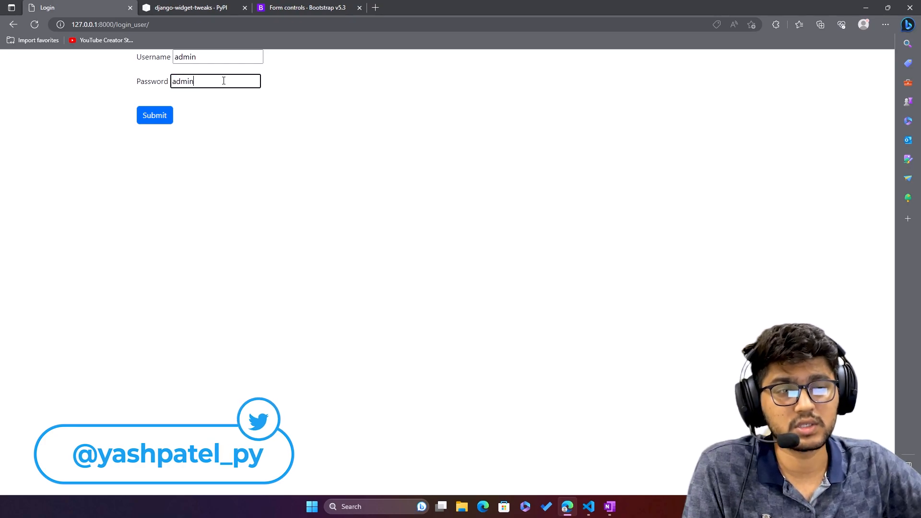
{"action": "left_click", "coordinate": [588, 507]}
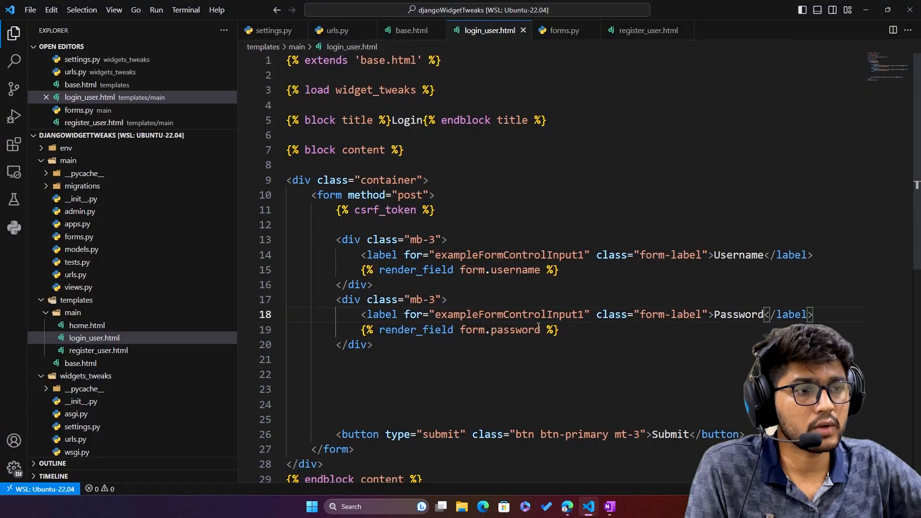
{"action": "type", "text": "type=\""}
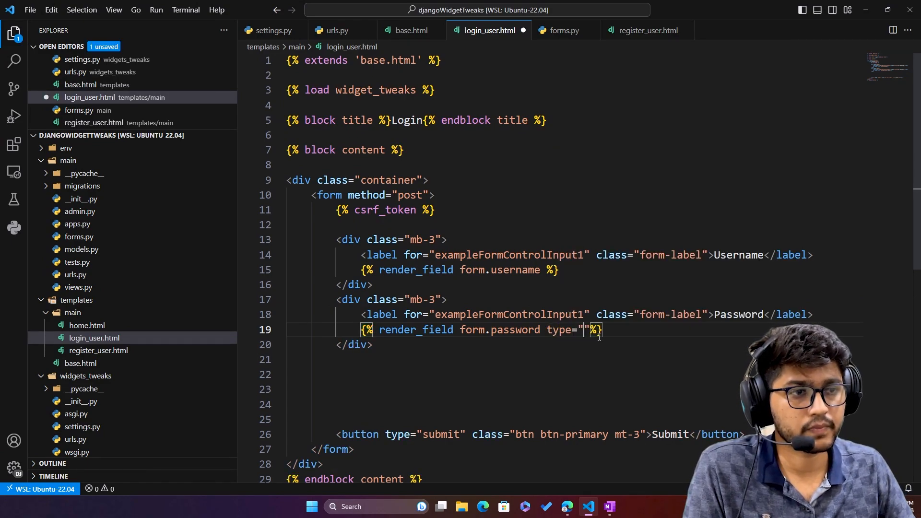
{"action": "type", "text": "password"}
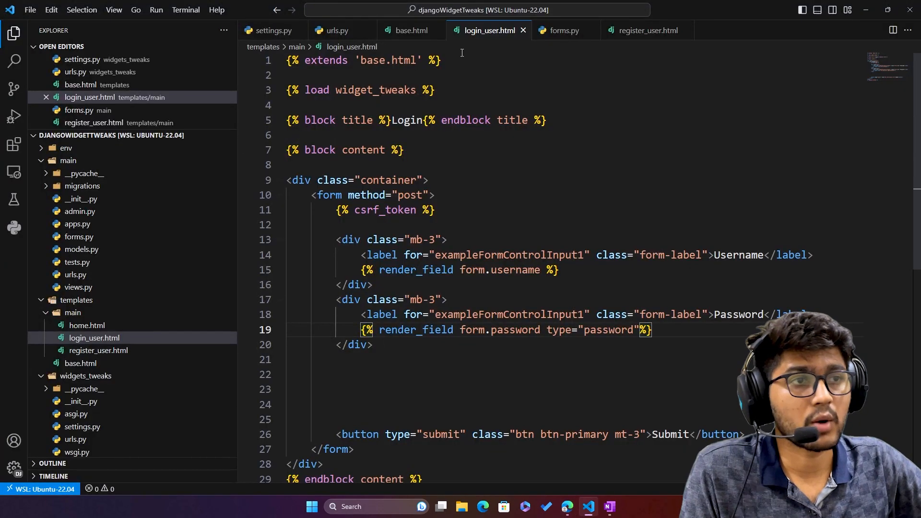
{"action": "left_click", "coordinate": [562, 30]}
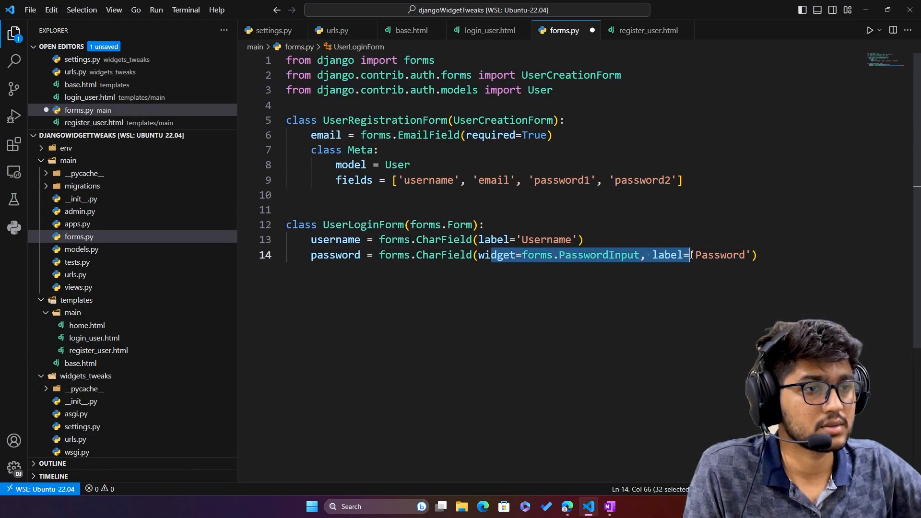
- Strip the widget and label arguments from forms.py, then add type="password" to the password render_field tag
{"action": "left_click", "coordinate": [758, 255]}
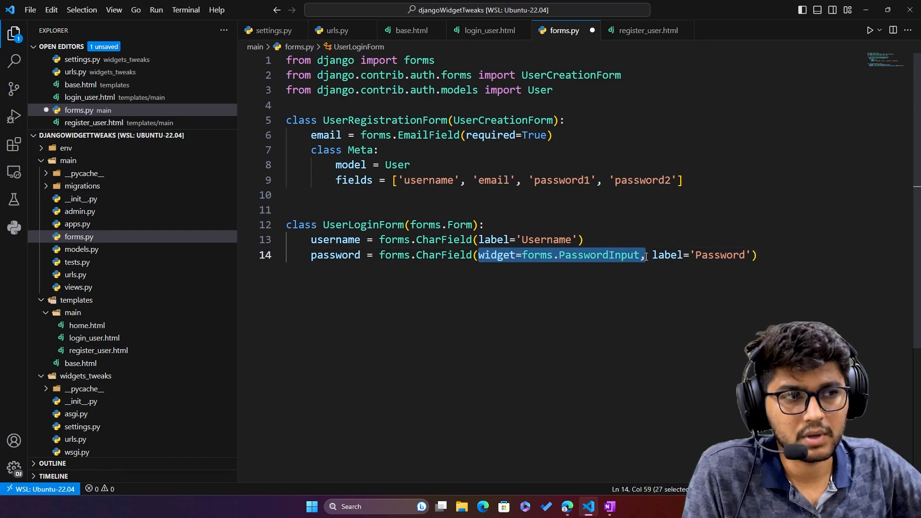
{"action": "left_click", "coordinate": [758, 254]}
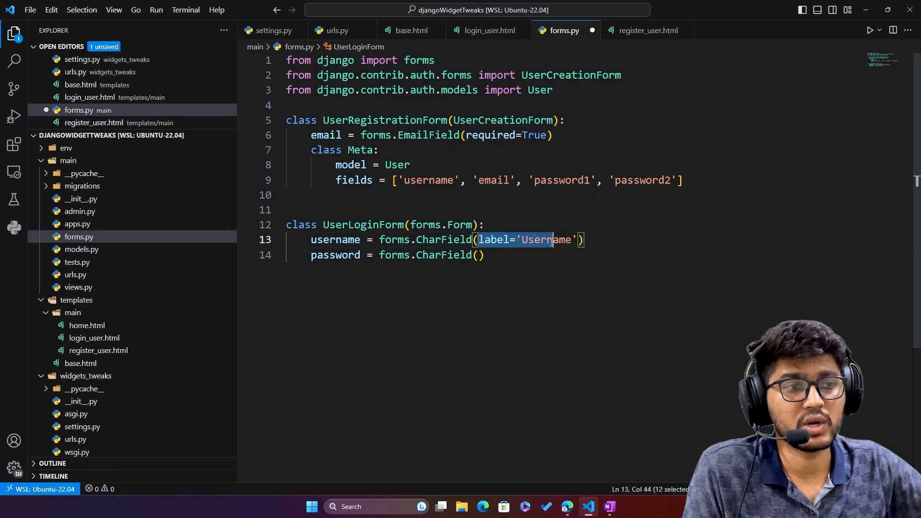
{"action": "key", "text": "Delete"}
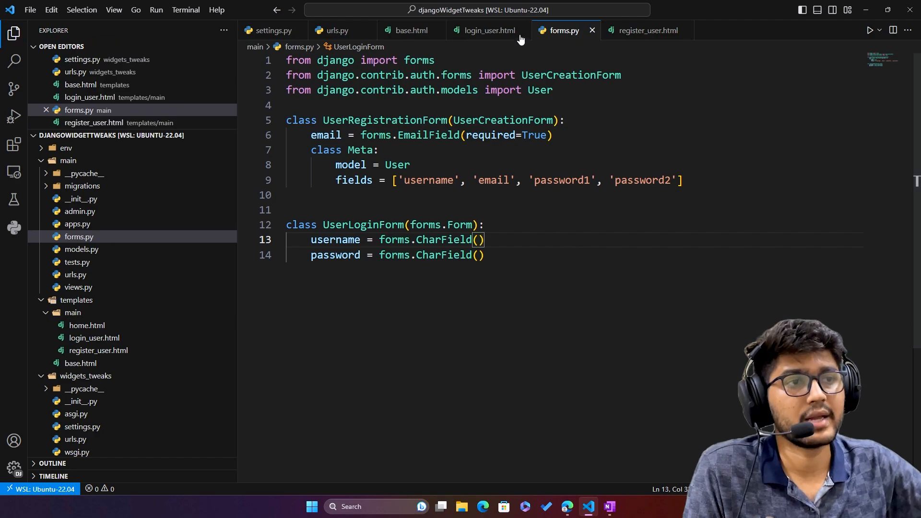
{"action": "left_click", "coordinate": [488, 30]}
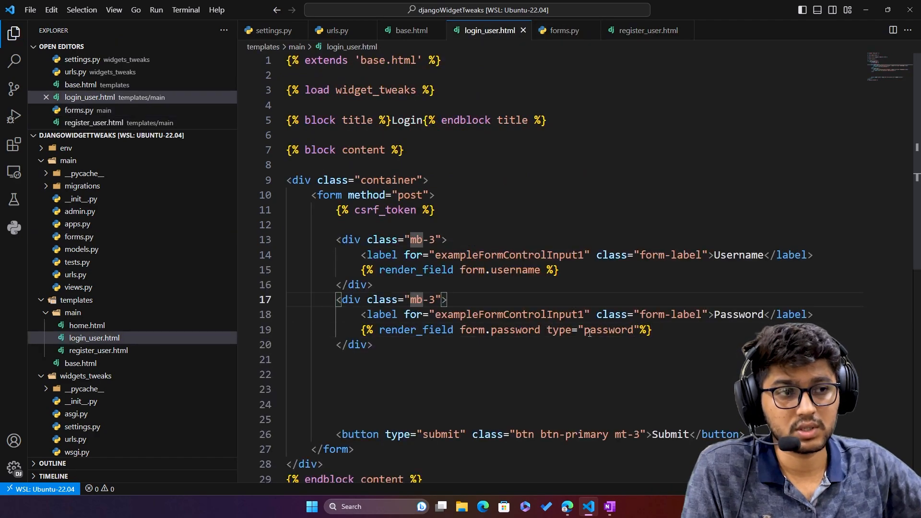
{"action": "left_click", "coordinate": [353, 345]}
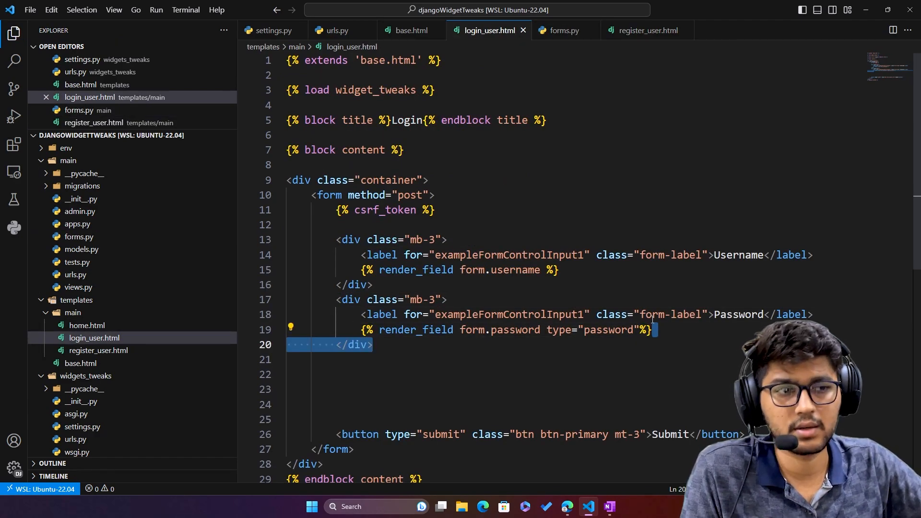
{"action": "left_click", "coordinate": [652, 330]}
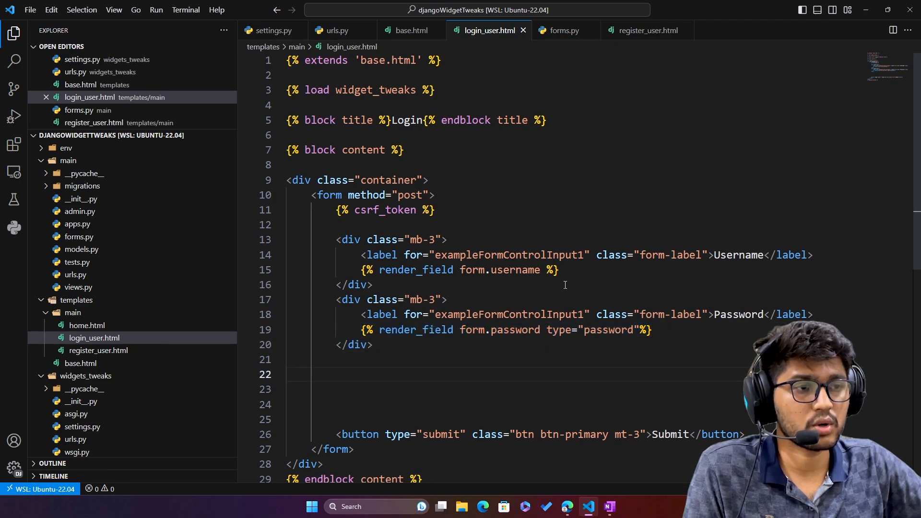
{"action": "mouse_move", "coordinate": [541, 269]}
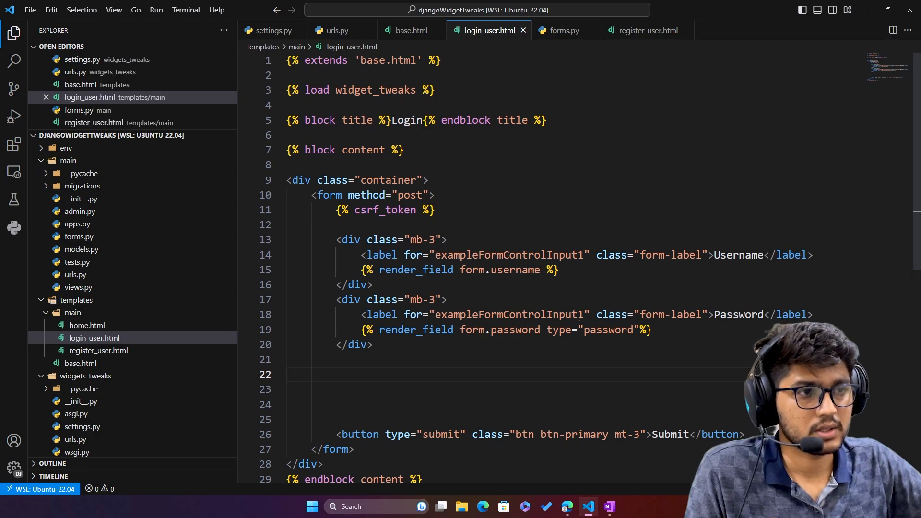
- Add class+="form-control" to the username render_field tag
{"action": "type", "text": "class"}
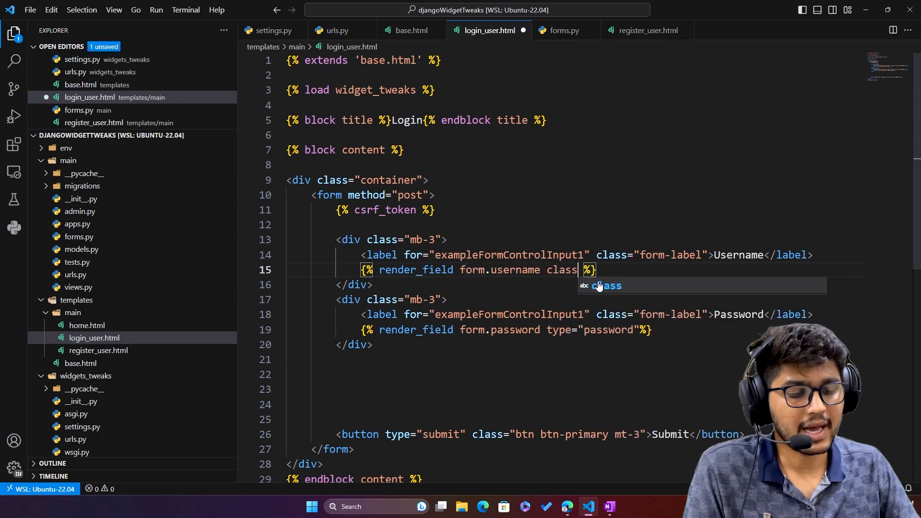
{"action": "type", "text": "+=\"\""}
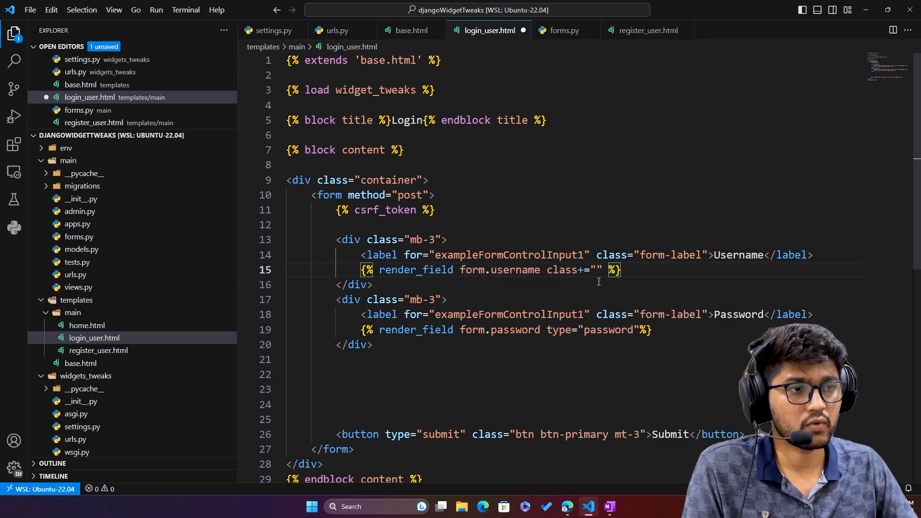
{"action": "type", "text": "form"}
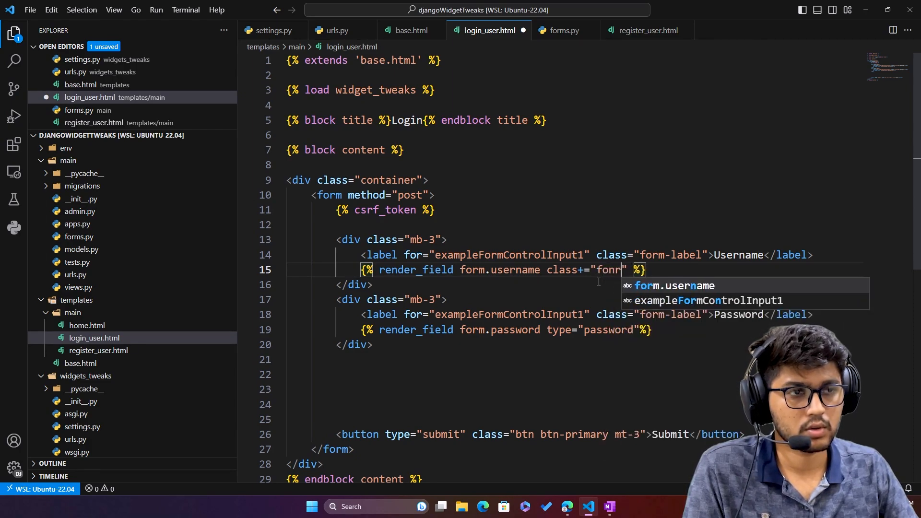
{"action": "key", "text": "Backspace"}
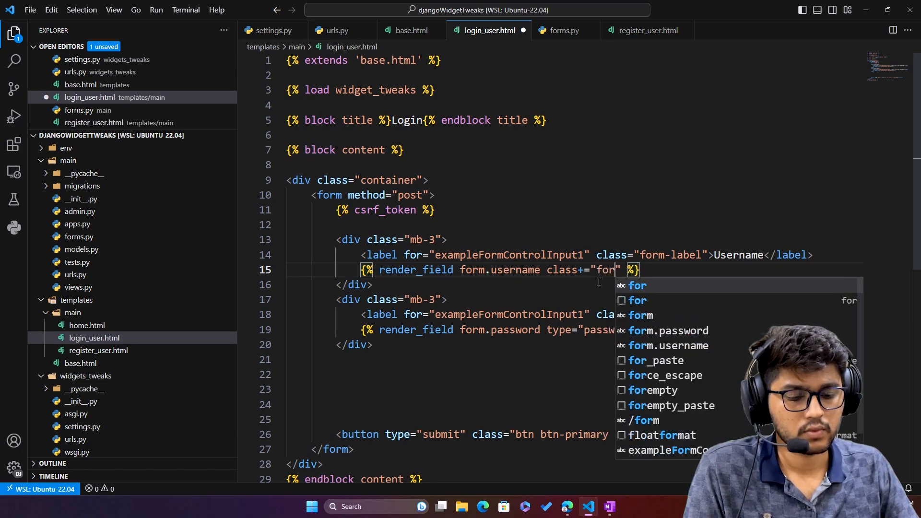
{"action": "type", "text": "form-cont"}
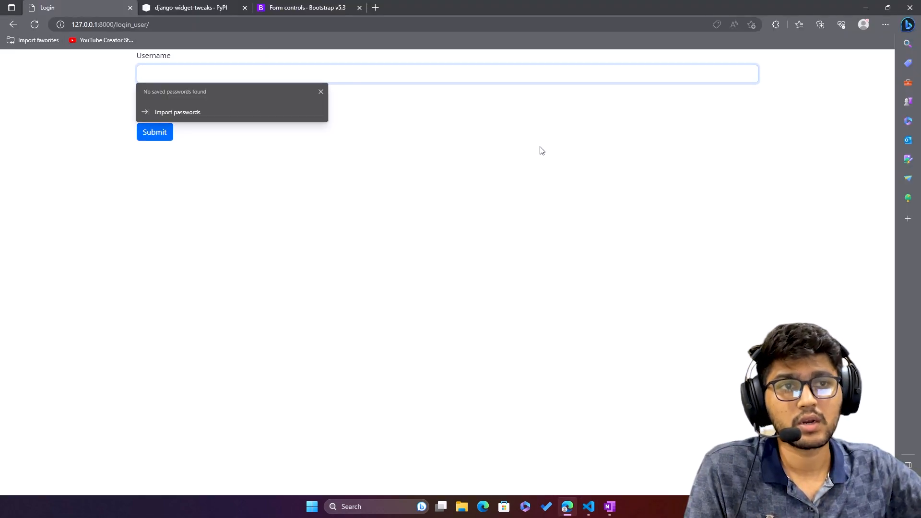
- Check the login page in Edge, then select the form-control class snippet in the template
{"action": "left_click", "coordinate": [215, 98]}
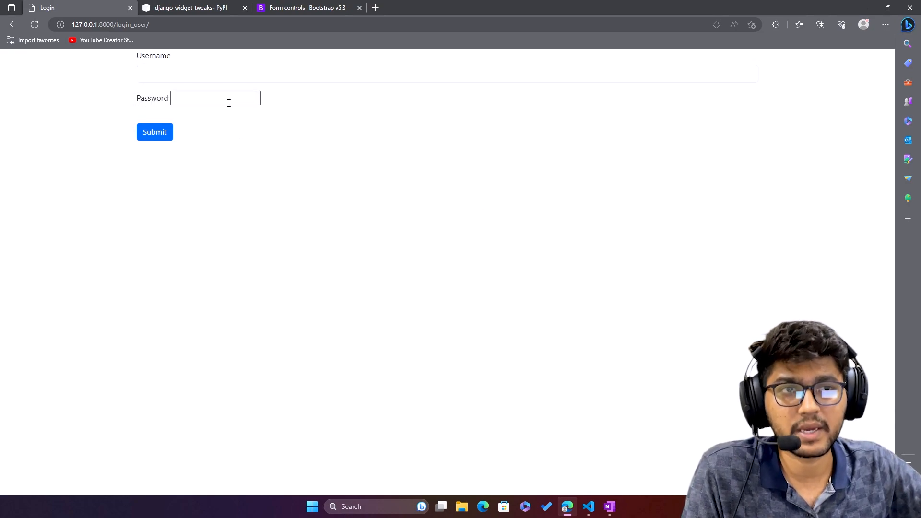
{"action": "left_click", "coordinate": [588, 506]}
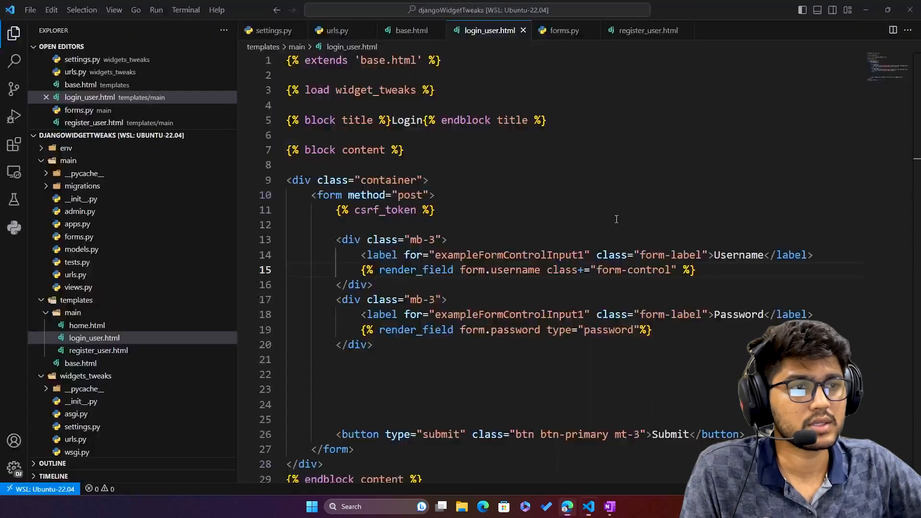
{"action": "left_click", "coordinate": [372, 285]}
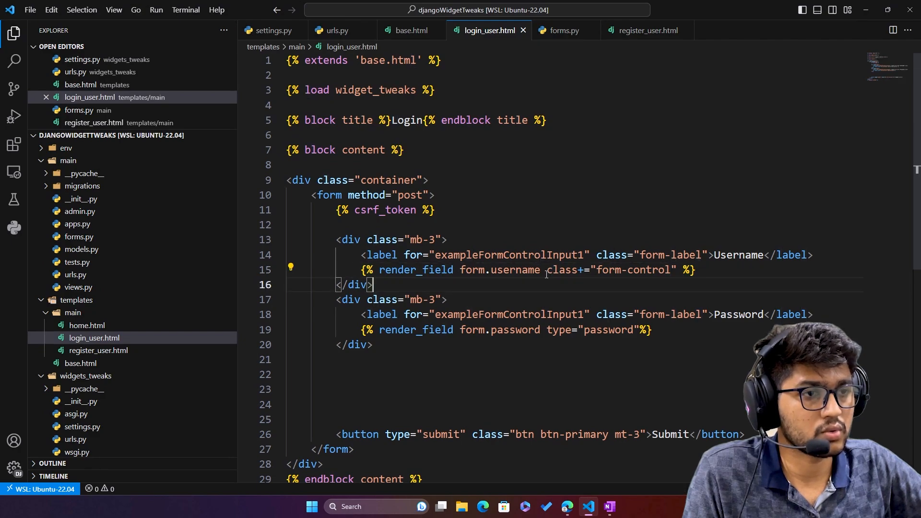
{"action": "double_click", "coordinate": [609, 269]}
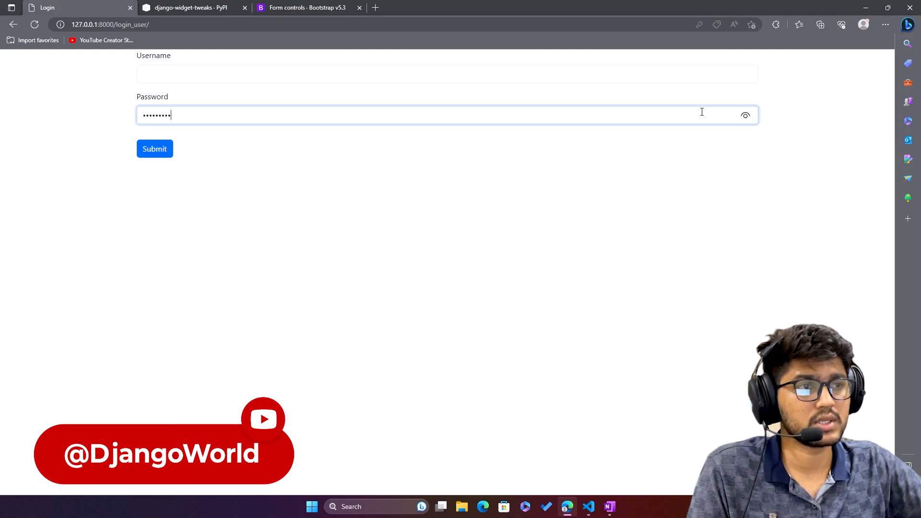
- Toggle password visibility and enter admin credentials on the styled login form
{"action": "left_click", "coordinate": [745, 115]}
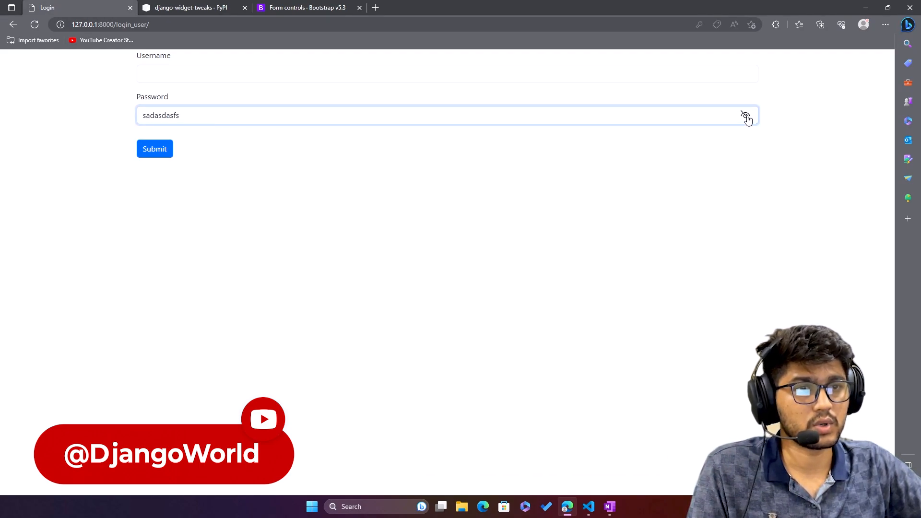
{"action": "left_click", "coordinate": [746, 115]}
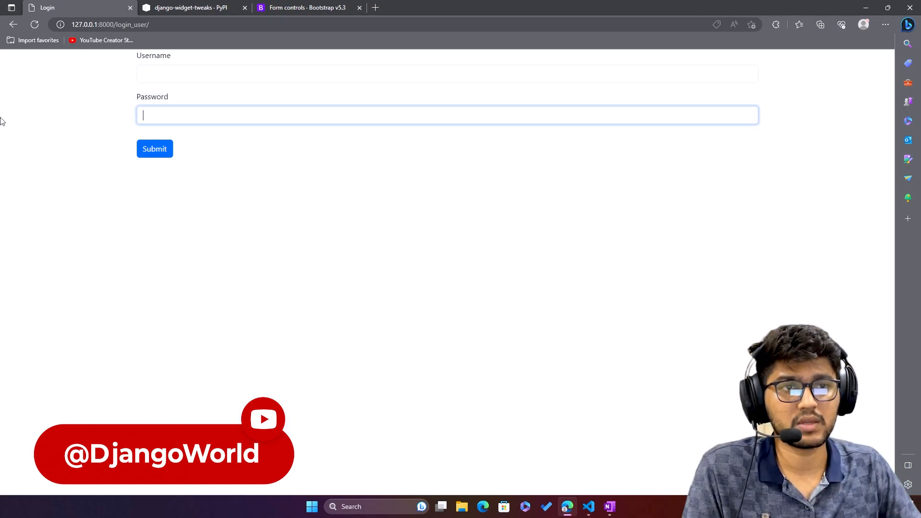
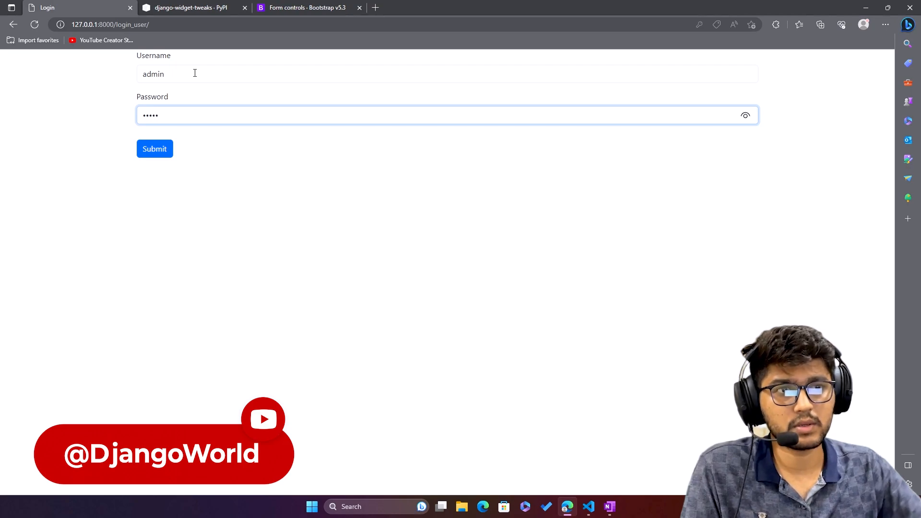
- Log in as admin, then log out from the Home Page
{"action": "left_click", "coordinate": [155, 148]}
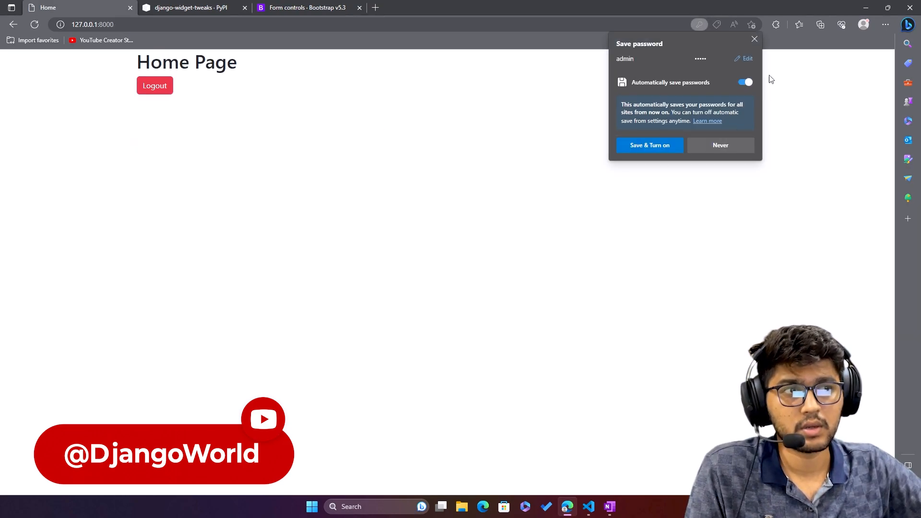
{"action": "left_click", "coordinate": [154, 85]}
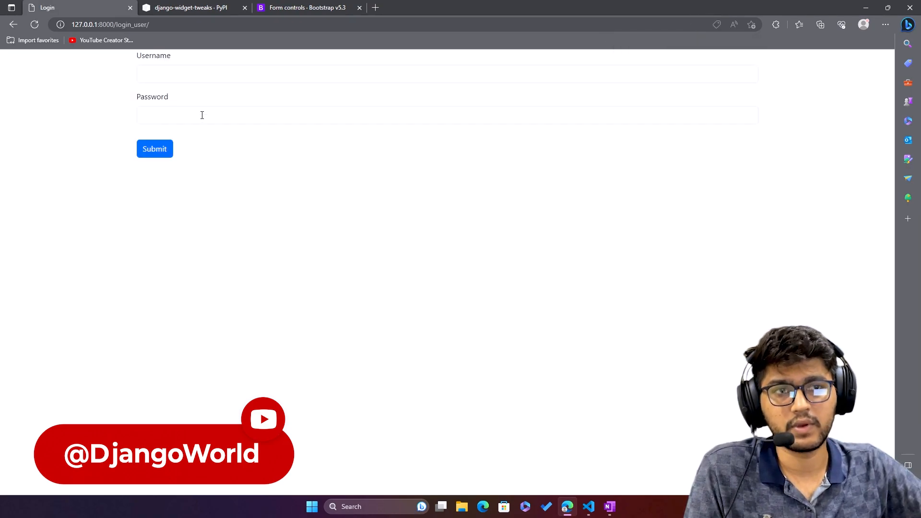
{"action": "left_click", "coordinate": [123, 24]}
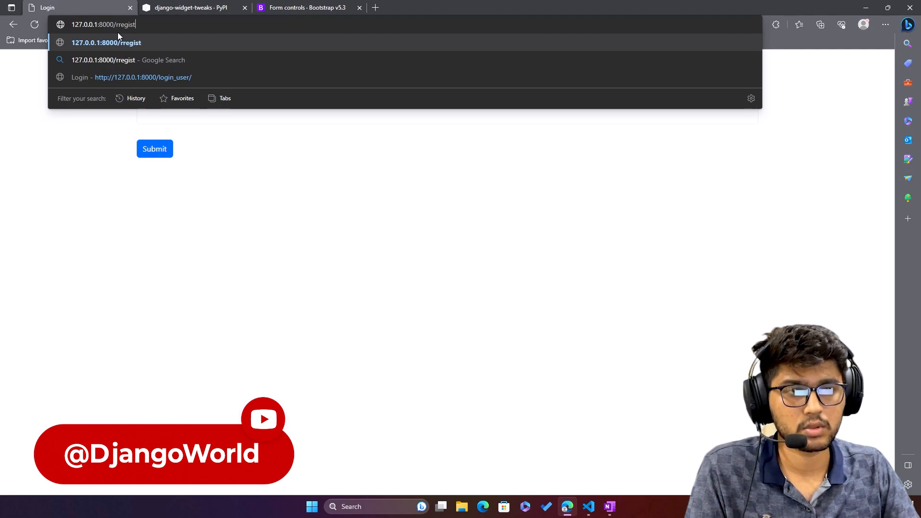
- Load 127.0.0.1:8000/register in Edge, then return to login_user.html in VS Code
{"action": "key", "text": "Return"}
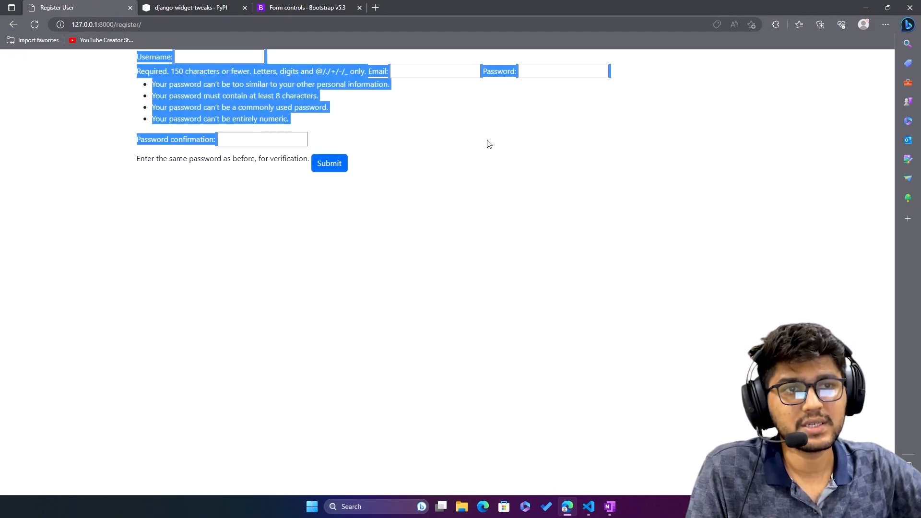
{"action": "left_click", "coordinate": [587, 506]}
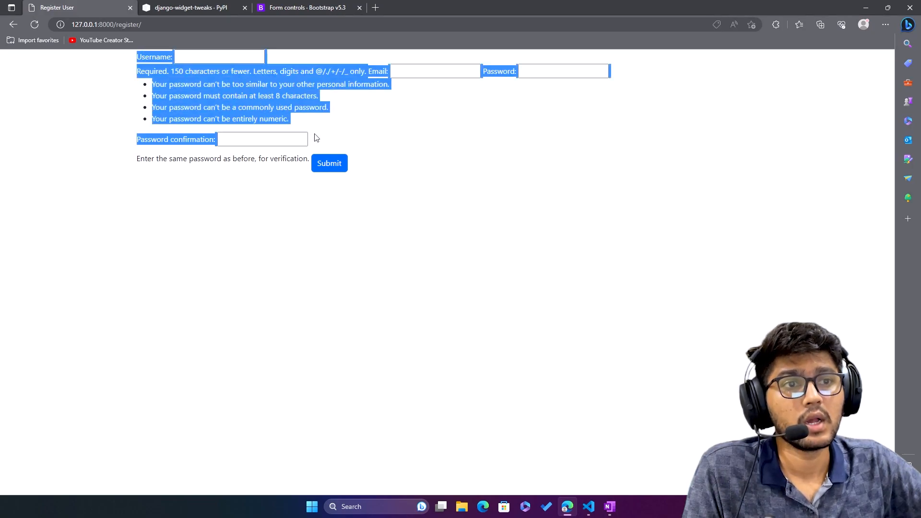
{"action": "left_click", "coordinate": [588, 507]}
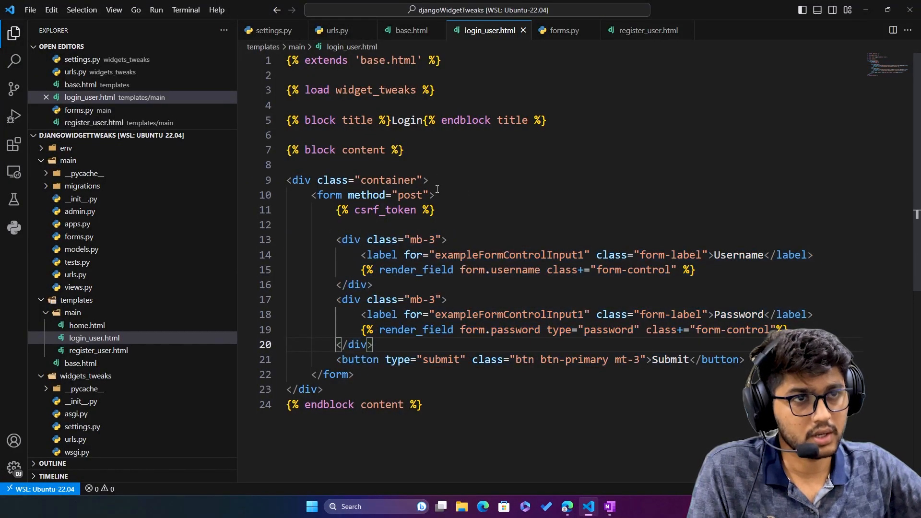
- Compare the UserLoginForm with the register page, then select UserRegistrationForm's fields list
{"action": "left_click", "coordinate": [562, 29]}
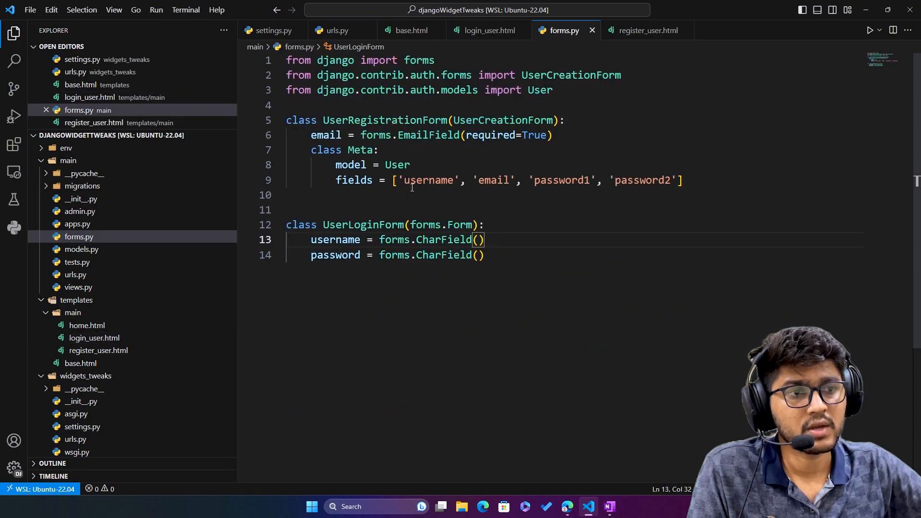
{"action": "triple_click", "coordinate": [505, 180]}
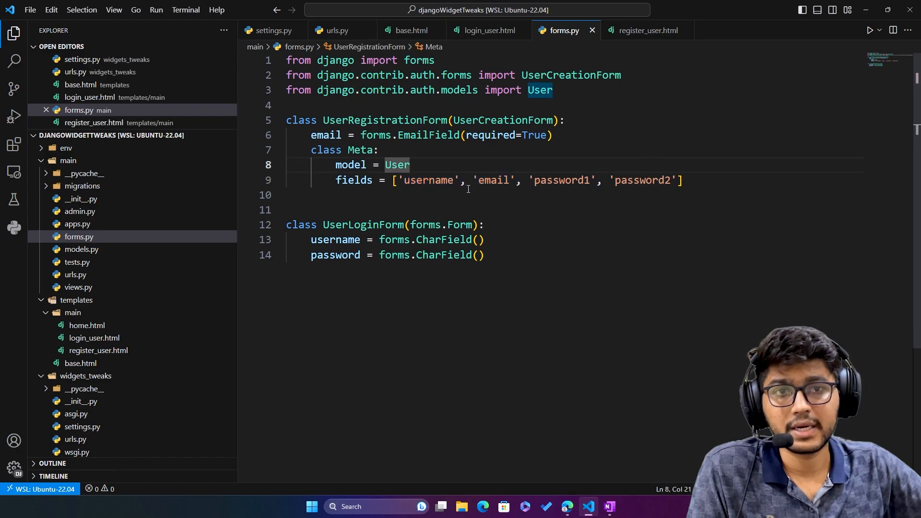
{"action": "left_click", "coordinate": [475, 239]}
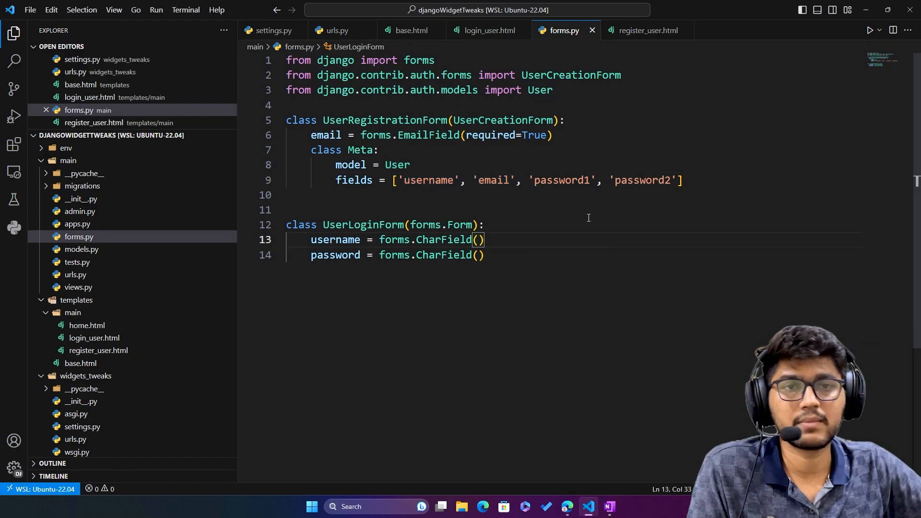
{"action": "left_click", "coordinate": [482, 506]}
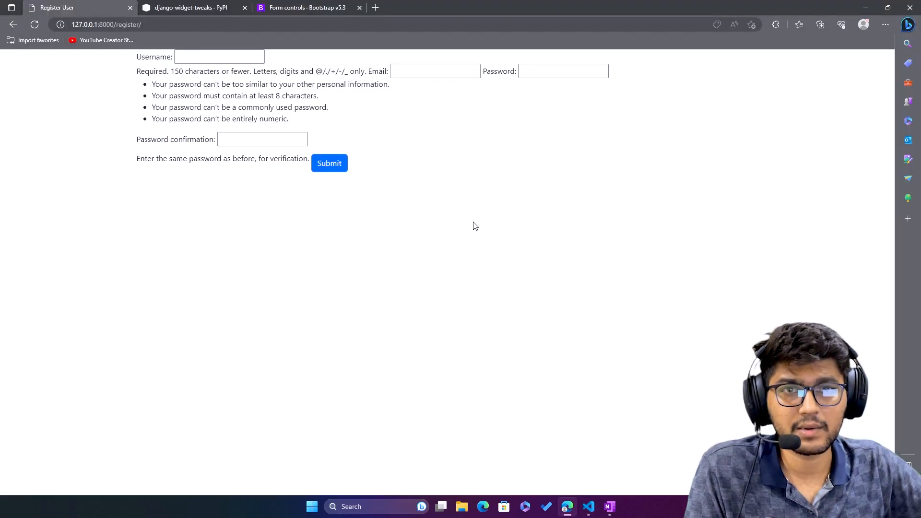
{"action": "mouse_move", "coordinate": [267, 157]}
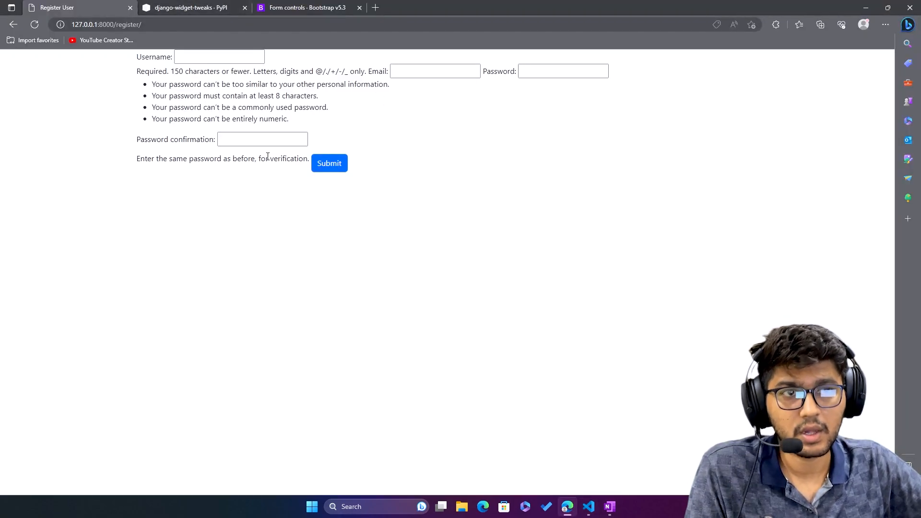
{"action": "mouse_move", "coordinate": [426, 257]}
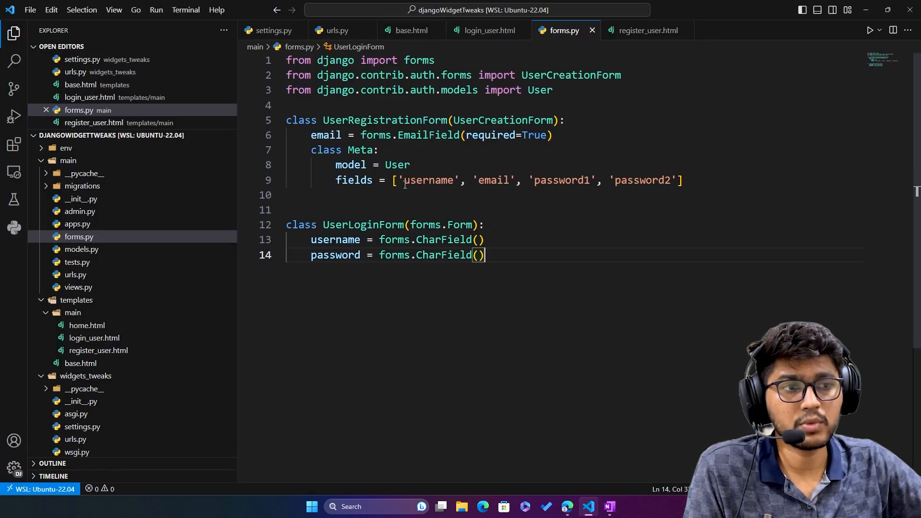
{"action": "mouse_move", "coordinate": [537, 206]}
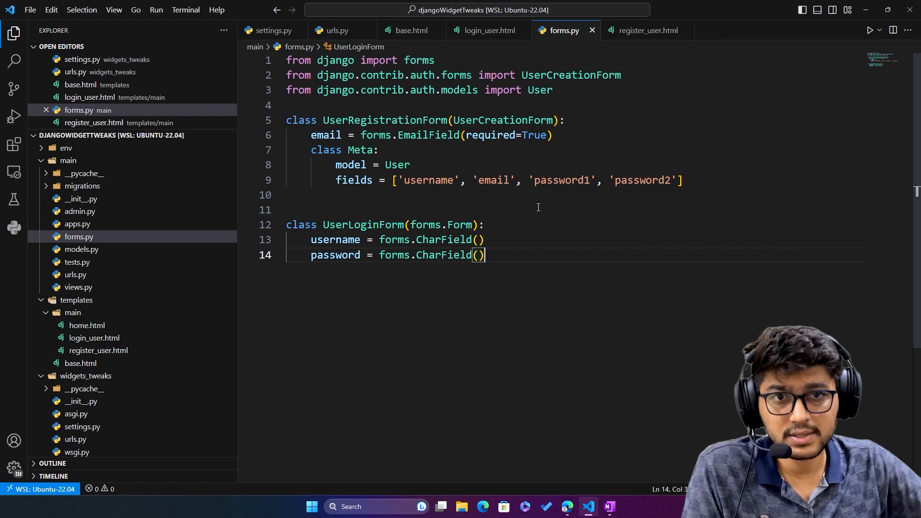
{"action": "mouse_move", "coordinate": [558, 191]}
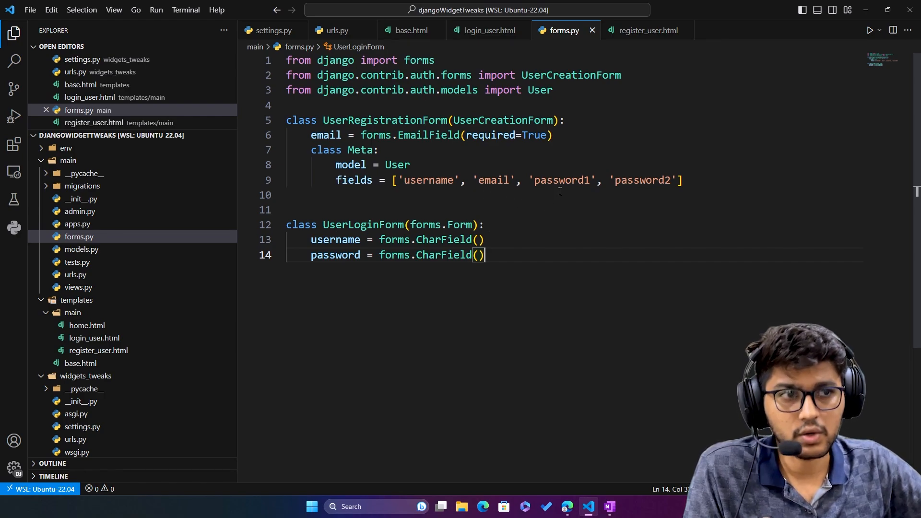
{"action": "left_click", "coordinate": [406, 195]}
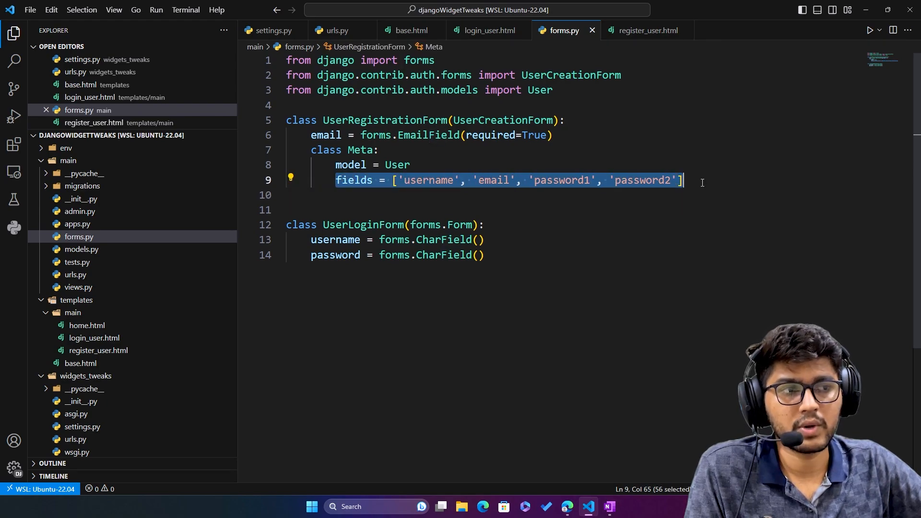
{"action": "mouse_move", "coordinate": [571, 218]}
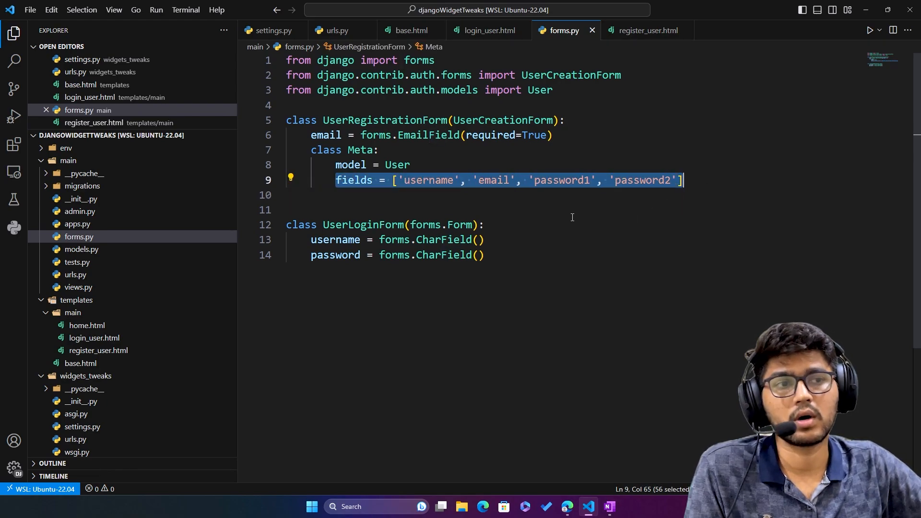